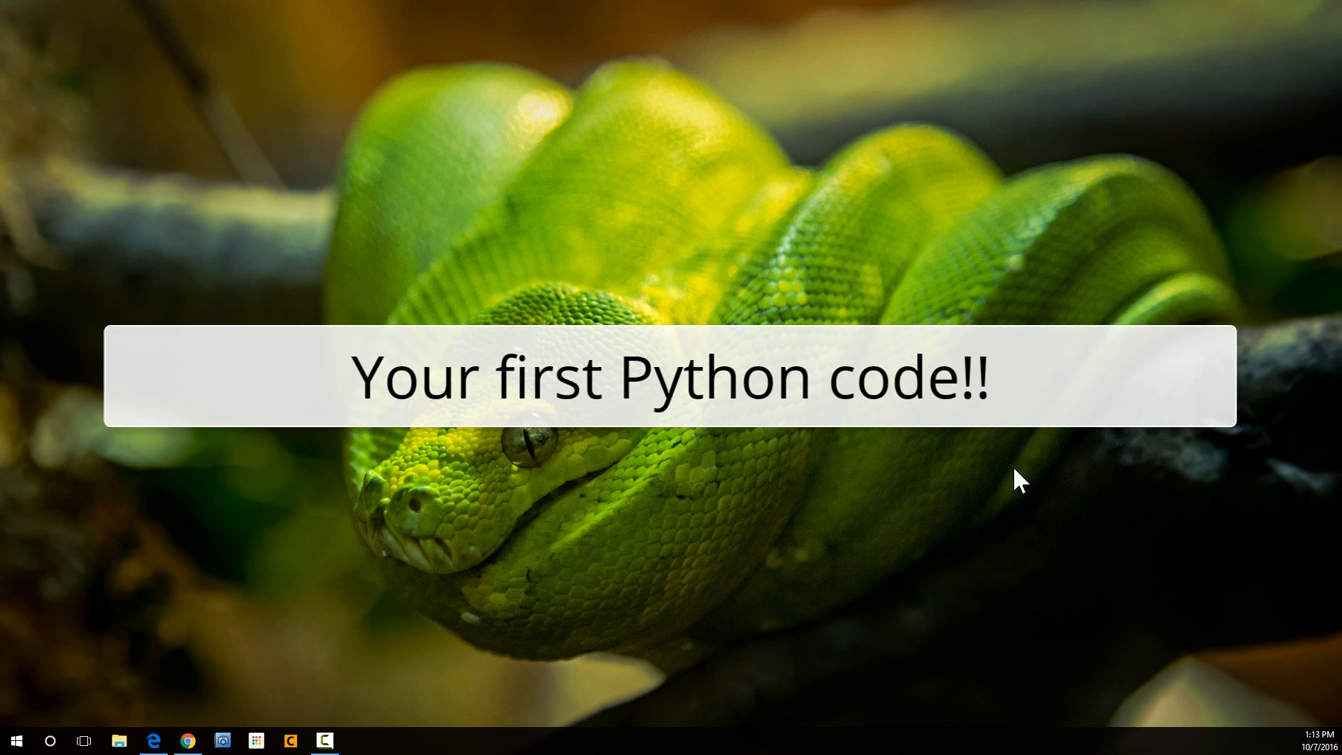
mouse_move(407, 408)
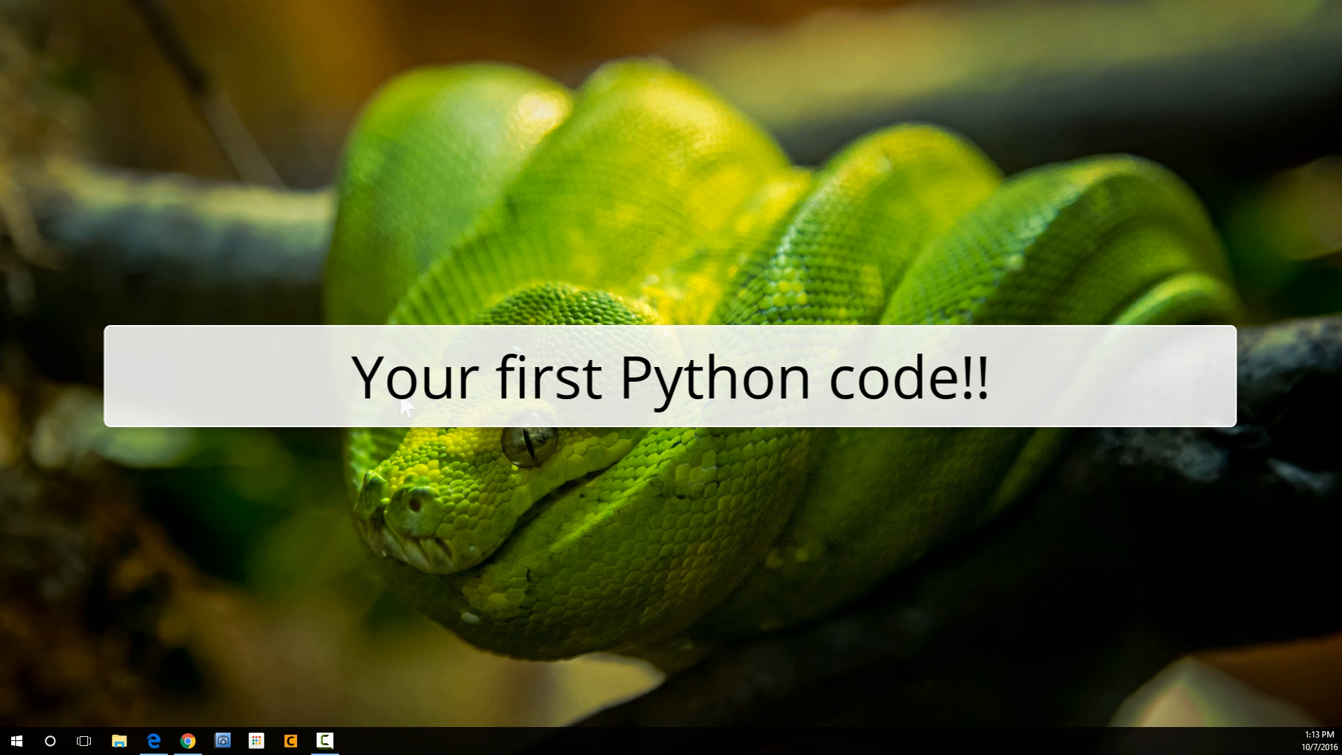
Step: Open the Start menu and scroll to the most-used apps showing IDLE
click(17, 739)
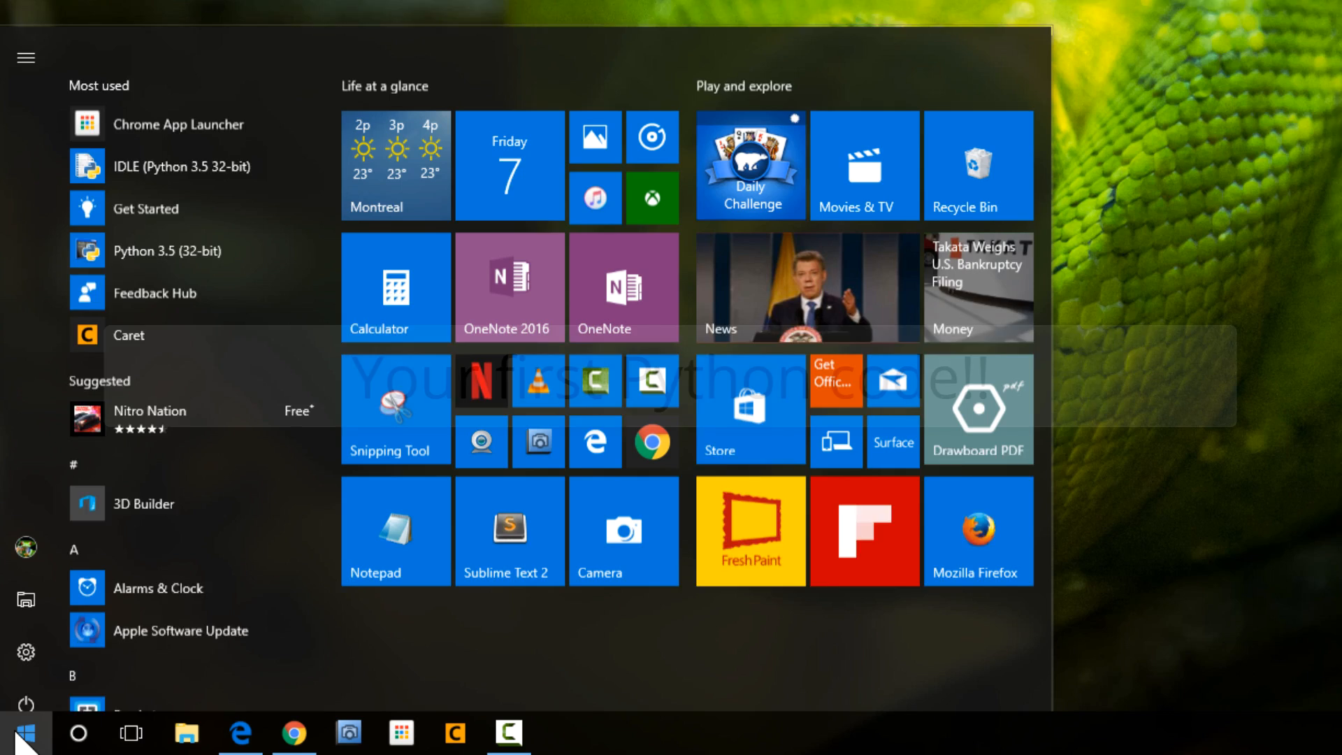
scroll(up, 3)
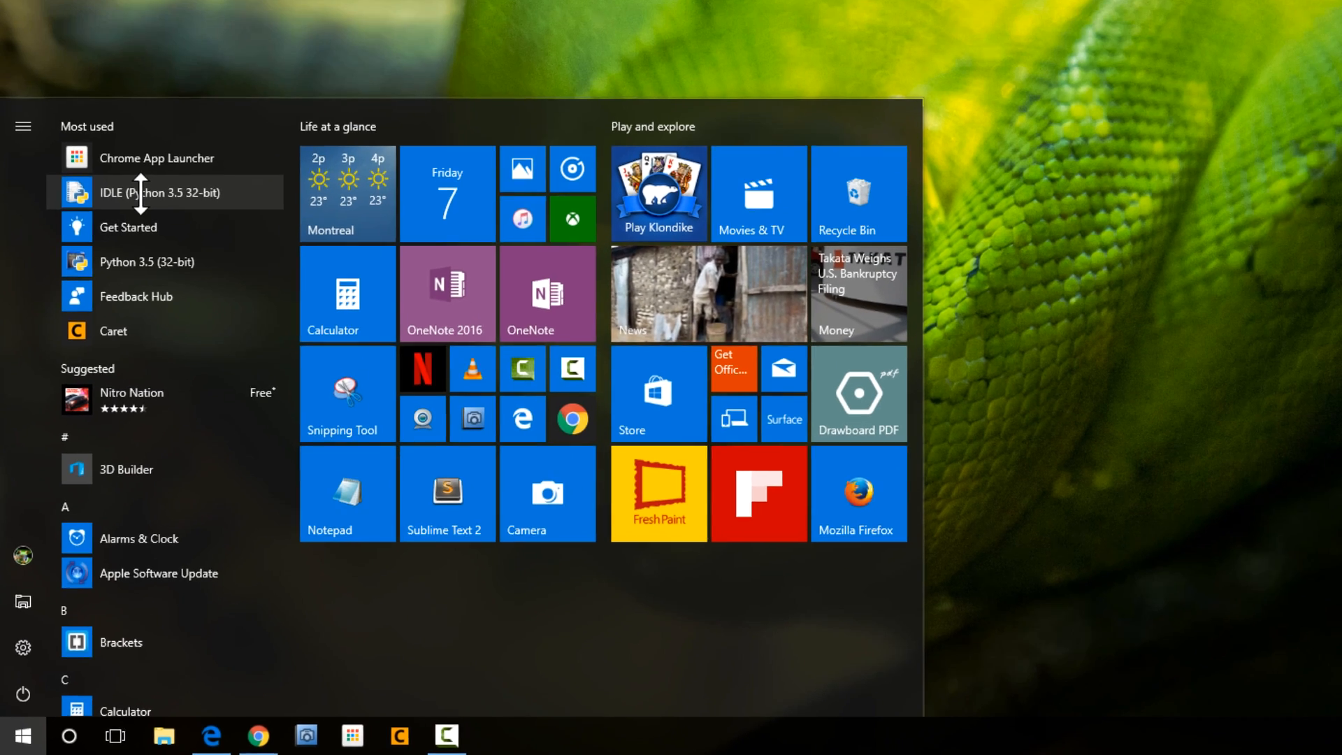
Step: Launch IDLE (Python 3.5 32-bit) from the Most used list and reposition its shell window
click(142, 193)
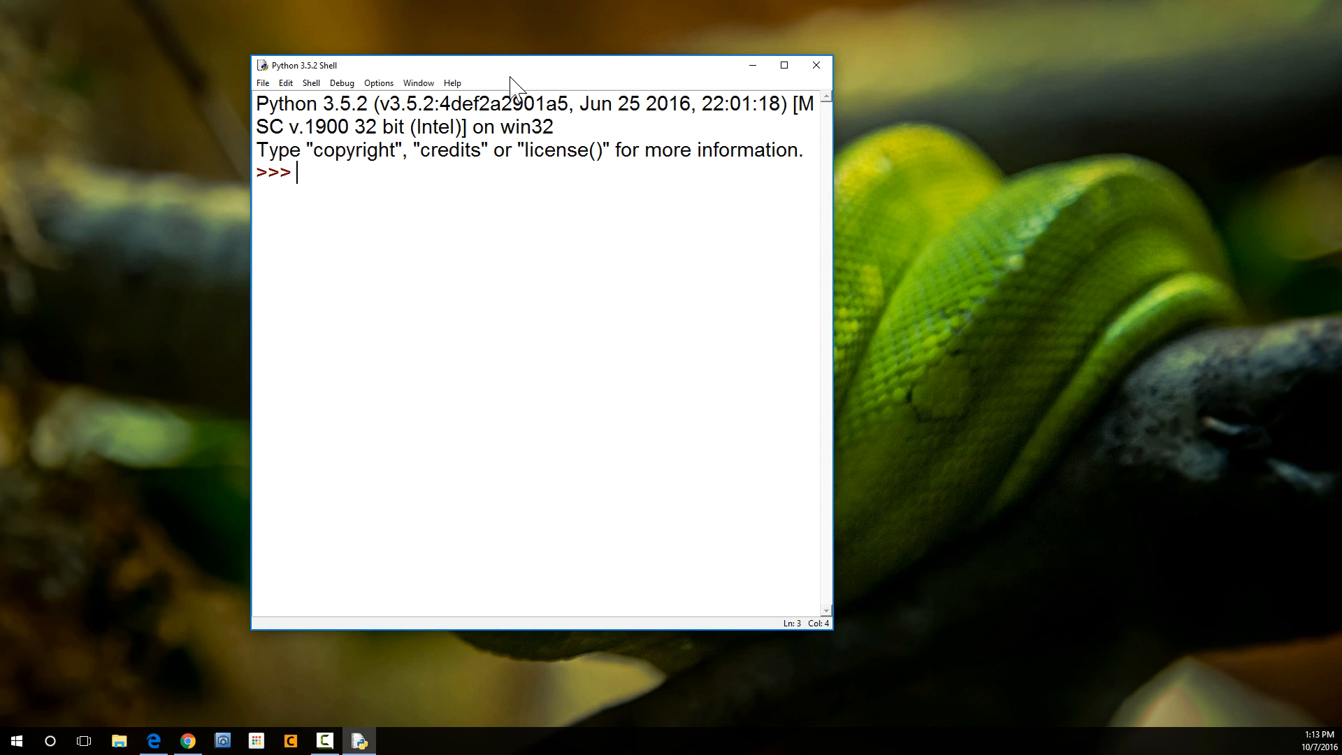
click(16, 741)
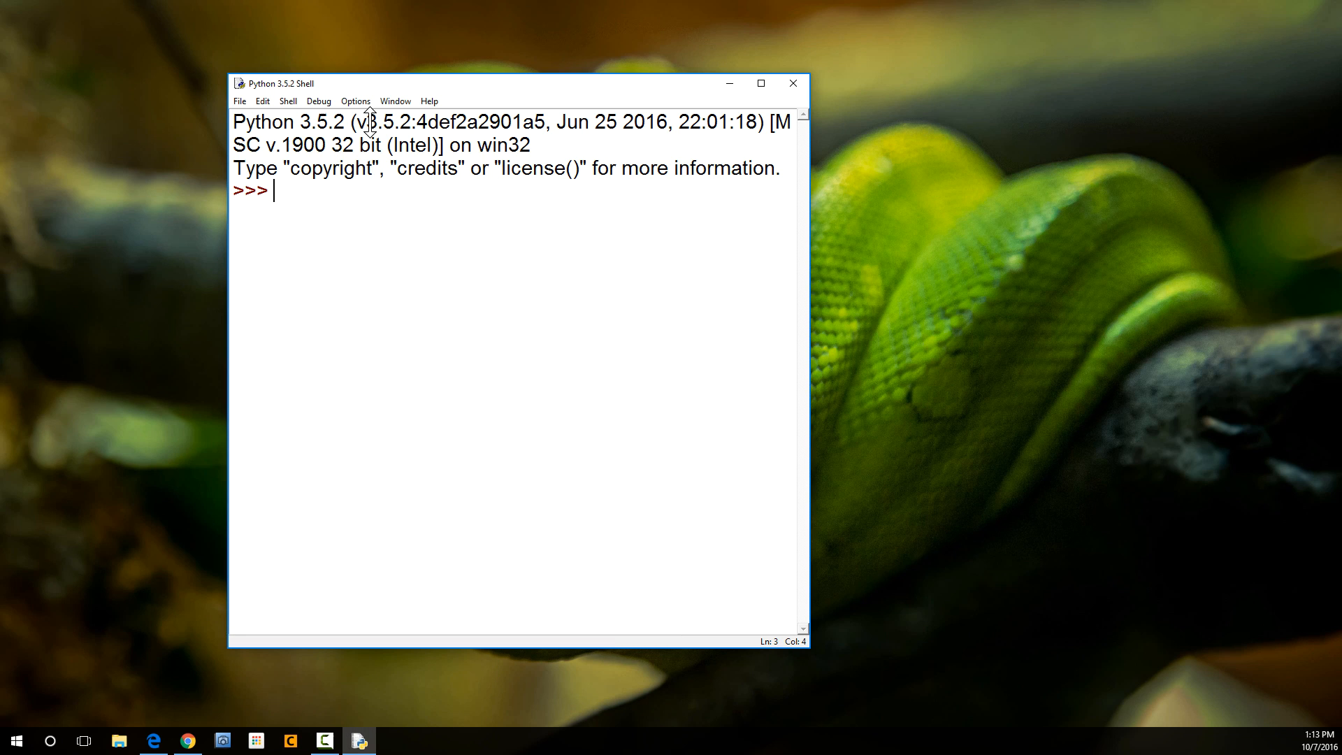
mouse_move(301, 95)
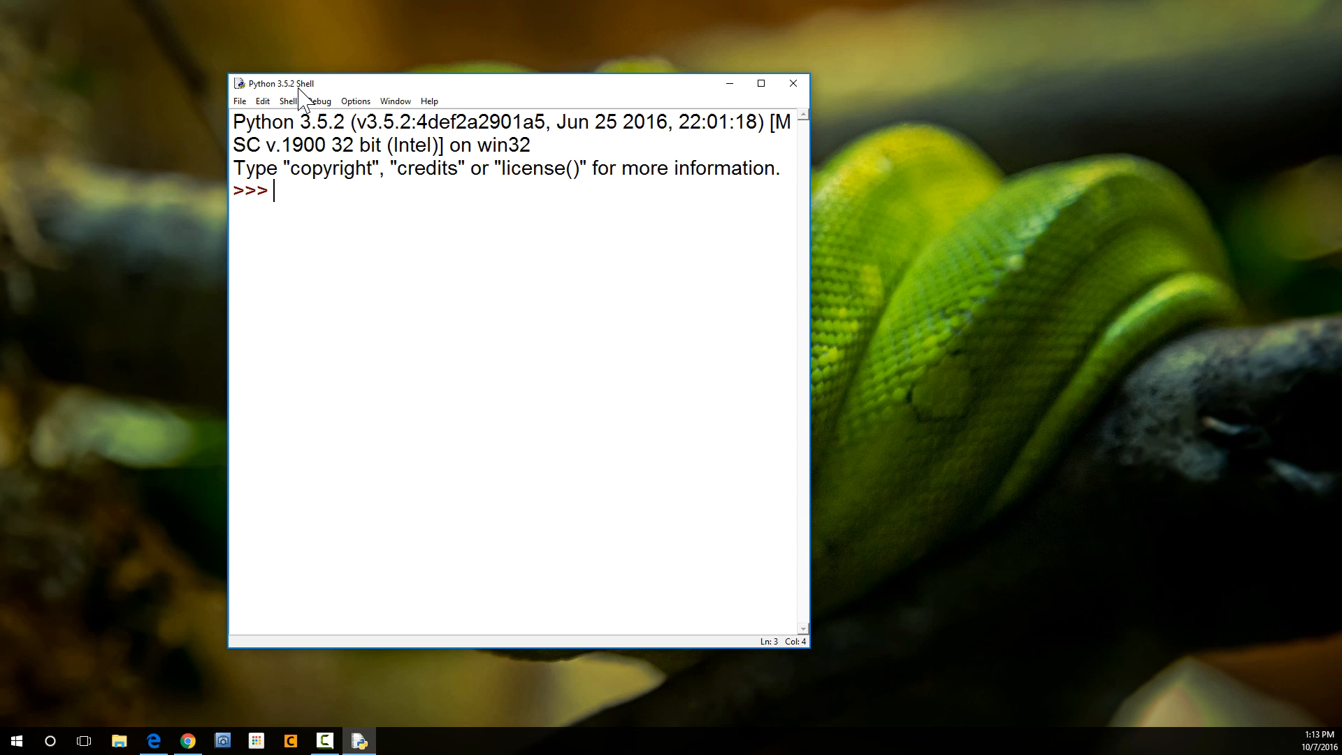
mouse_move(284, 107)
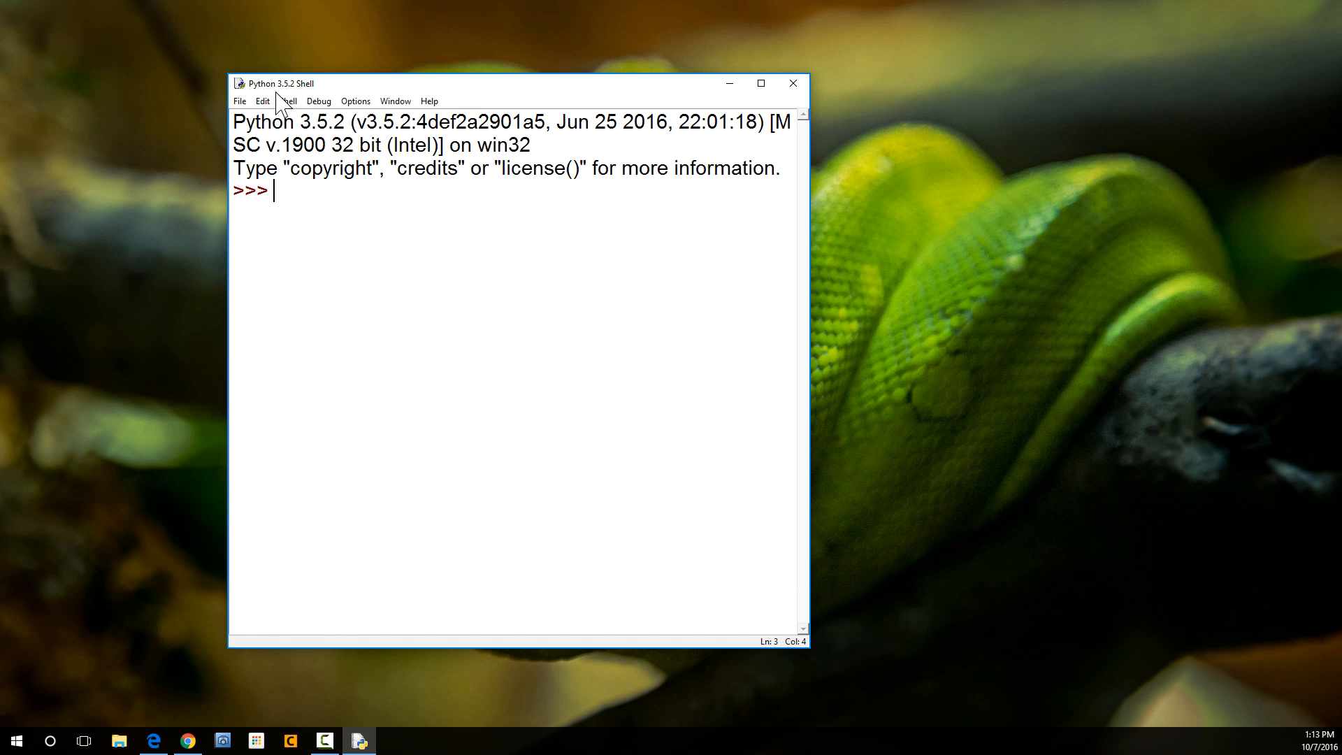
mouse_move(325, 101)
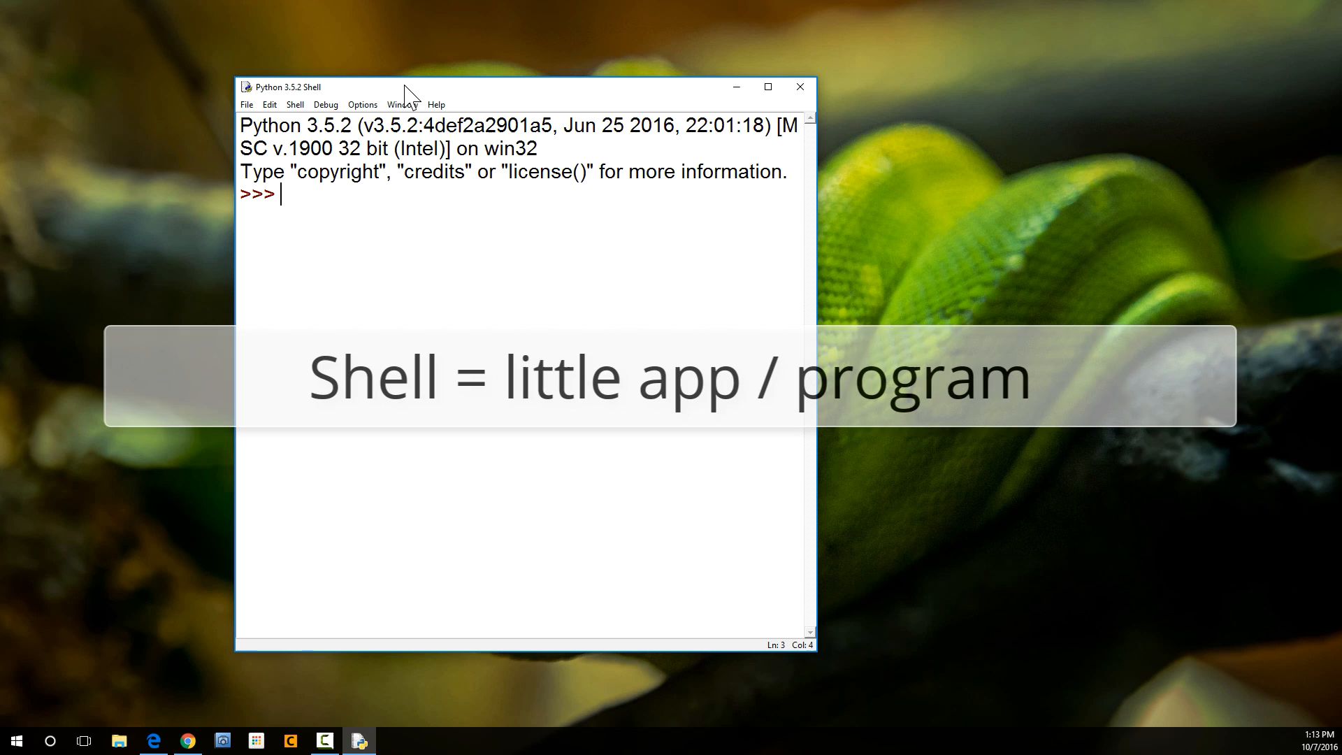
mouse_move(443, 297)
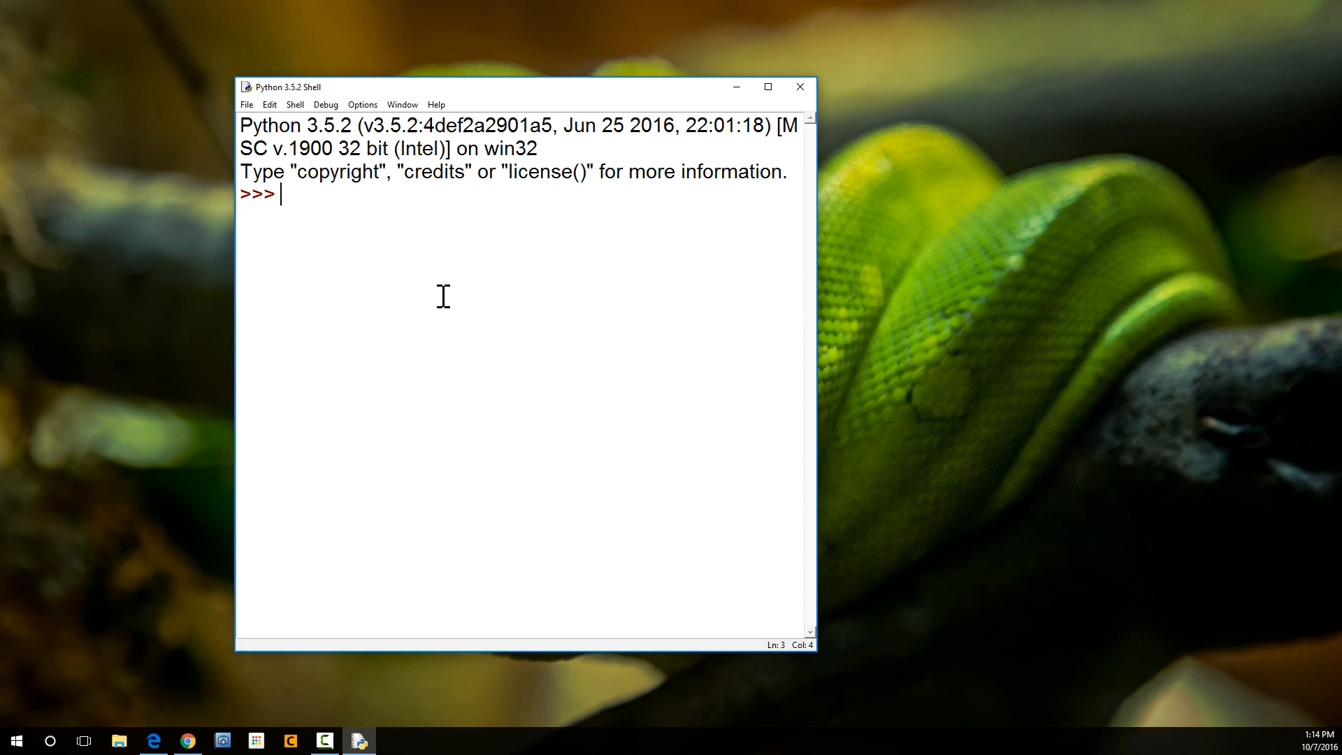
mouse_move(576, 274)
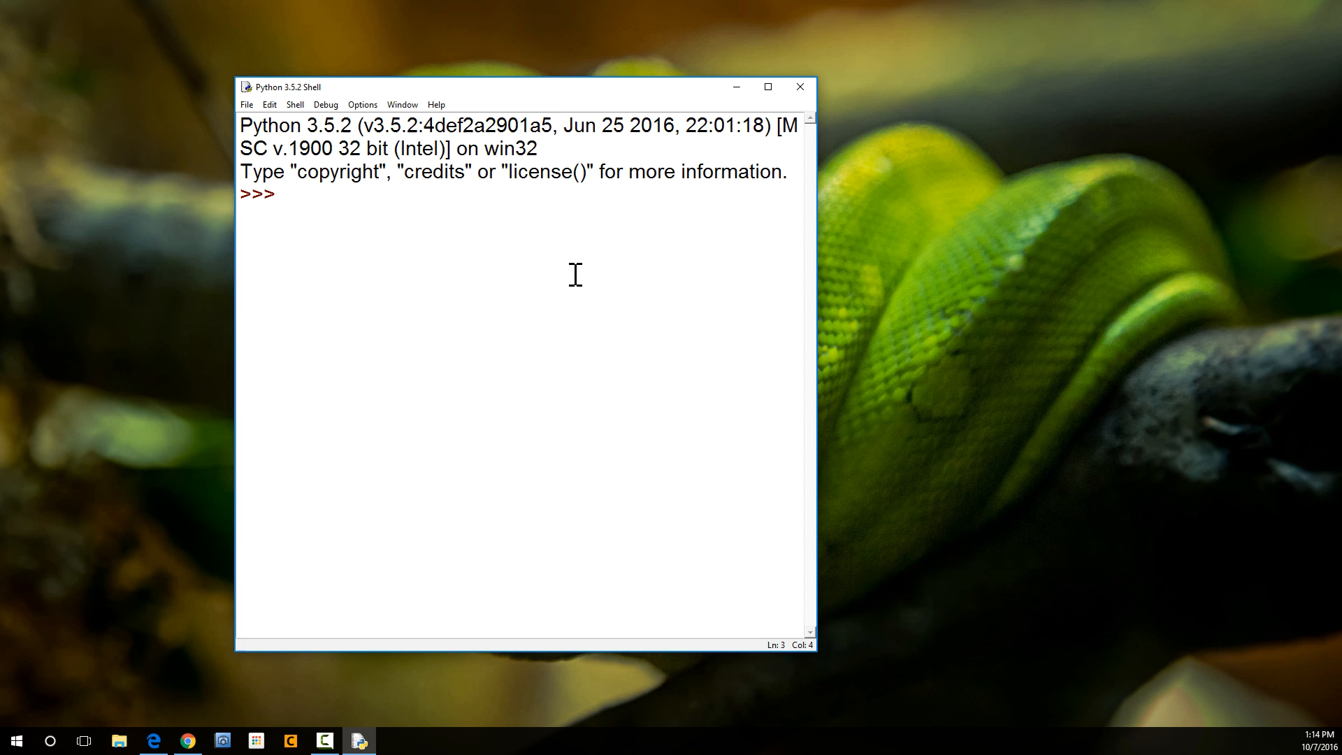
Step: Run print("Hey") at the >>> prompt, then drag the shell window further left
click(282, 193)
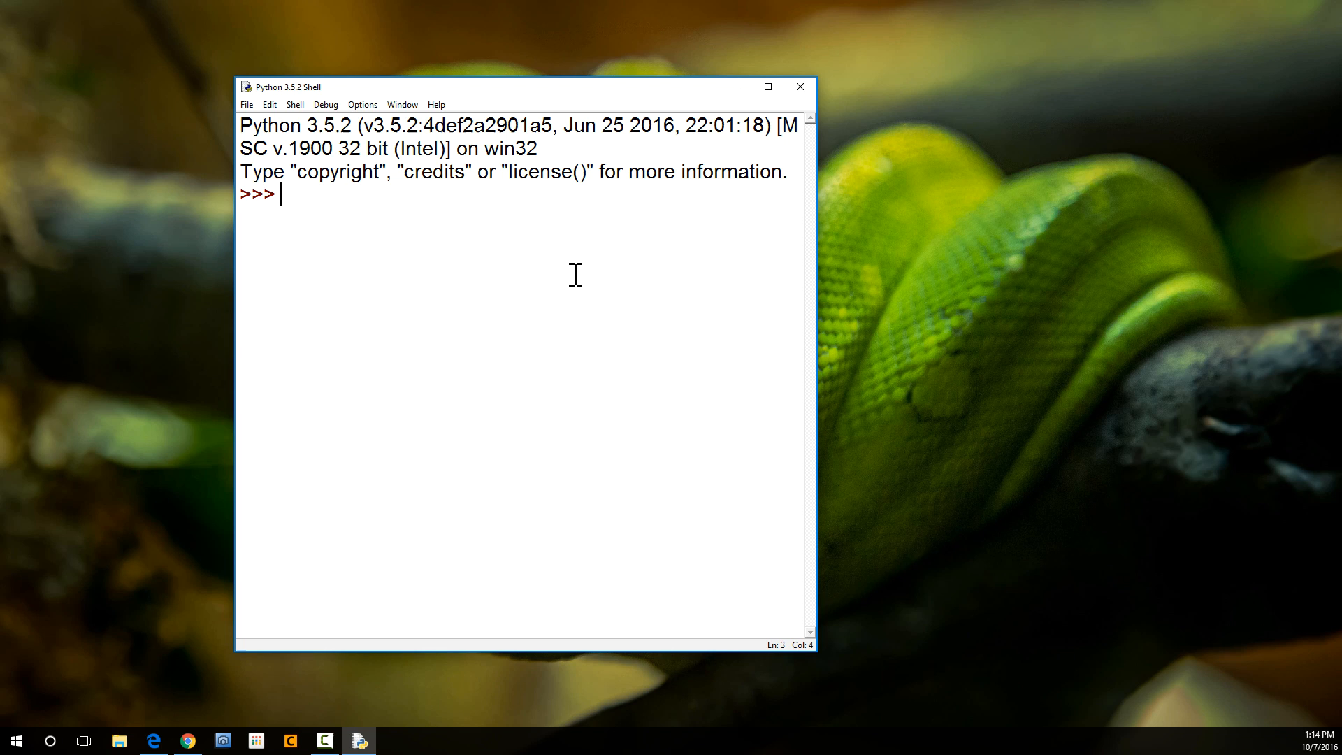
mouse_move(404, 99)
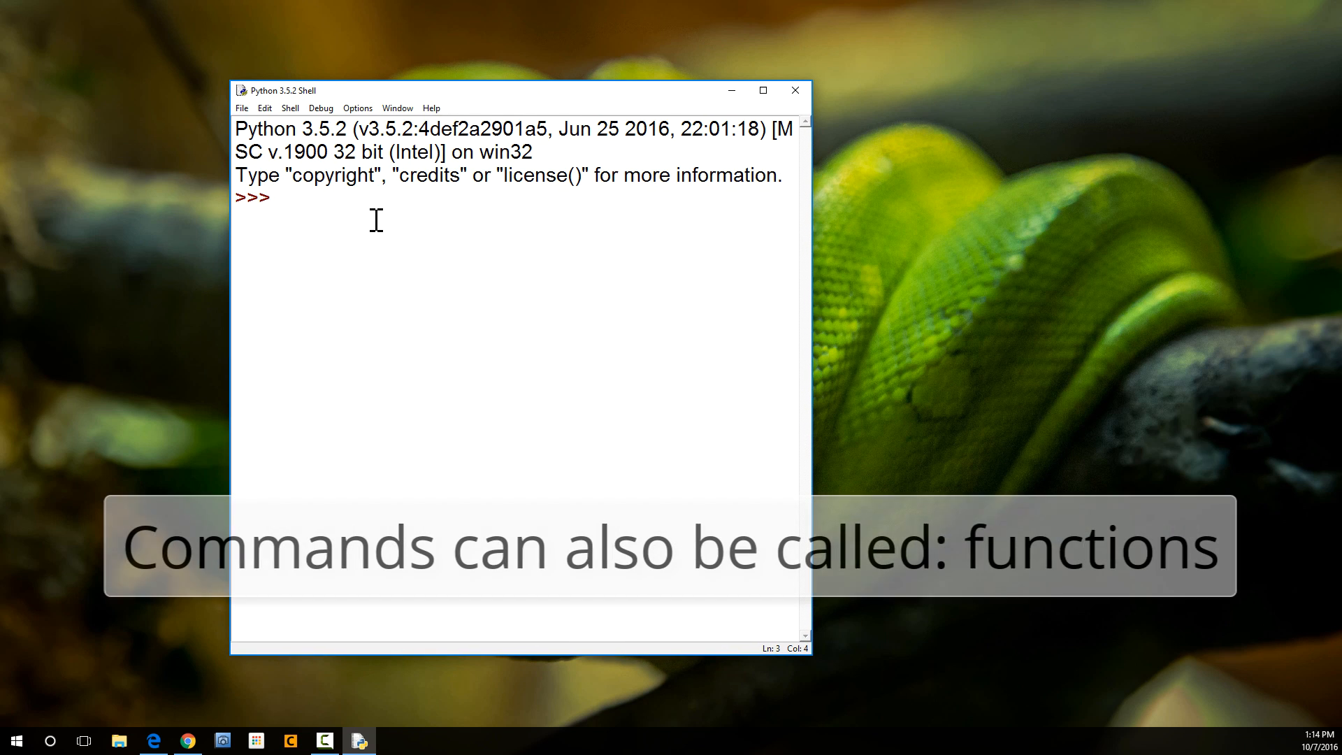
text(print)
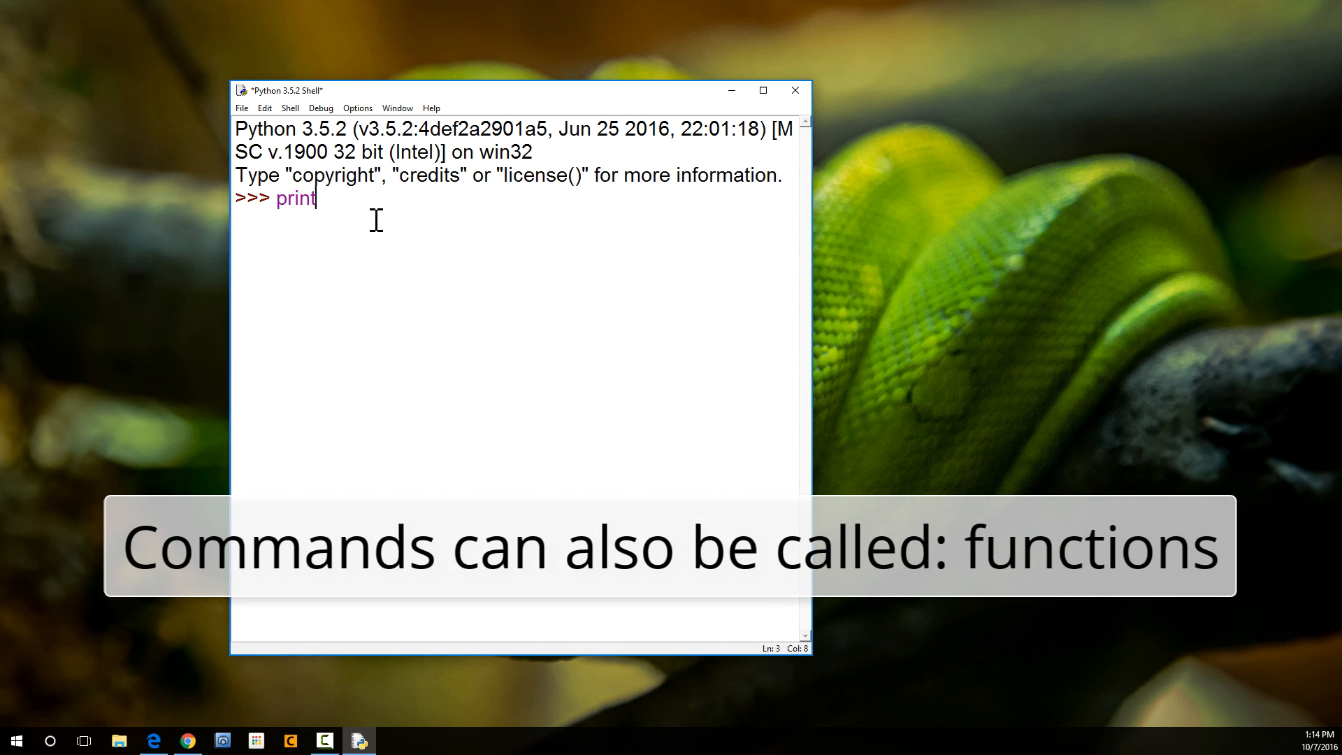
text(())
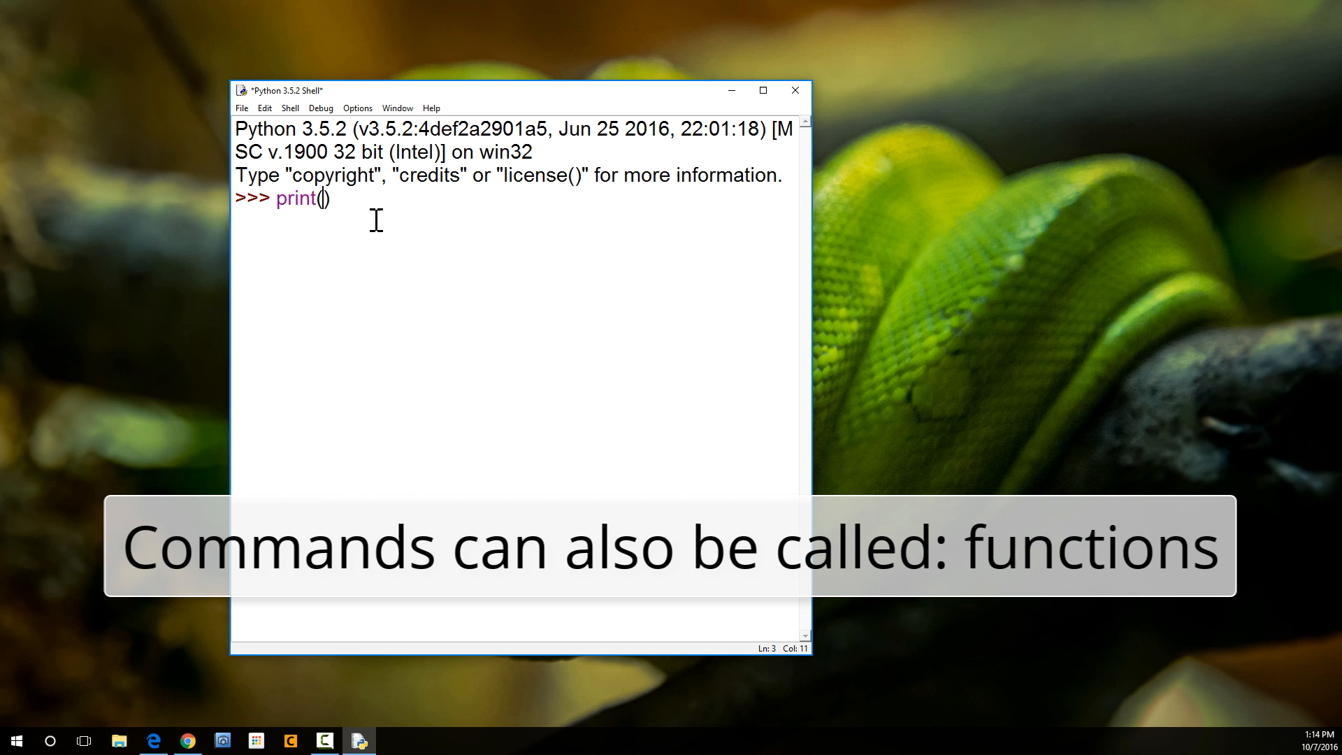
text("")
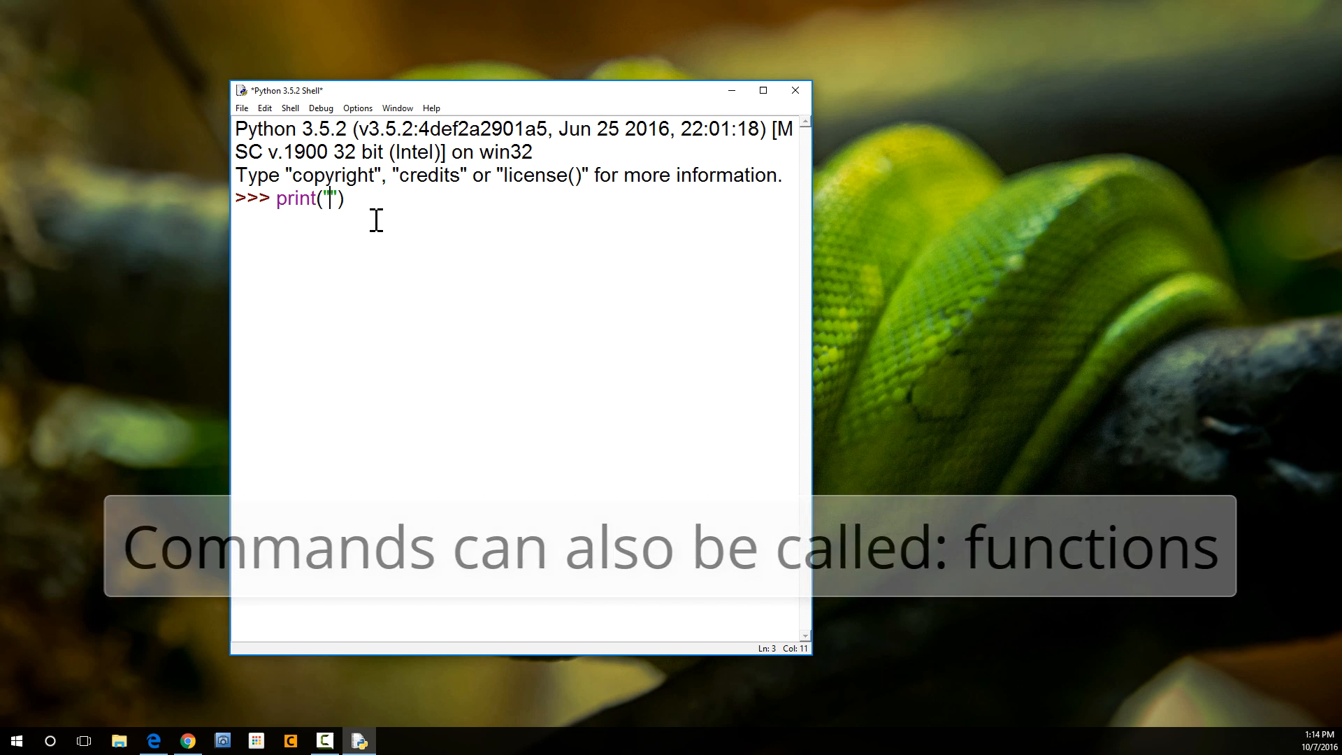
key(Return)
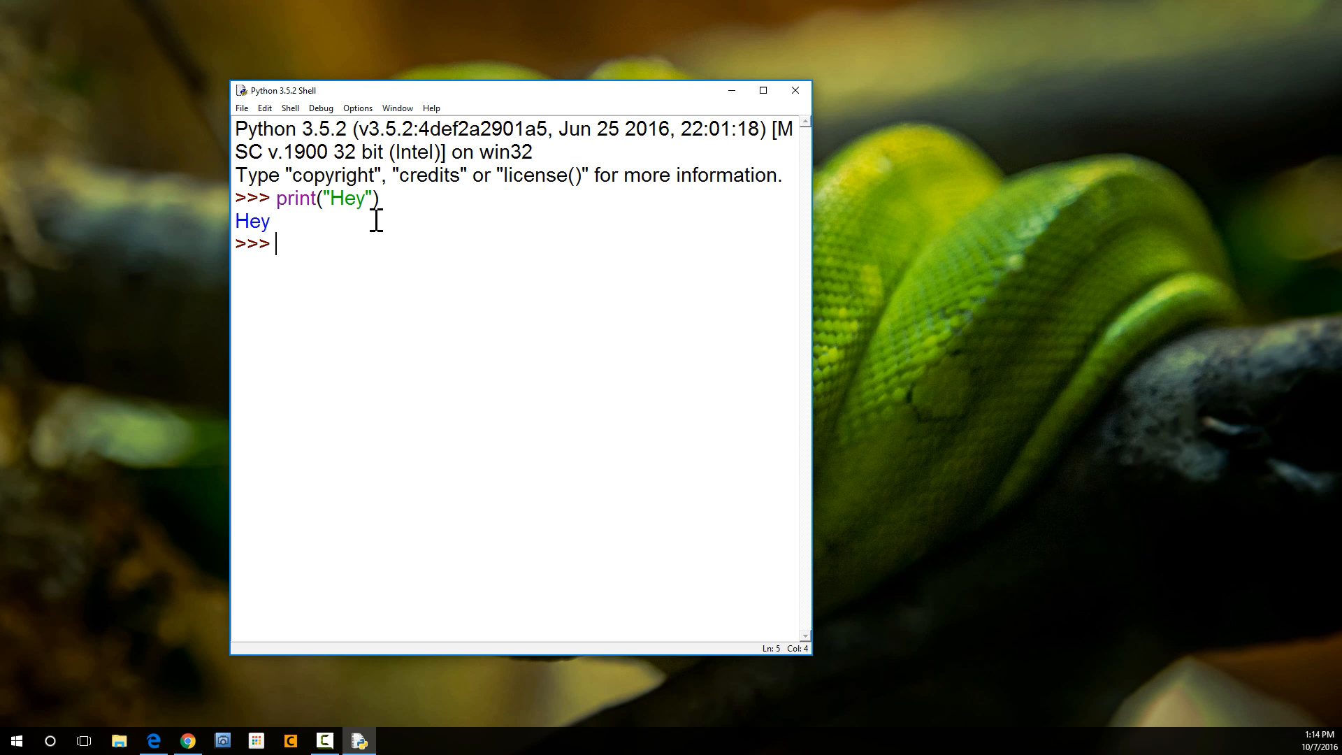
mouse_move(244, 218)
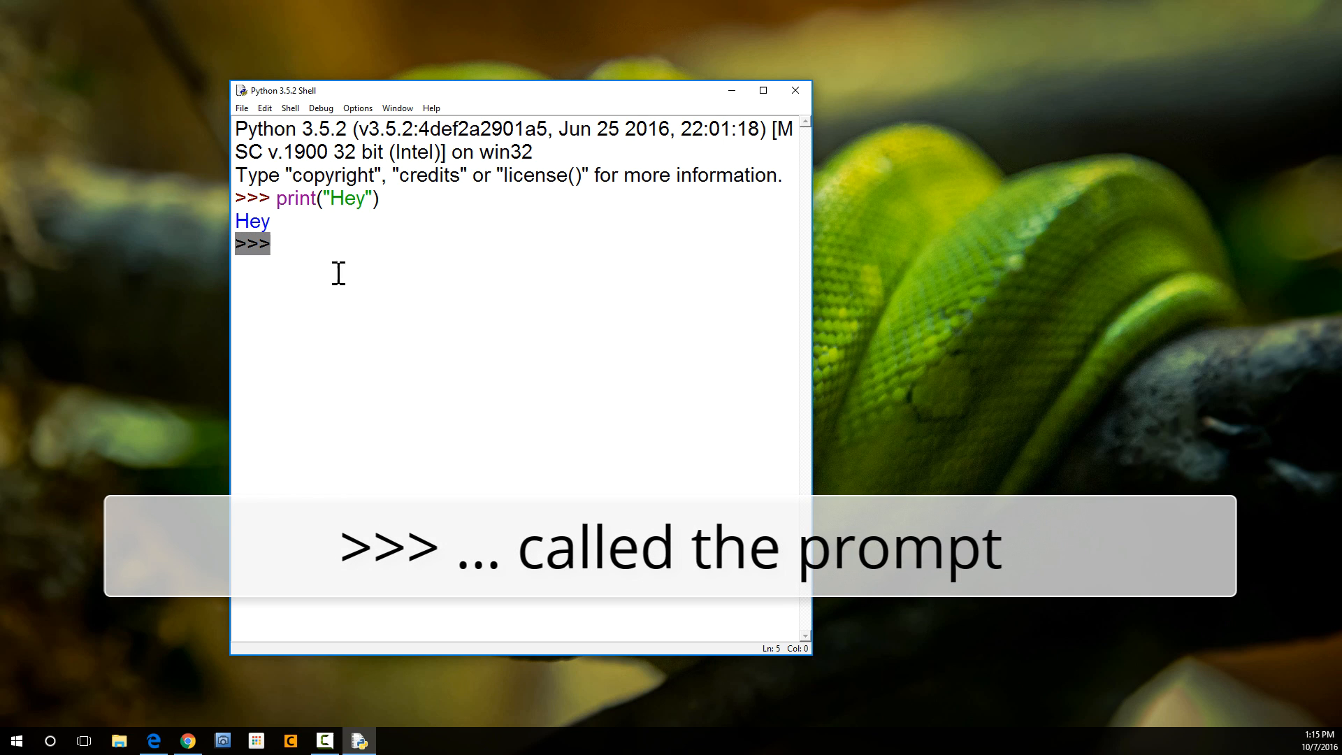
click(281, 244)
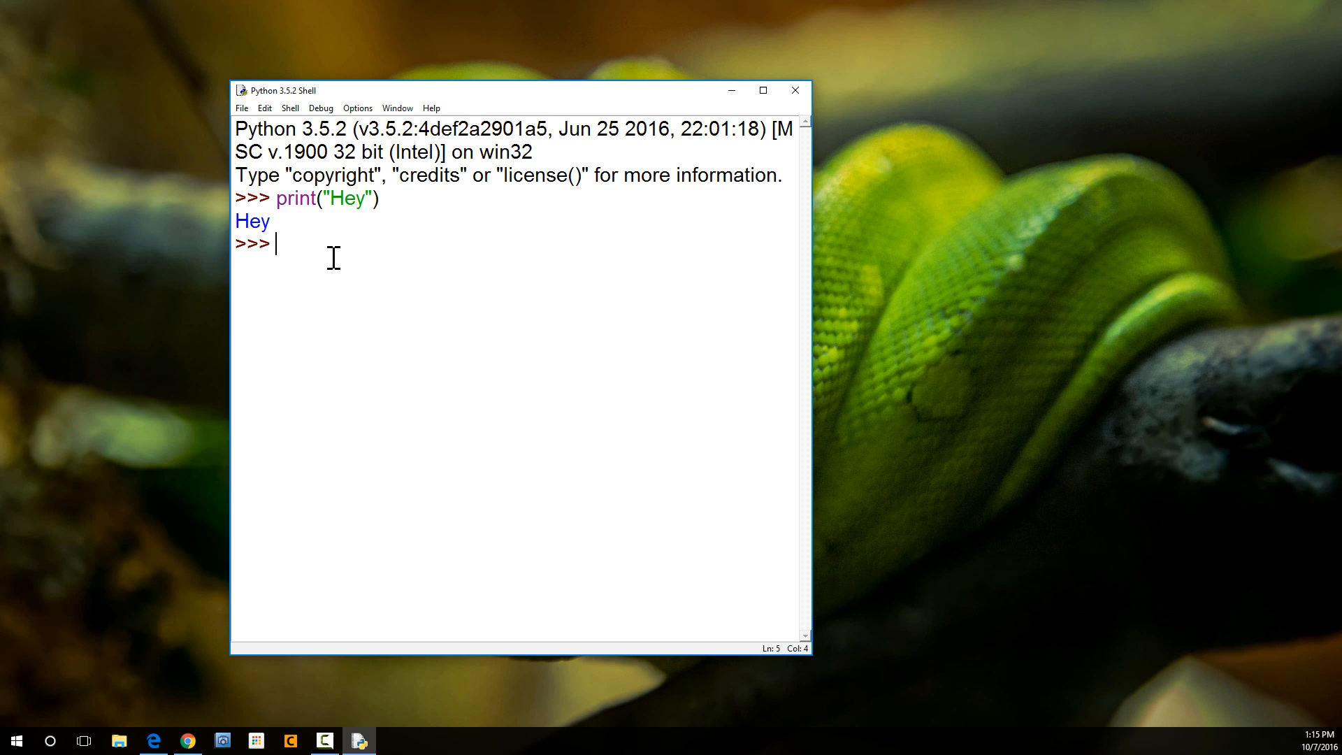
mouse_move(428, 189)
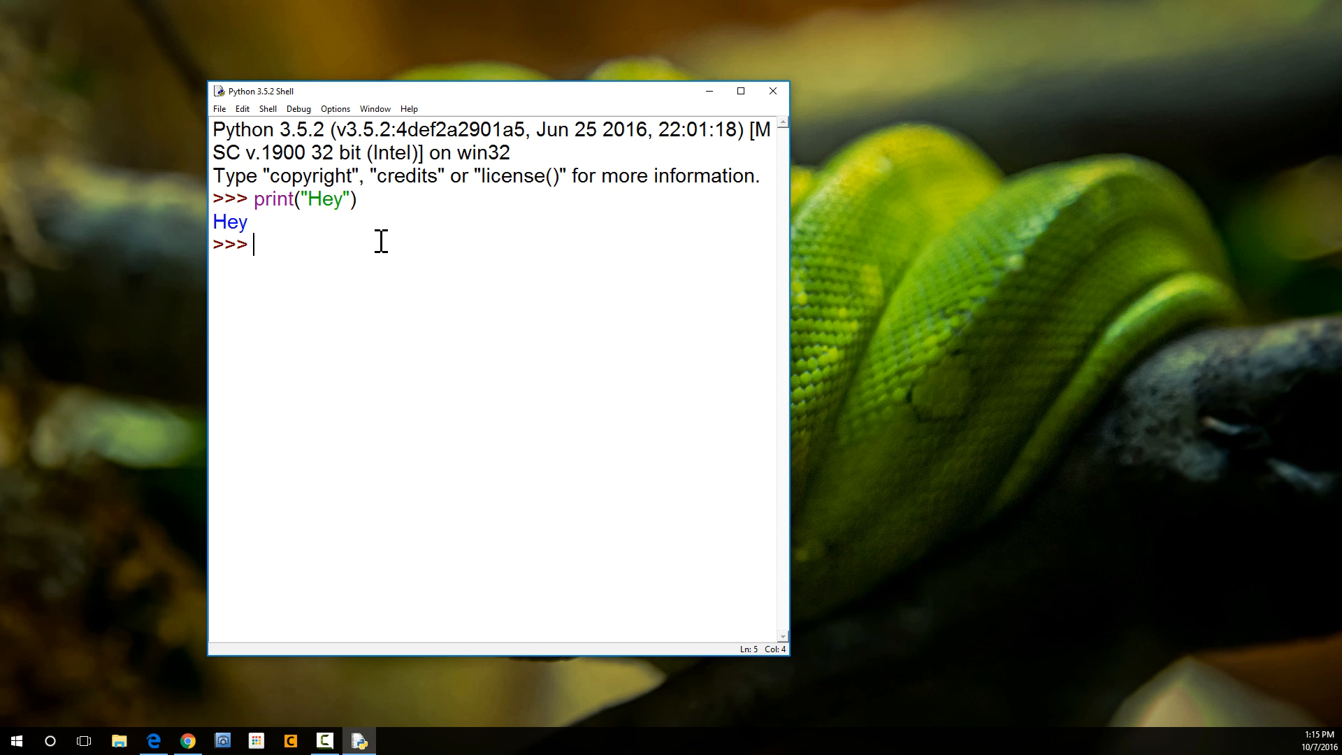
mouse_move(394, 246)
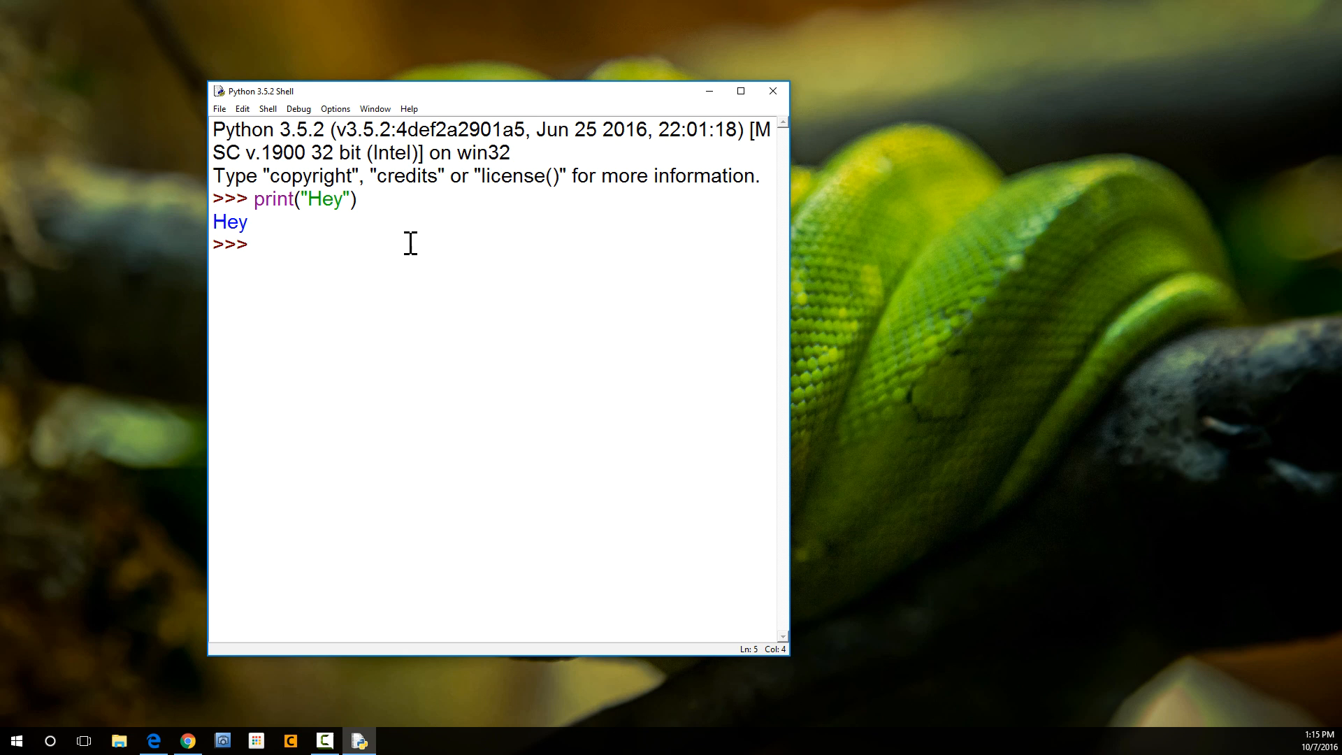
drag(492, 91, 393, 88)
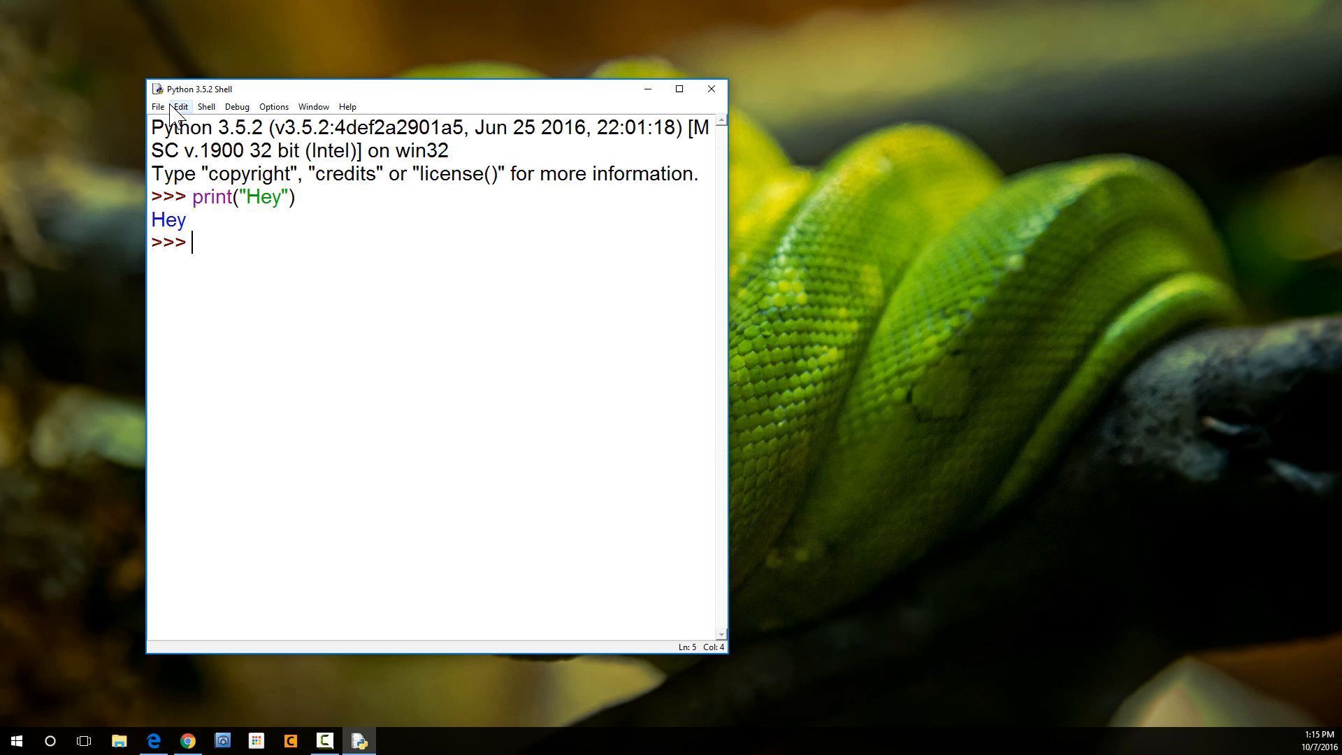
Step: Create a new untitled script containing print("Hello Nerds!")
click(158, 106)
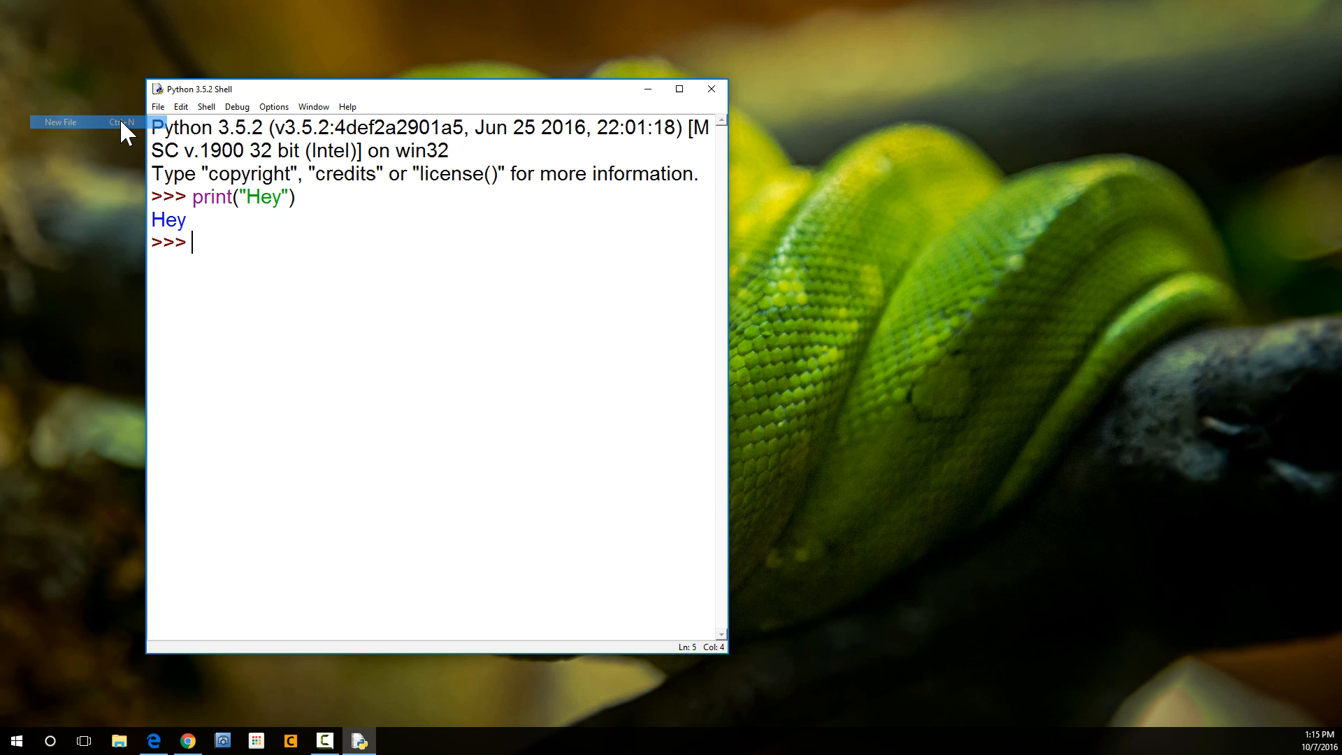
click(60, 122)
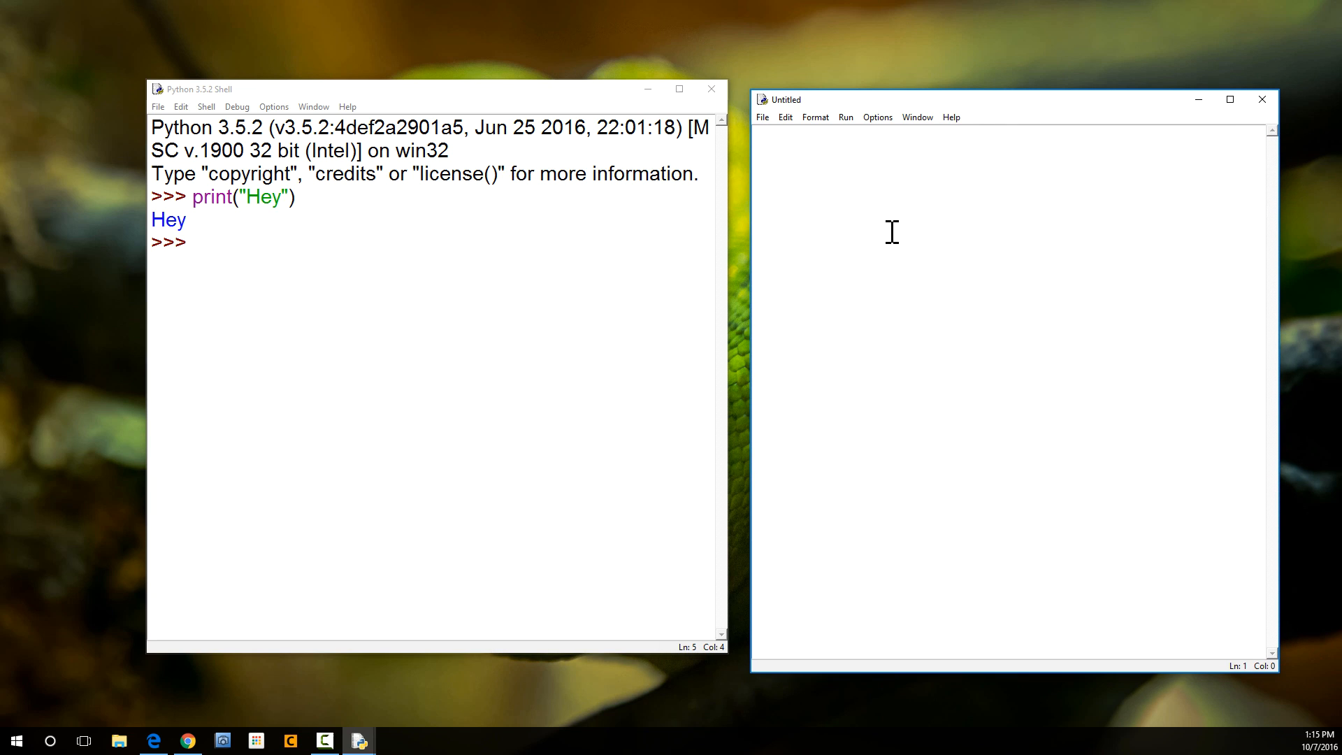
text(print)
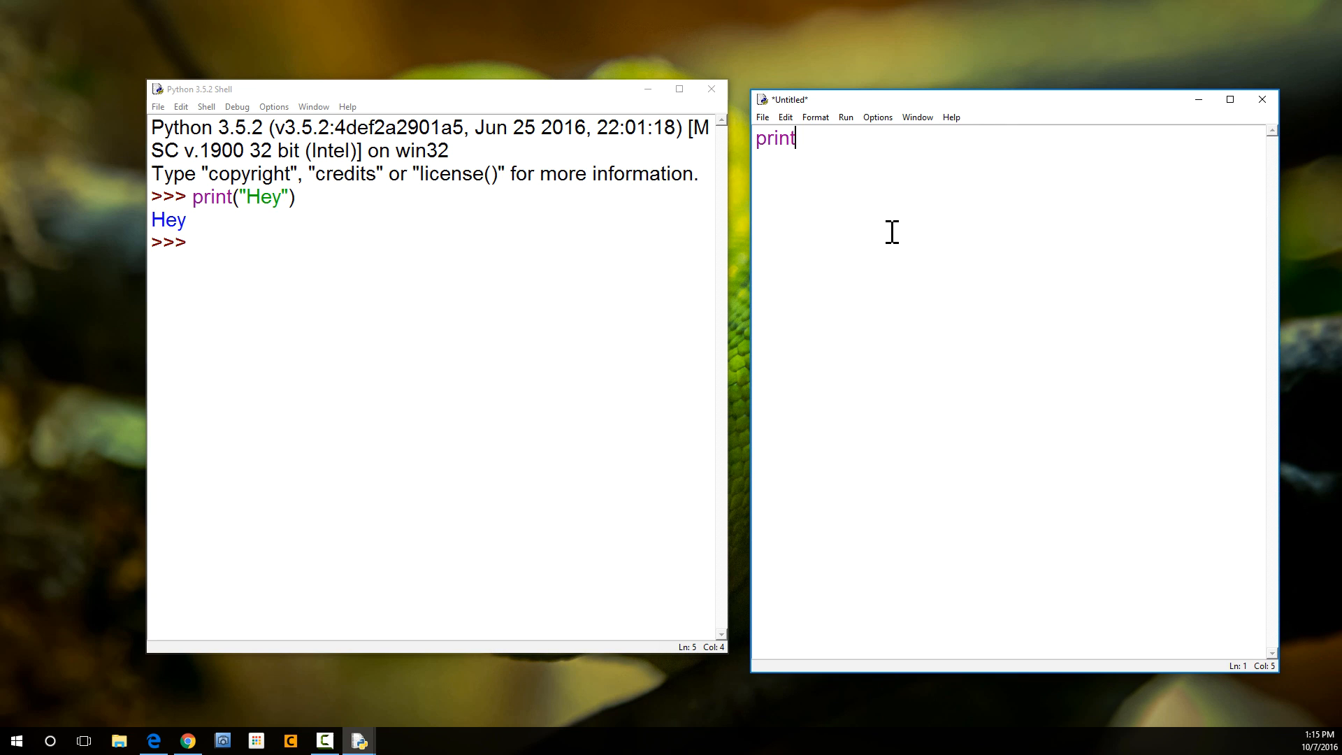
text((""))
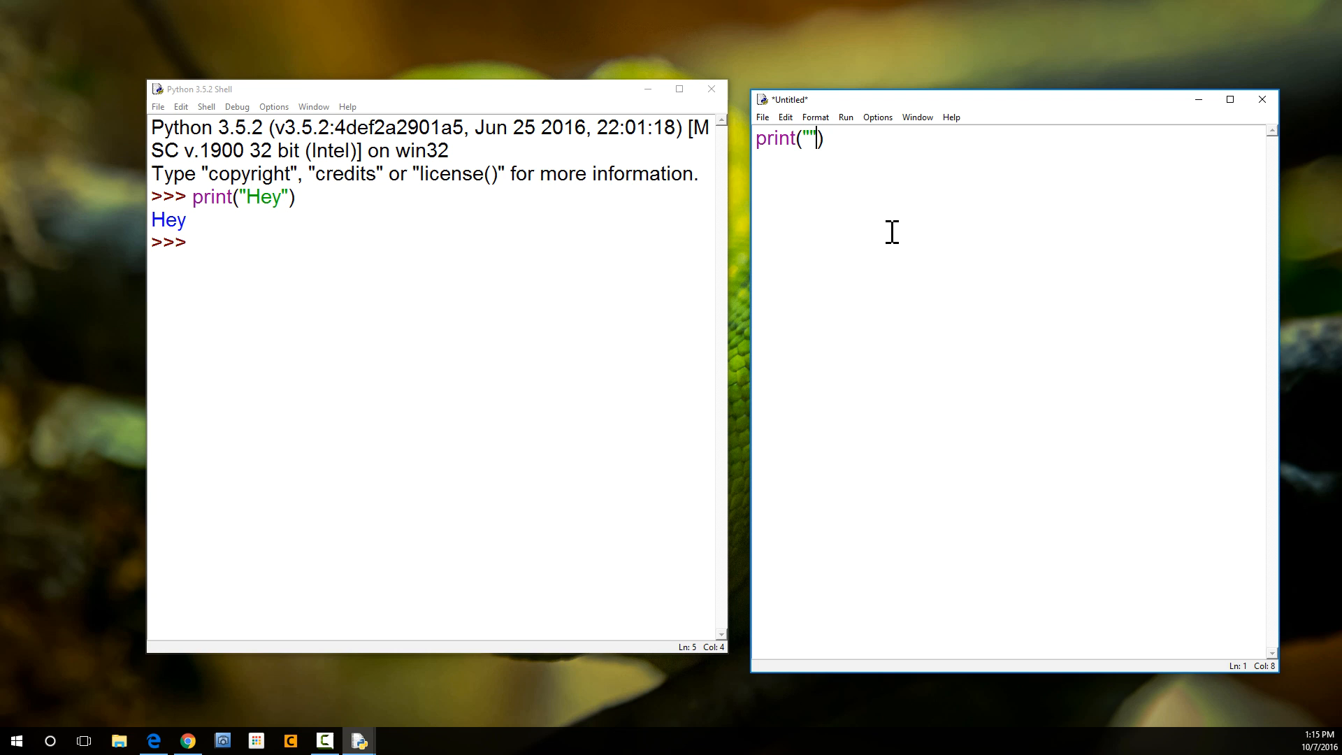
text(Hello)
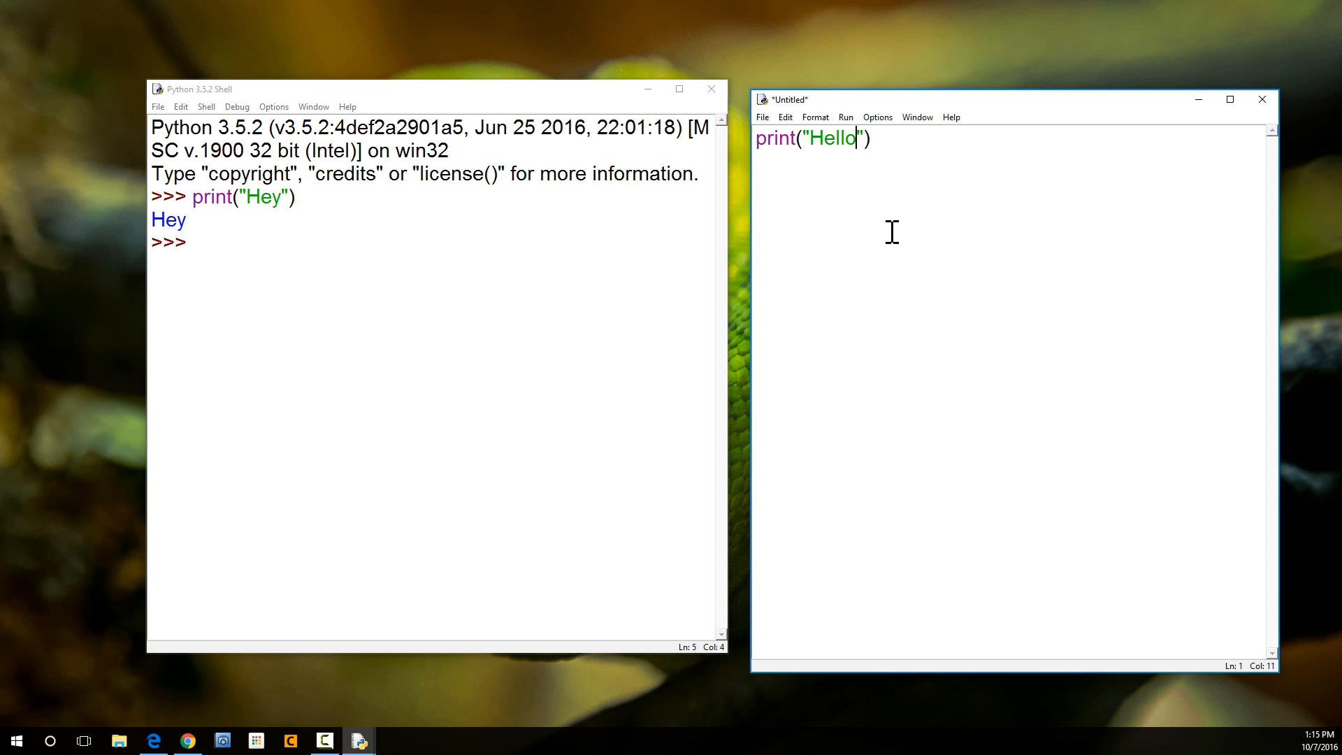
text(Ner)
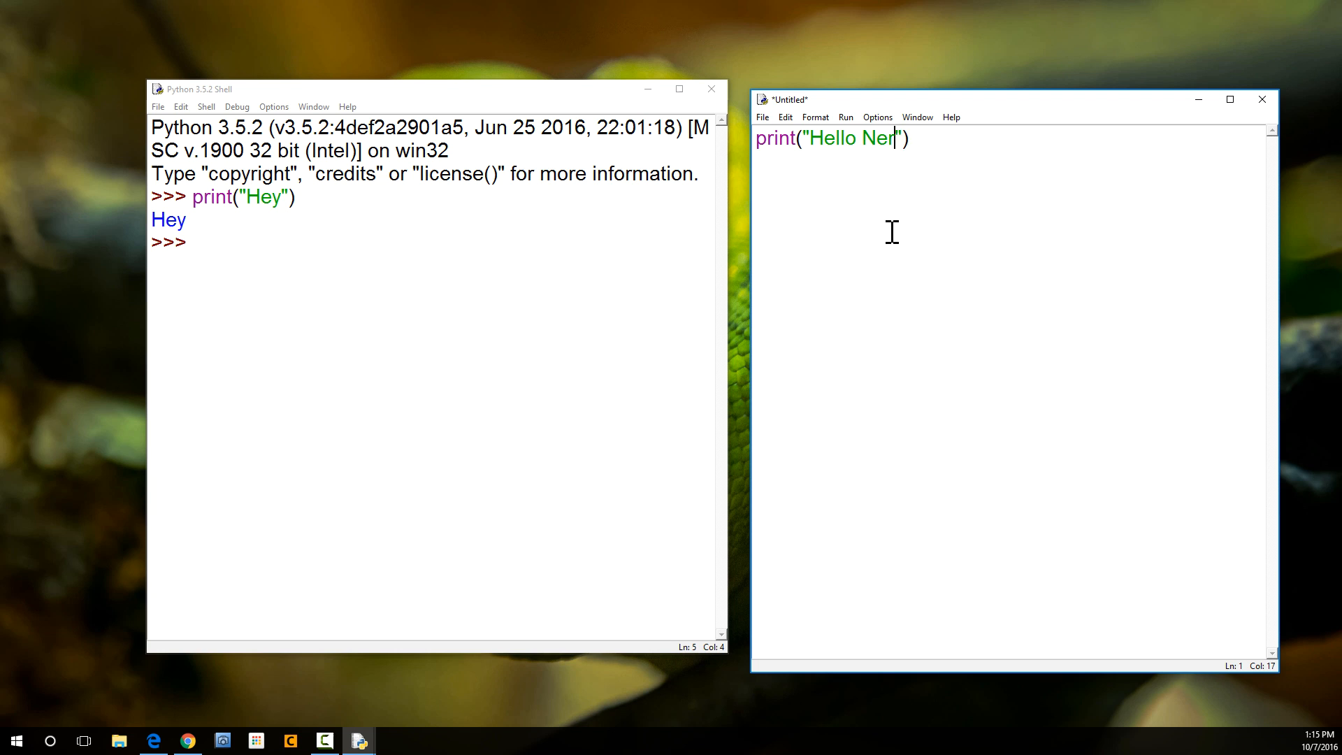
text(ds!)
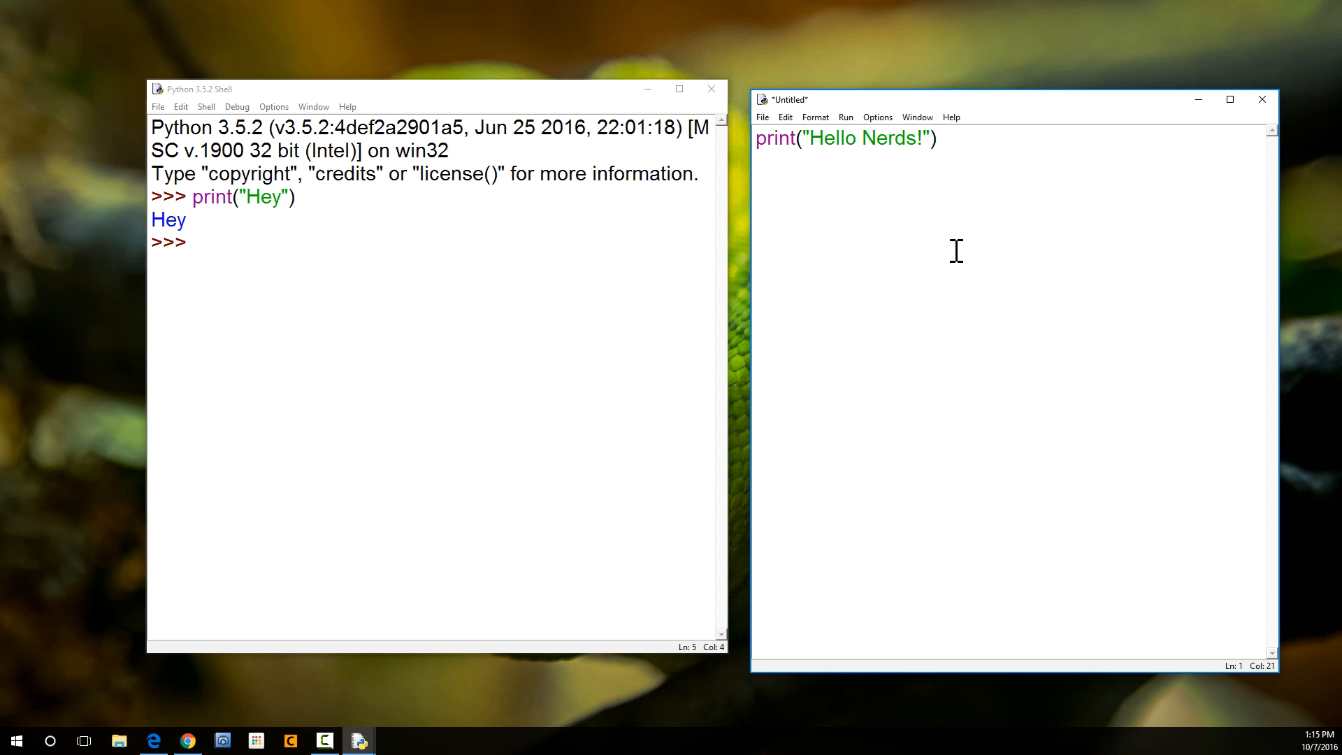
mouse_move(792, 120)
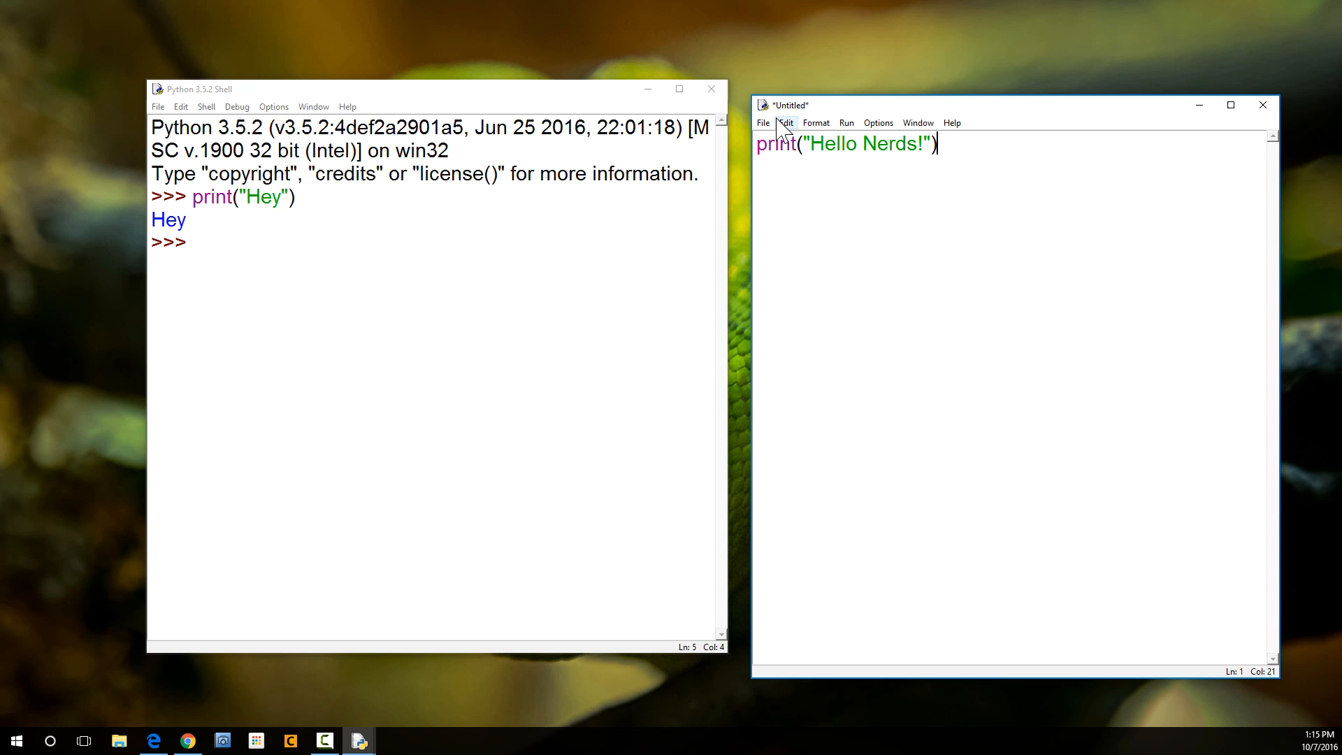
Step: Save As the script to the Desktop with file name hi.py
click(762, 123)
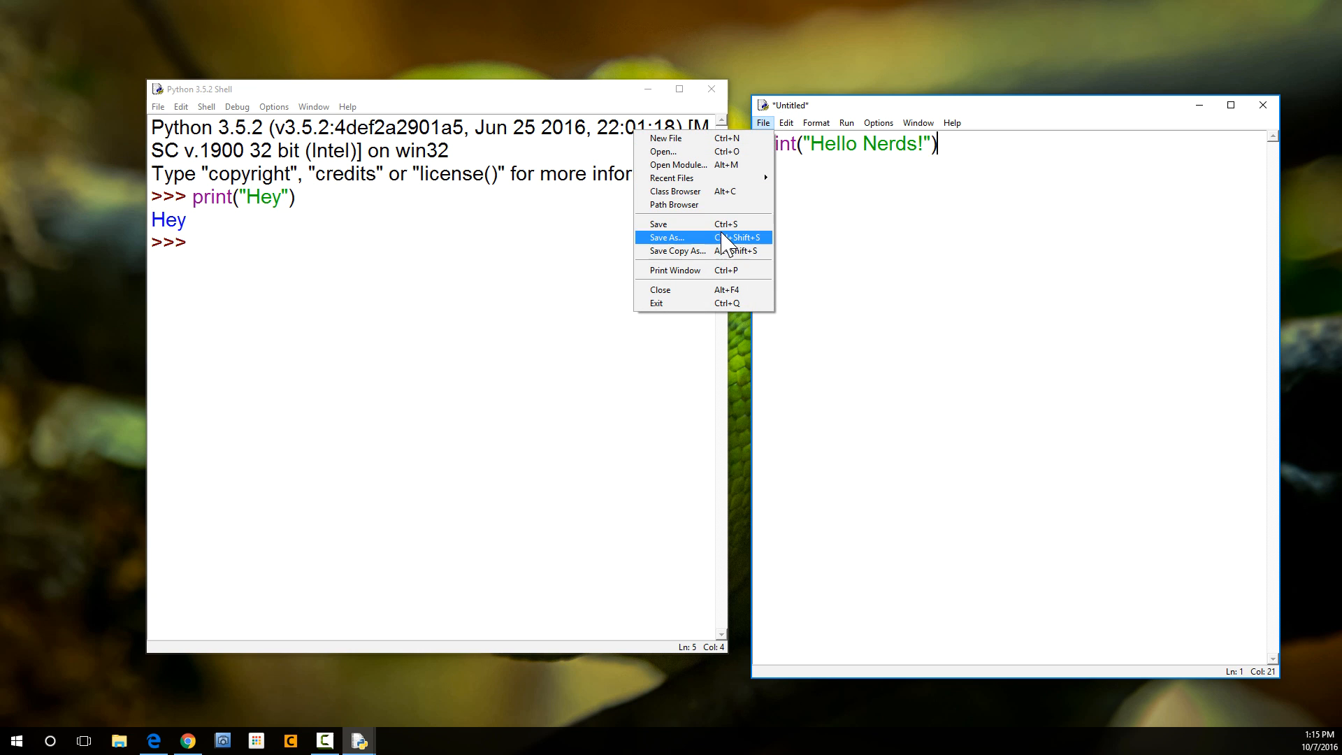
click(667, 237)
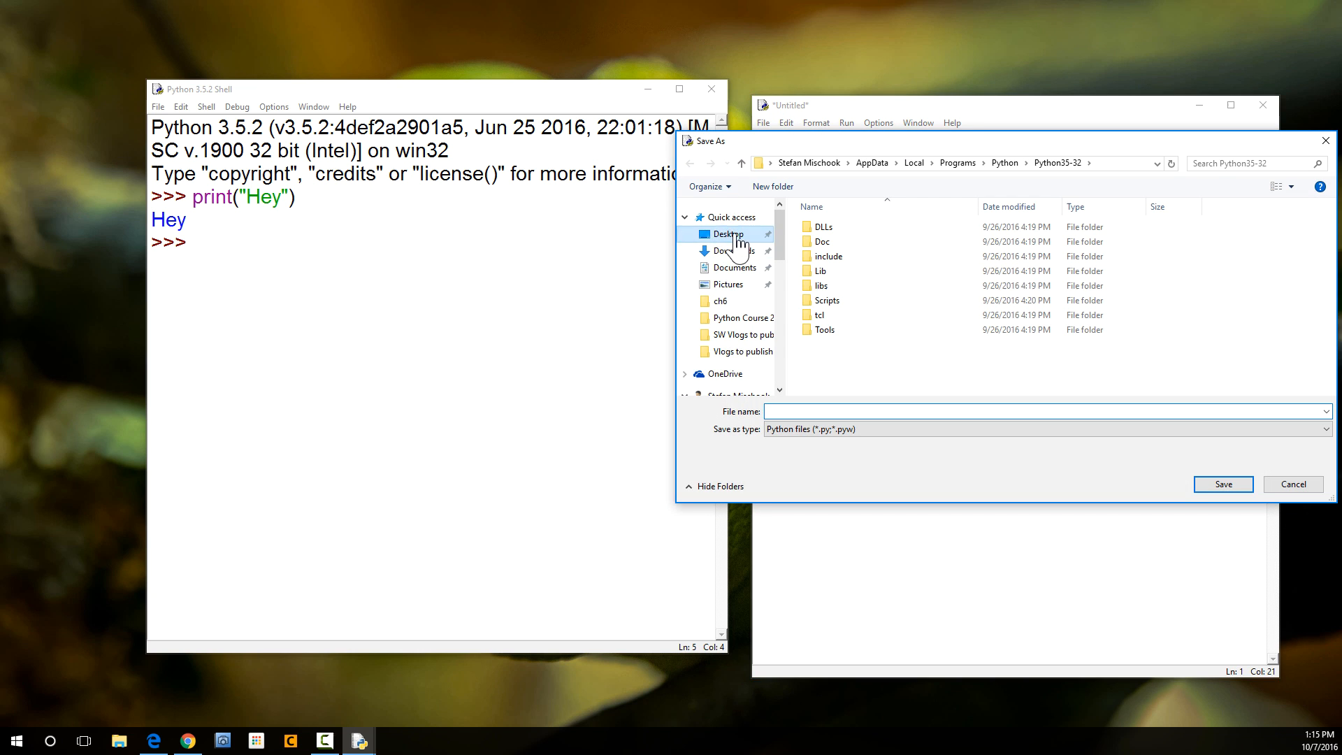
click(727, 234)
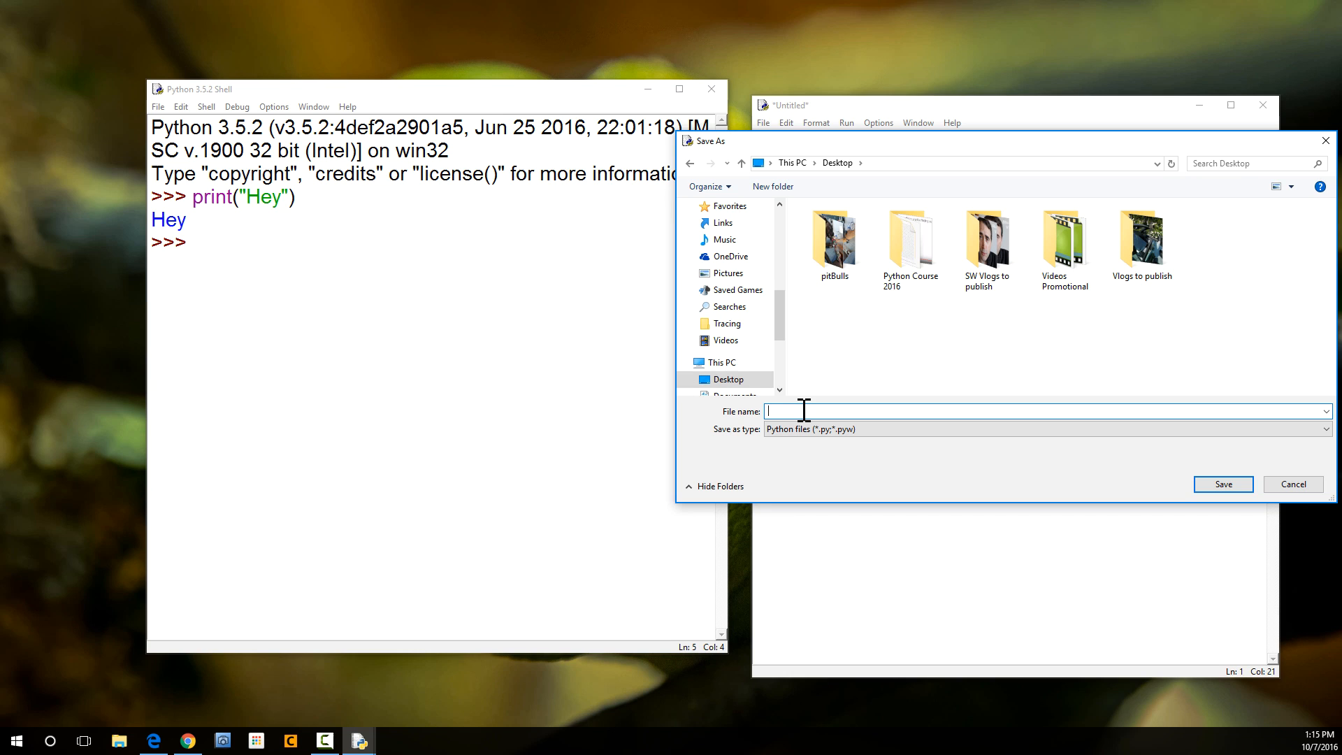
text(hi.py)
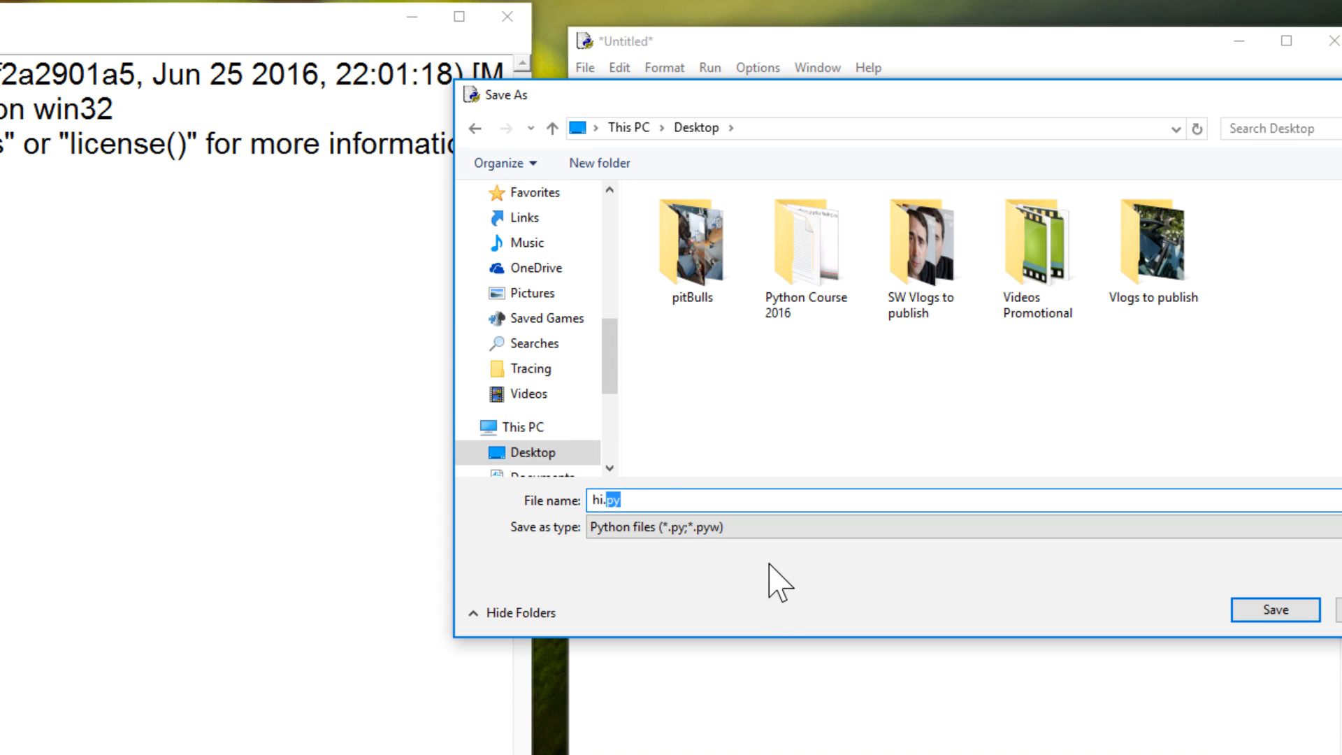
click(609, 500)
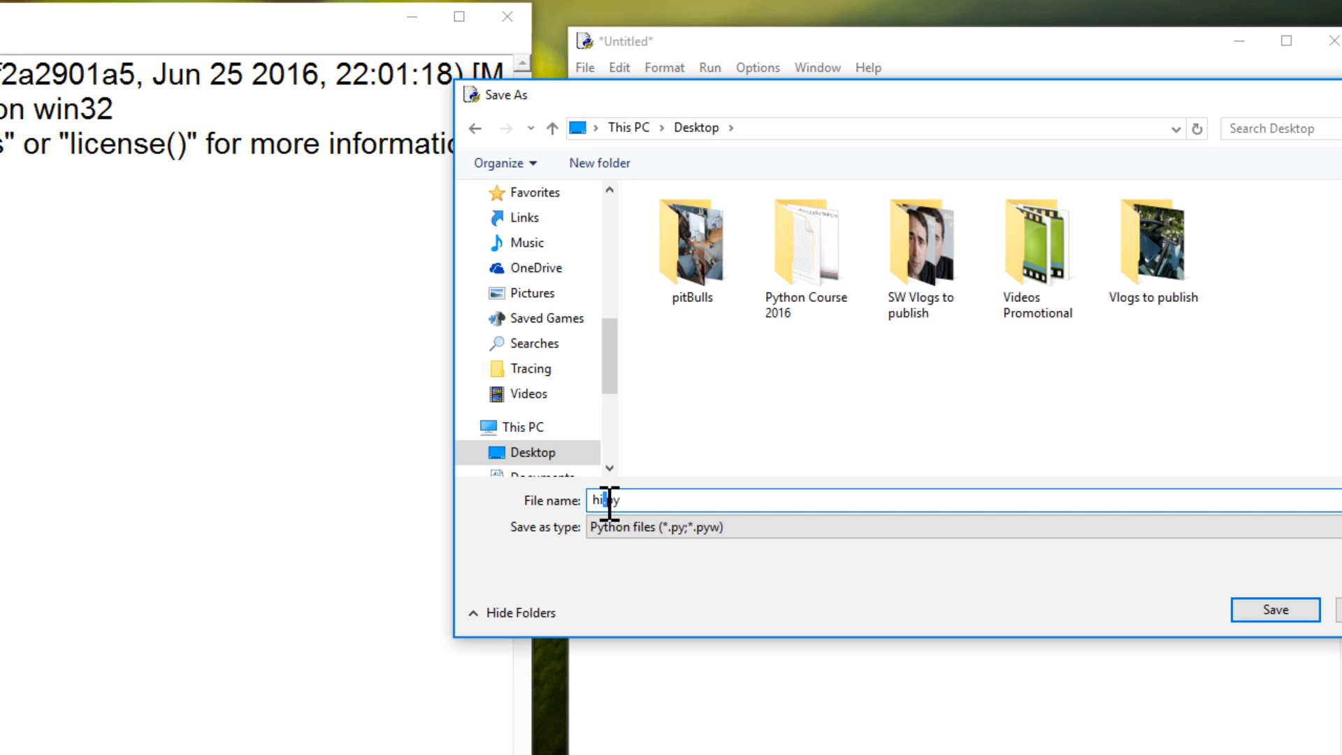
text(.py)
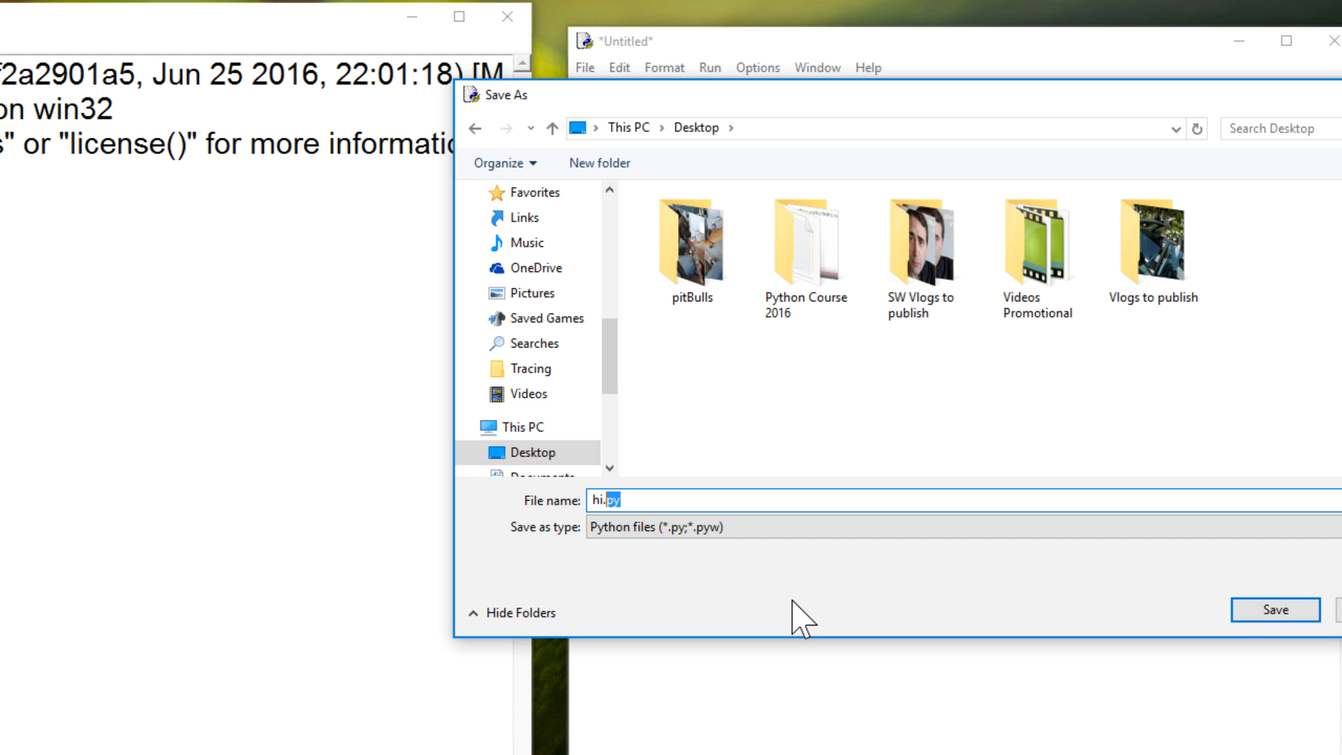
click(1275, 609)
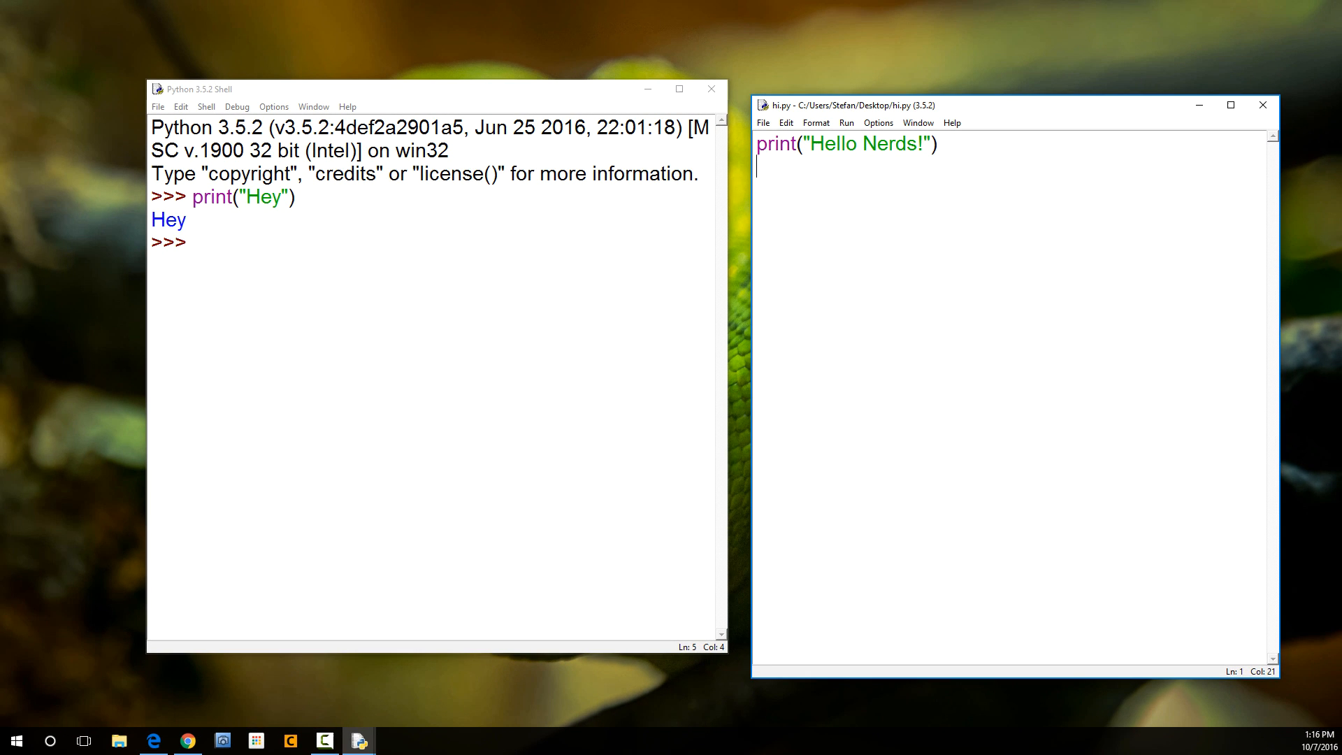
mouse_move(1044, 109)
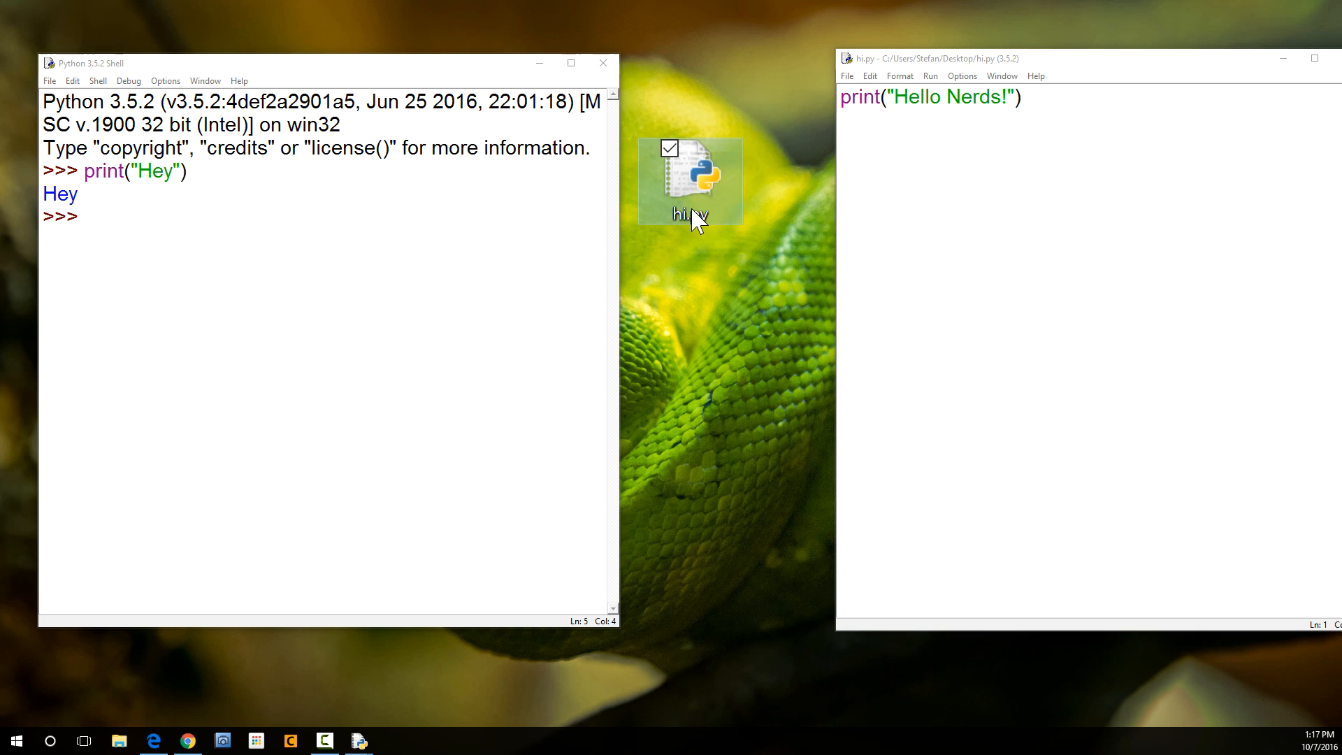
Step: Select the hi.py icon on the Desktop to inspect its details
click(739, 274)
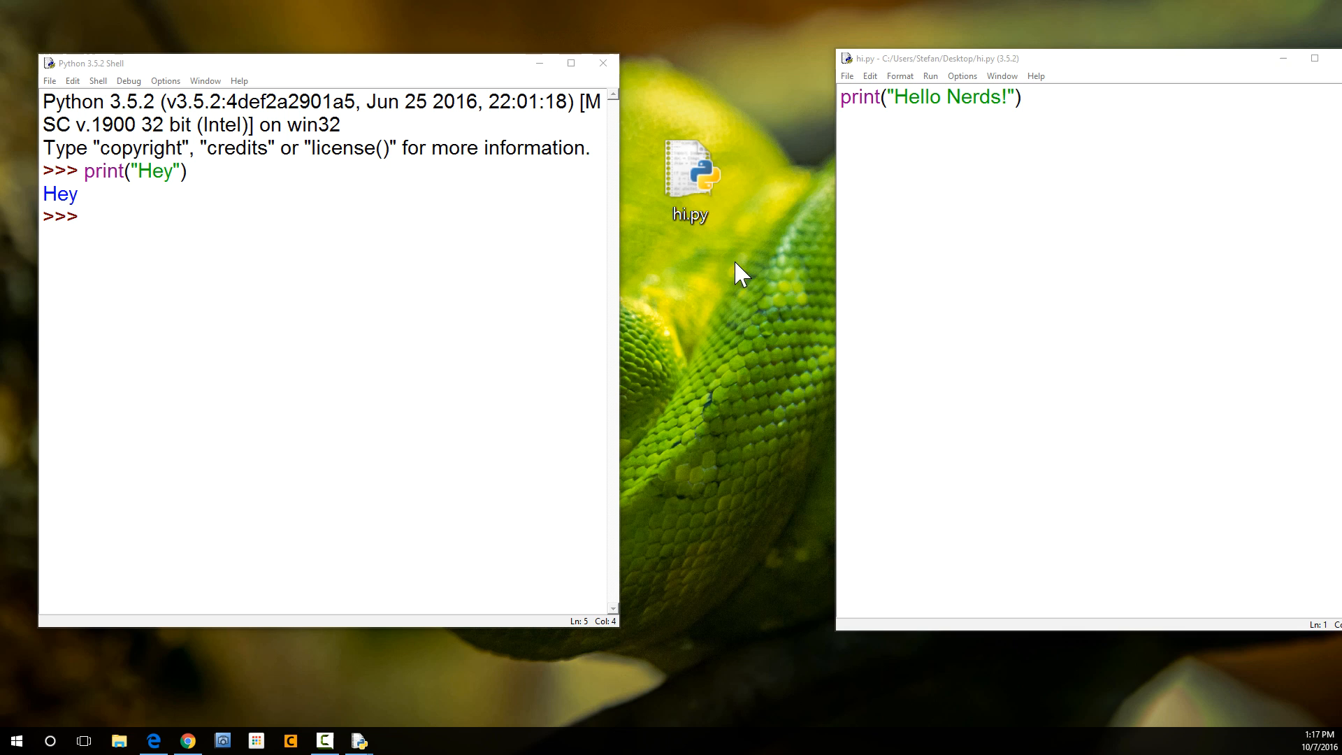
mouse_move(702, 227)
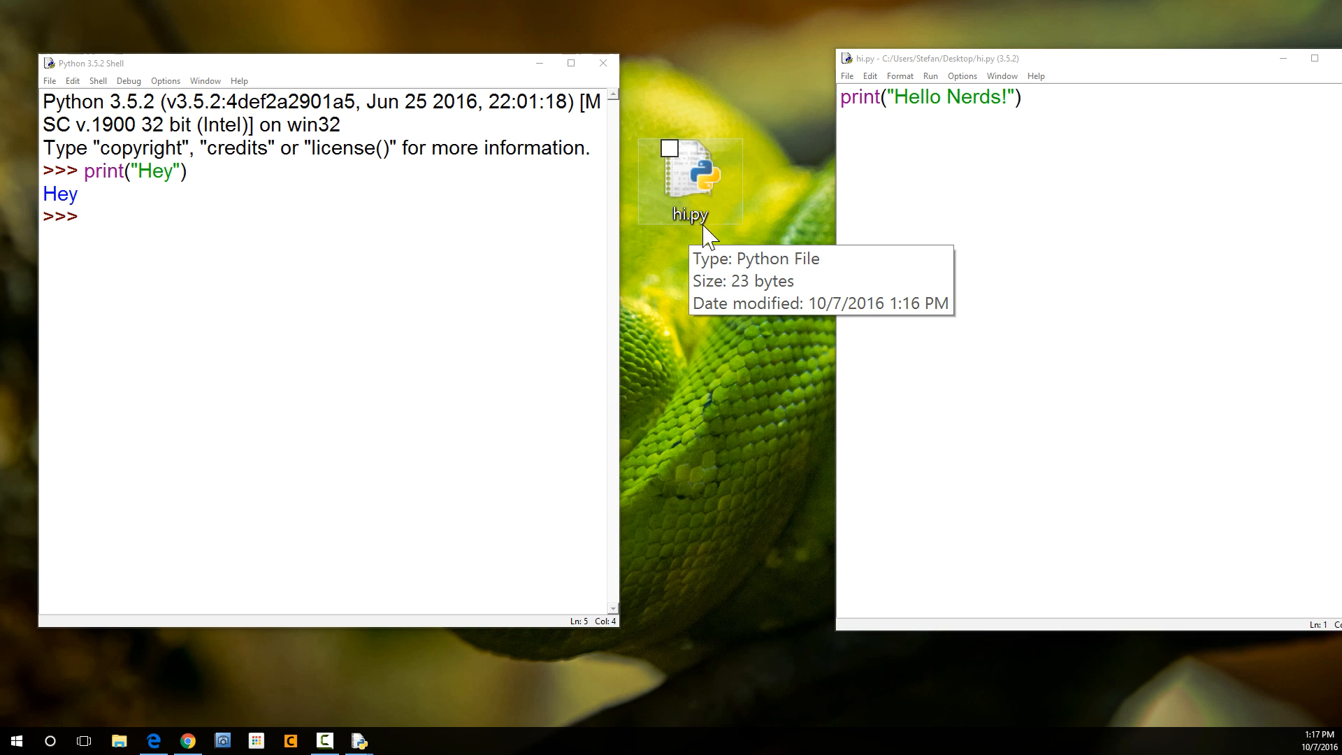
mouse_move(766, 329)
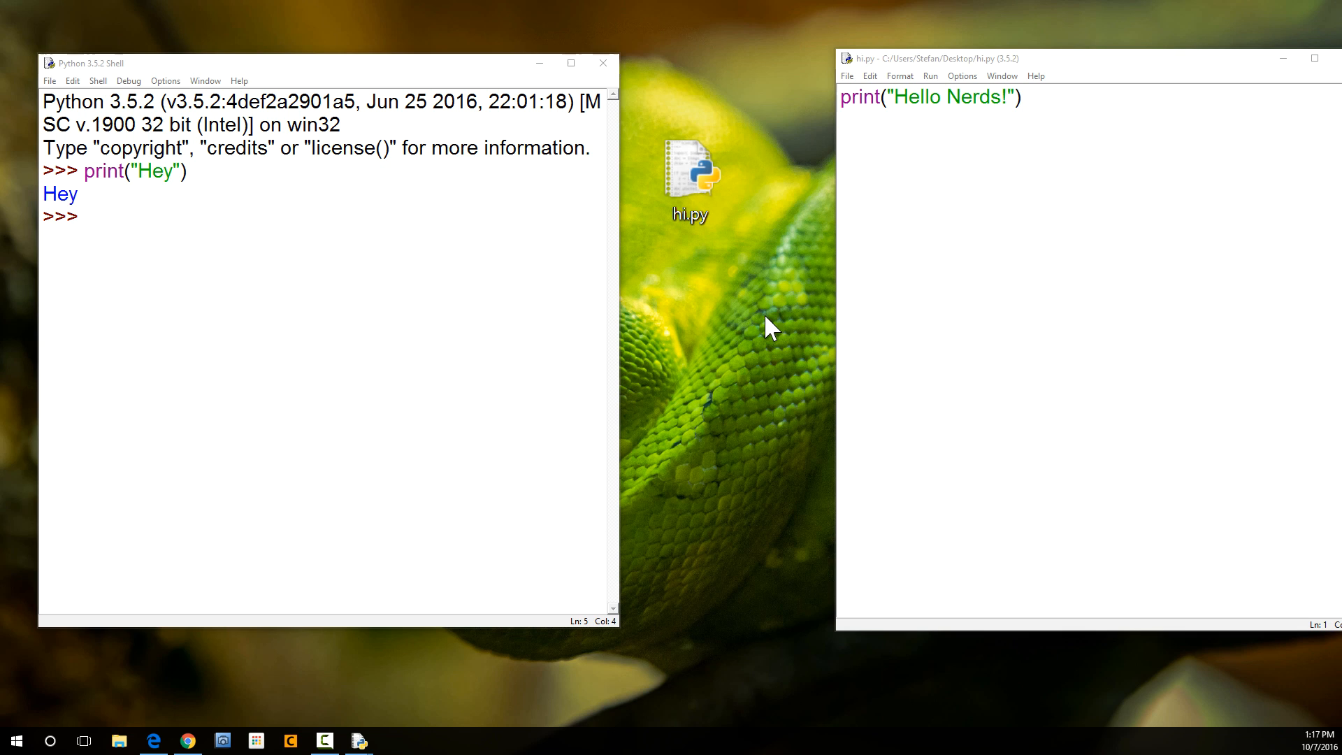
mouse_move(135, 447)
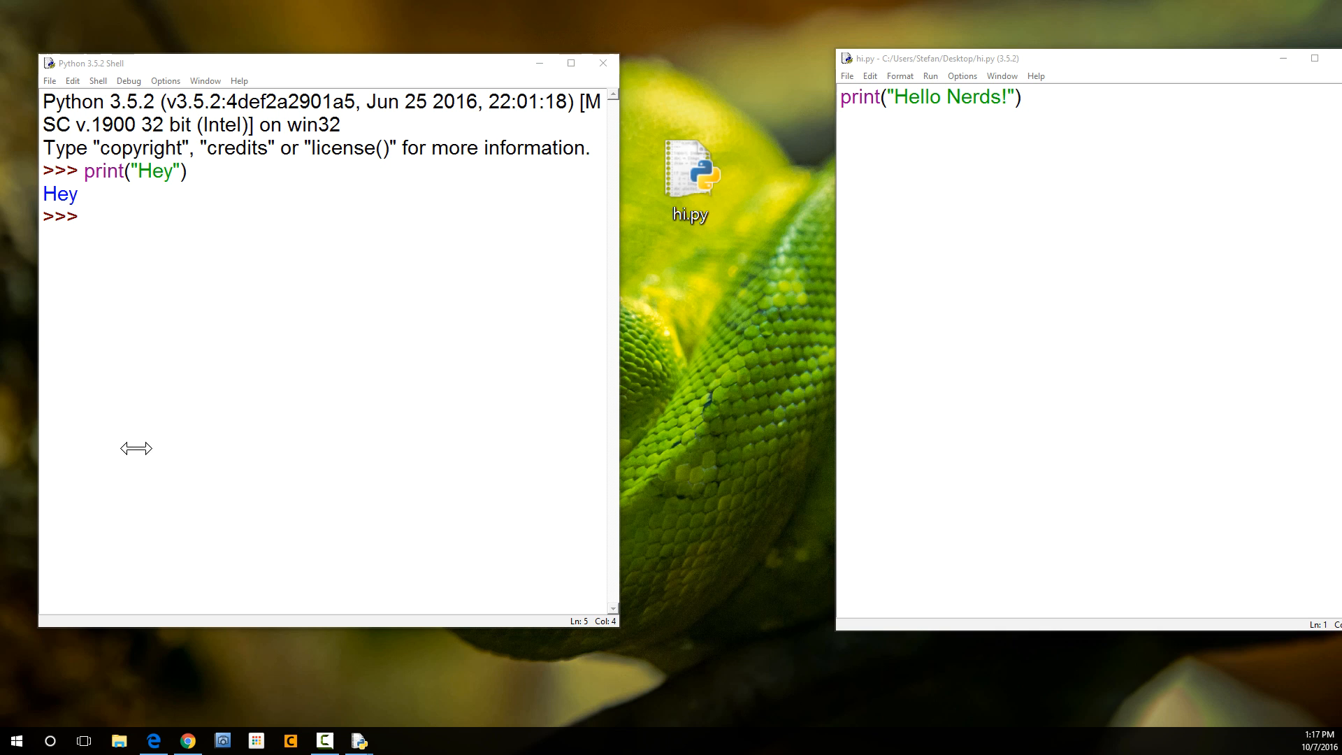
click(15, 741)
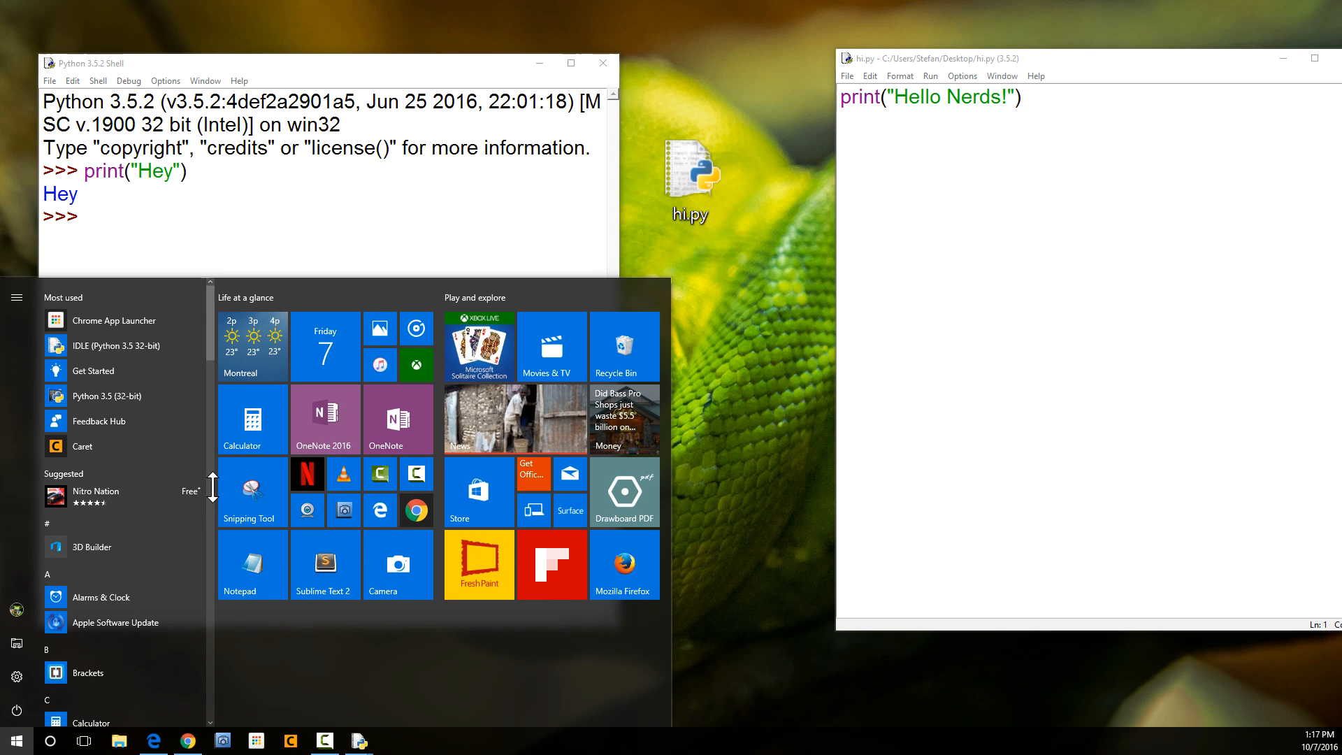
scroll(down, 3)
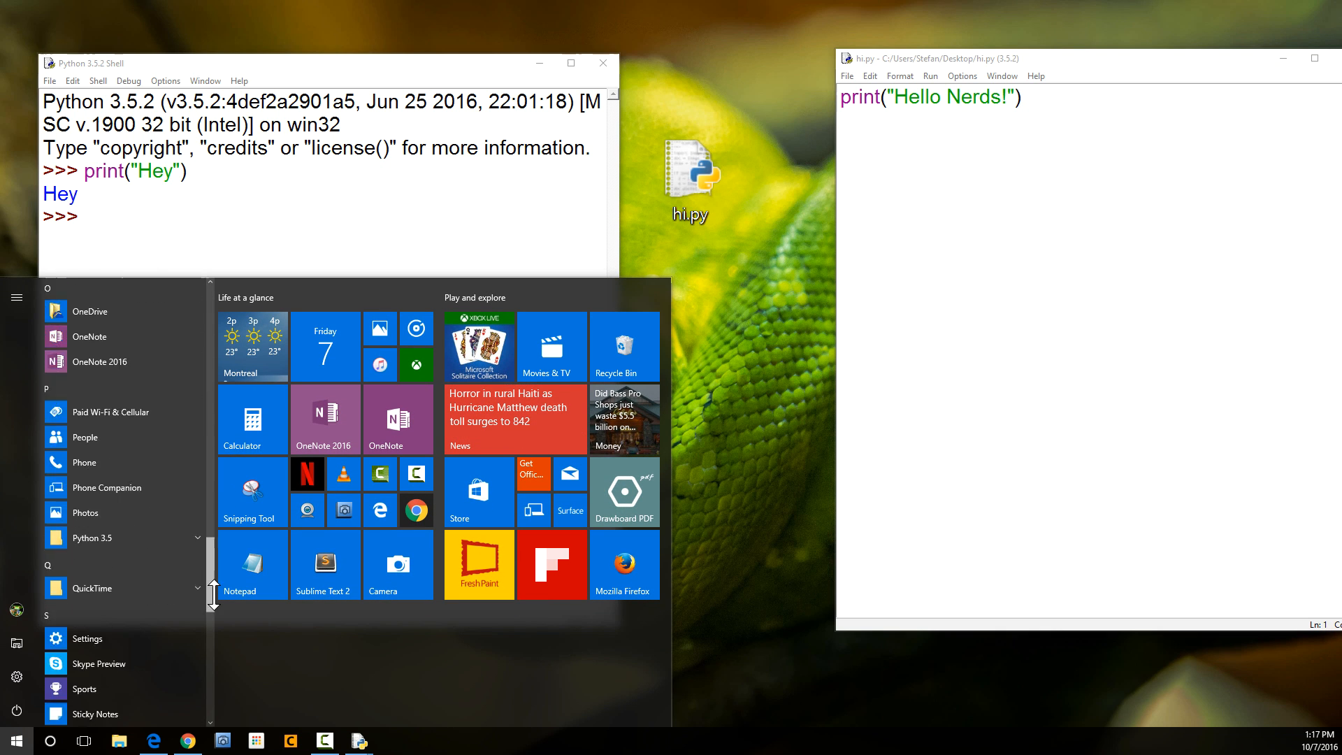
scroll(down, 3)
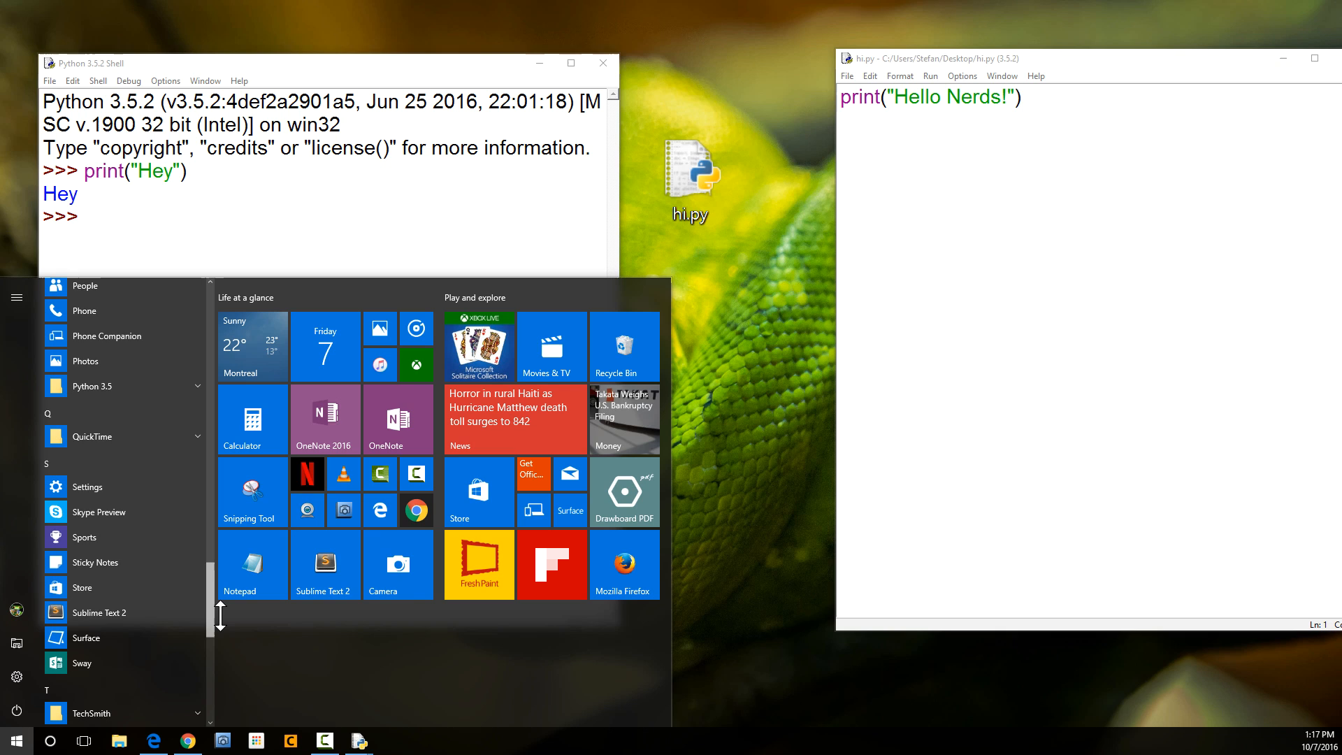
scroll(up, 3)
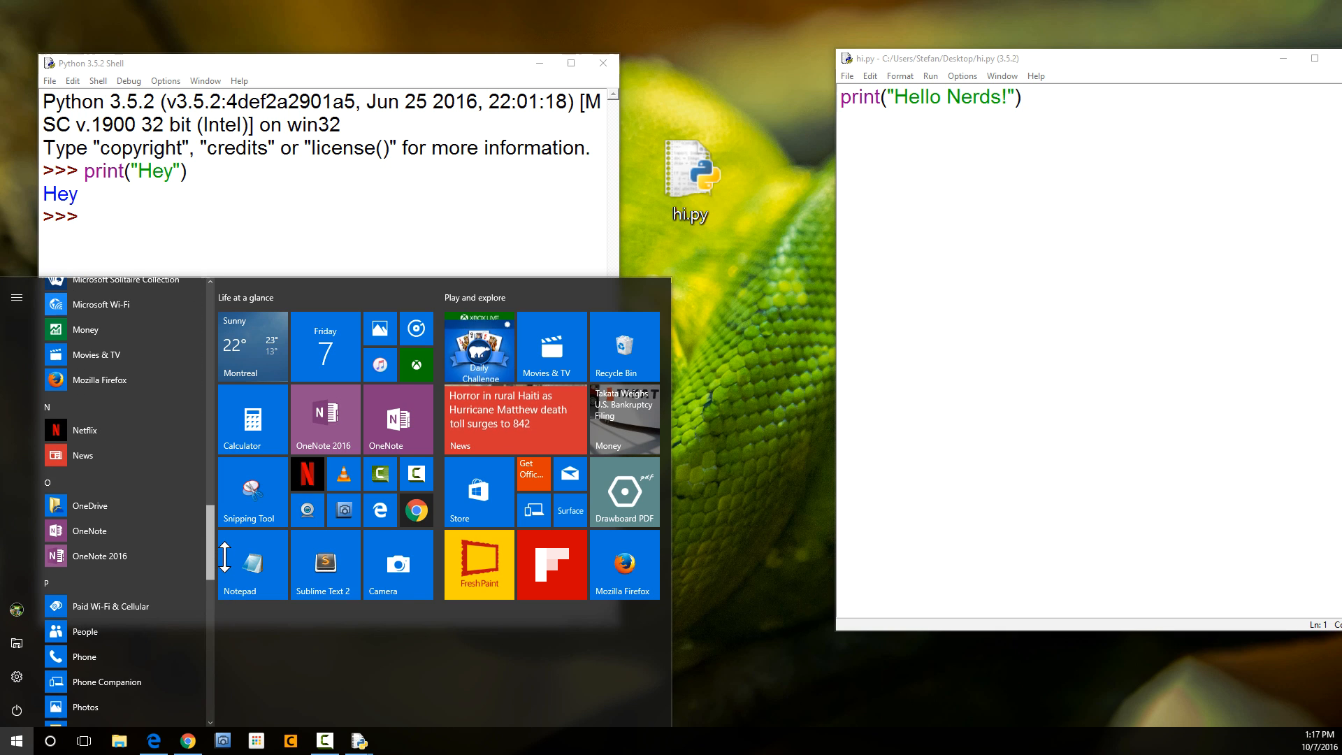
scroll(down, 3)
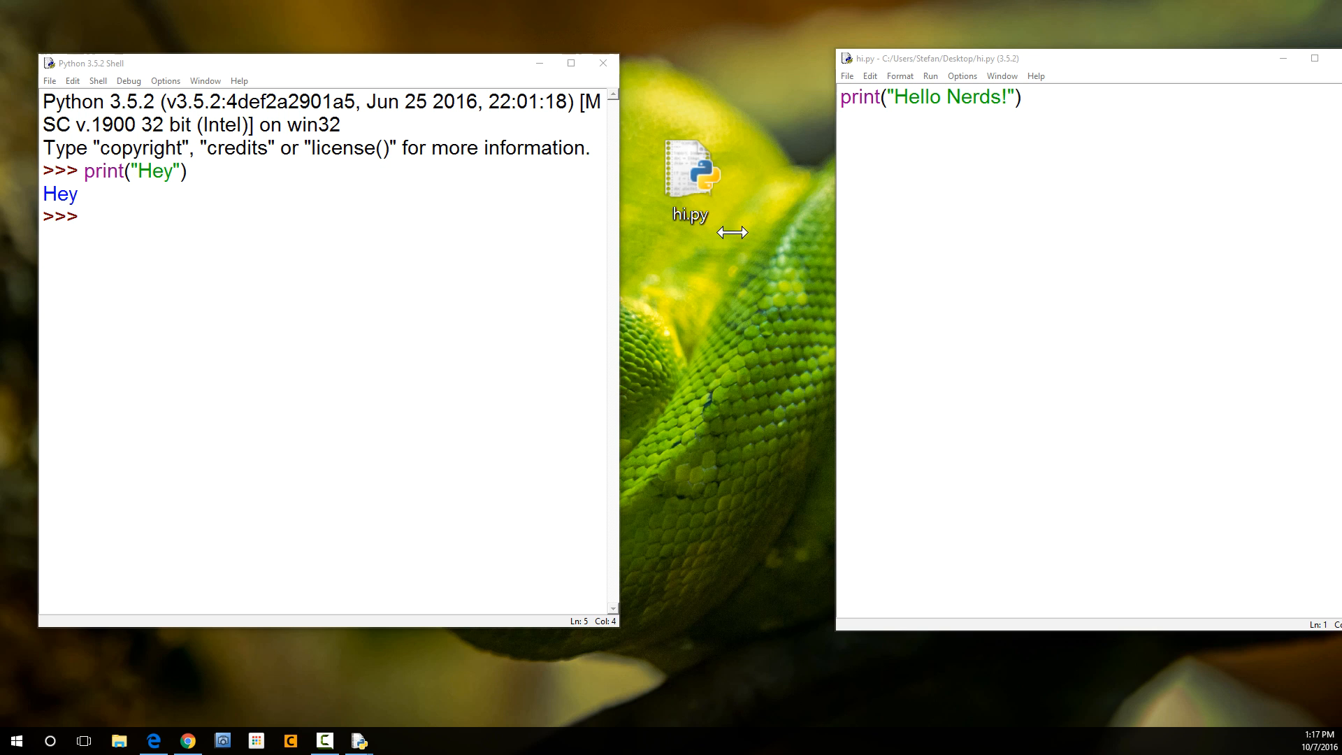
click(689, 171)
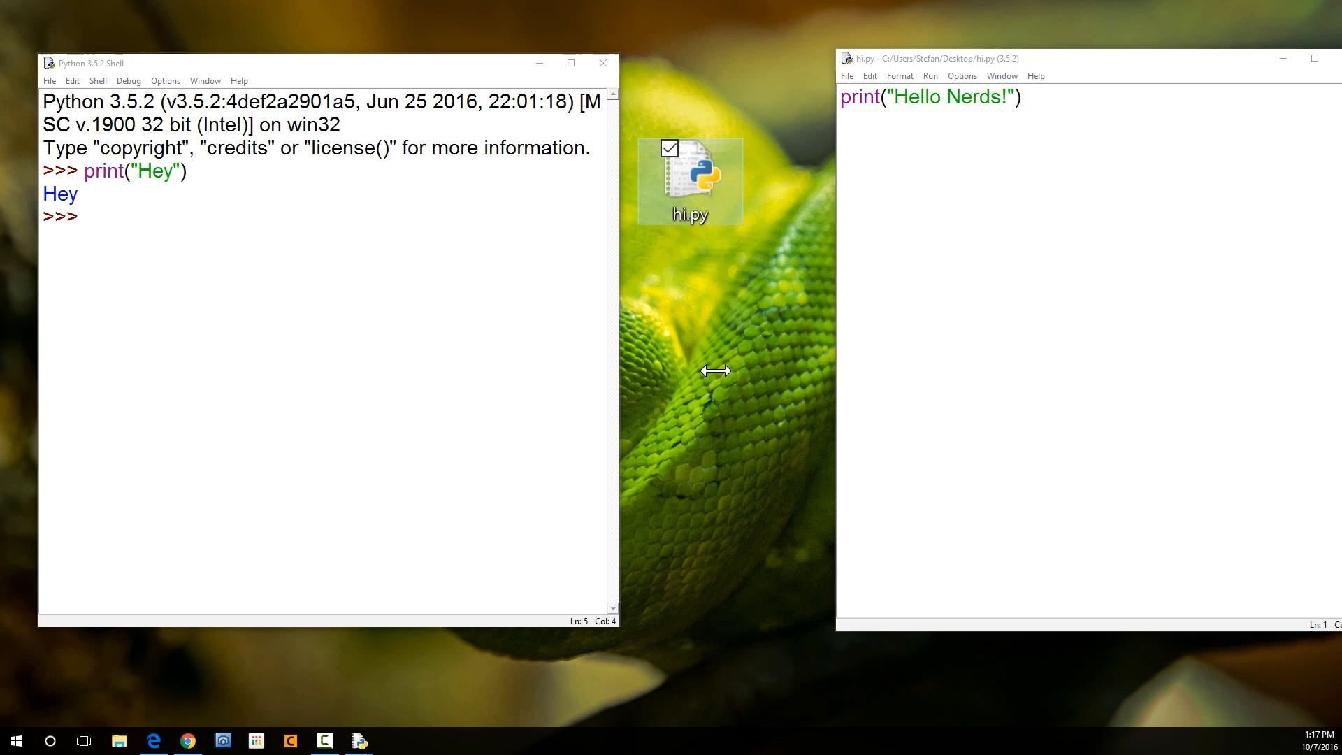
mouse_move(717, 356)
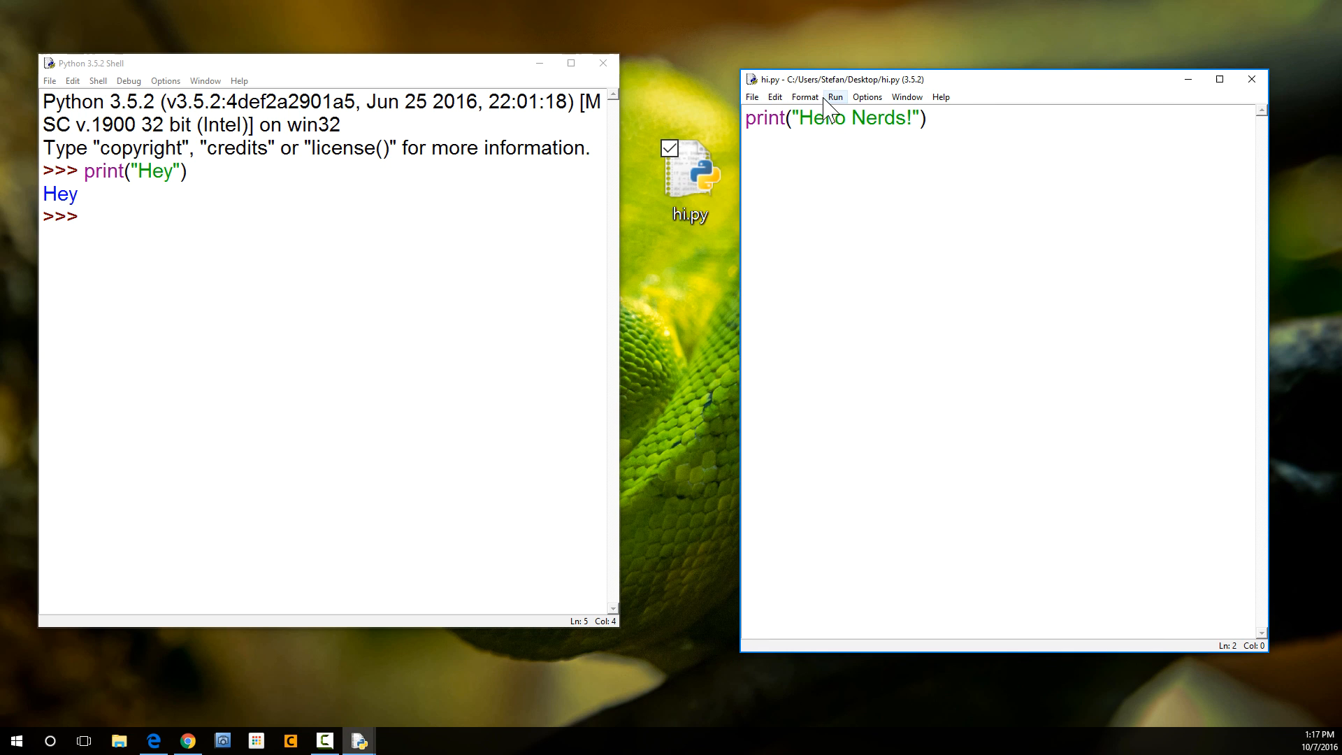
click(835, 95)
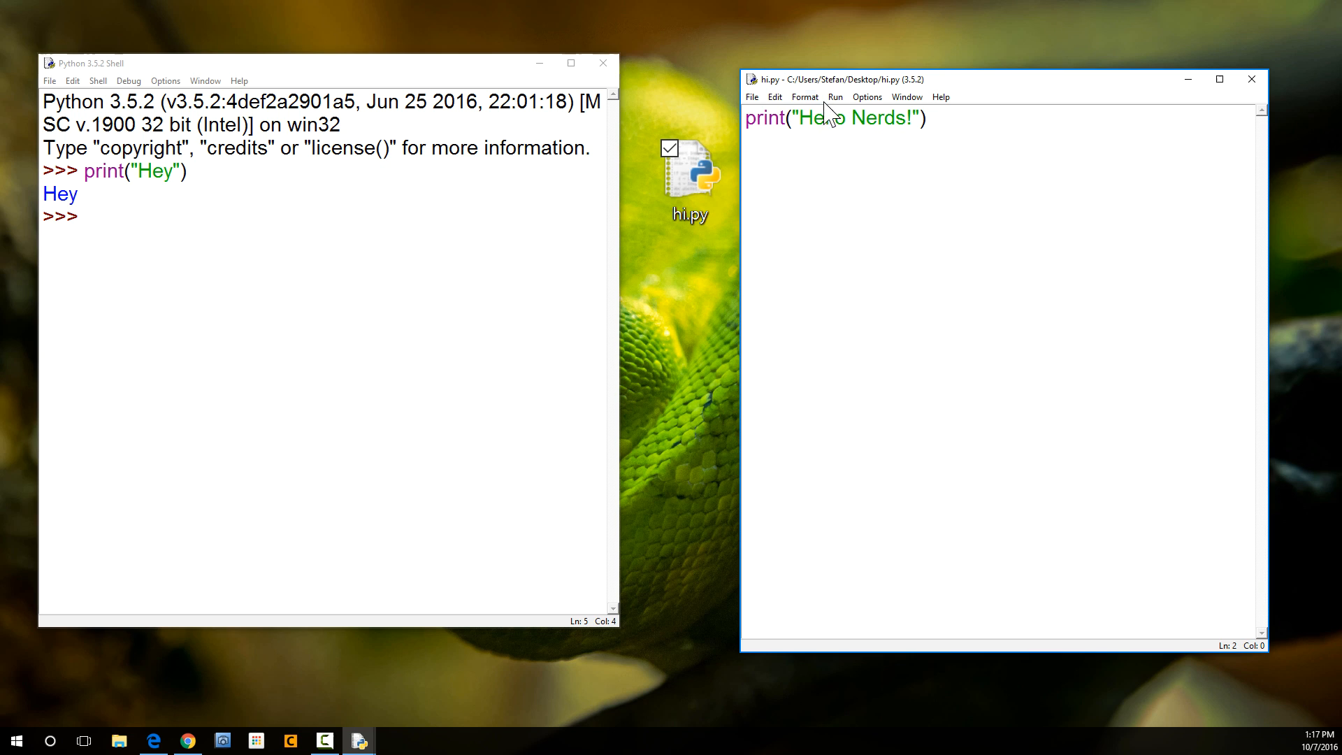
click(835, 96)
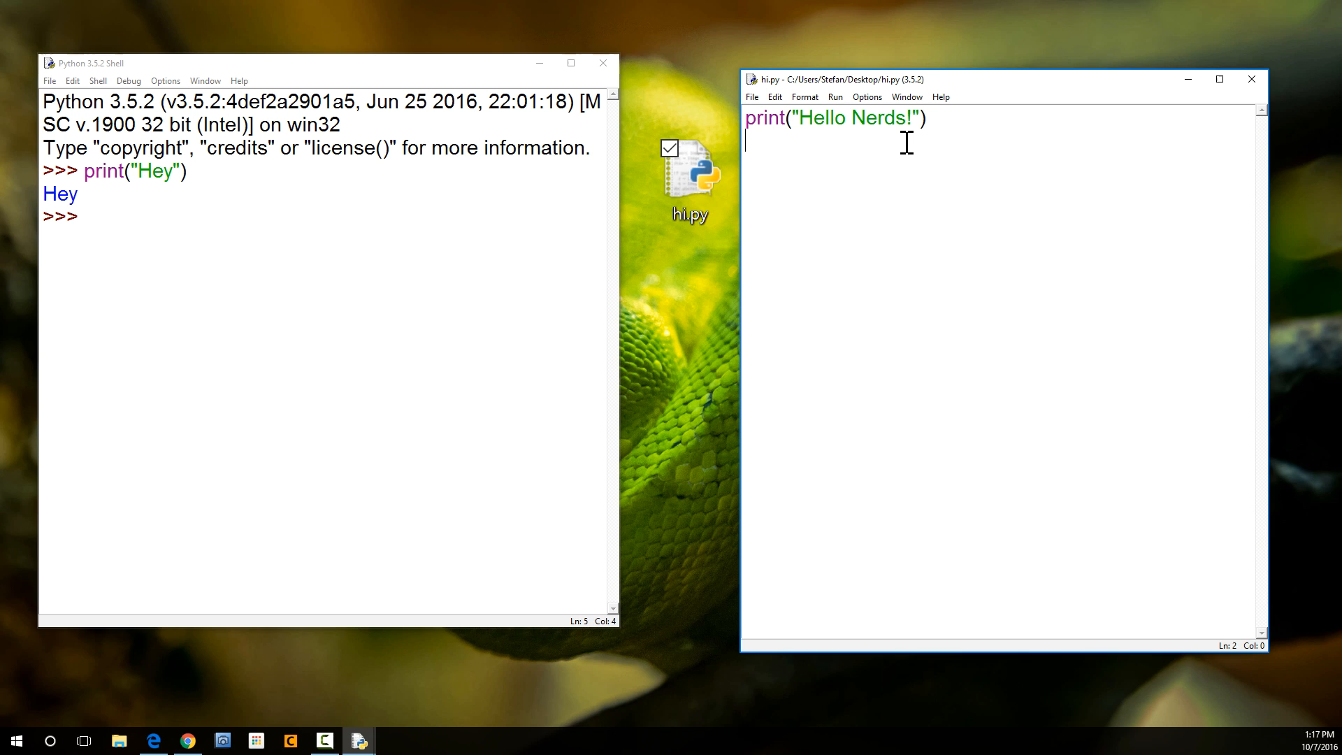
mouse_move(718, 12)
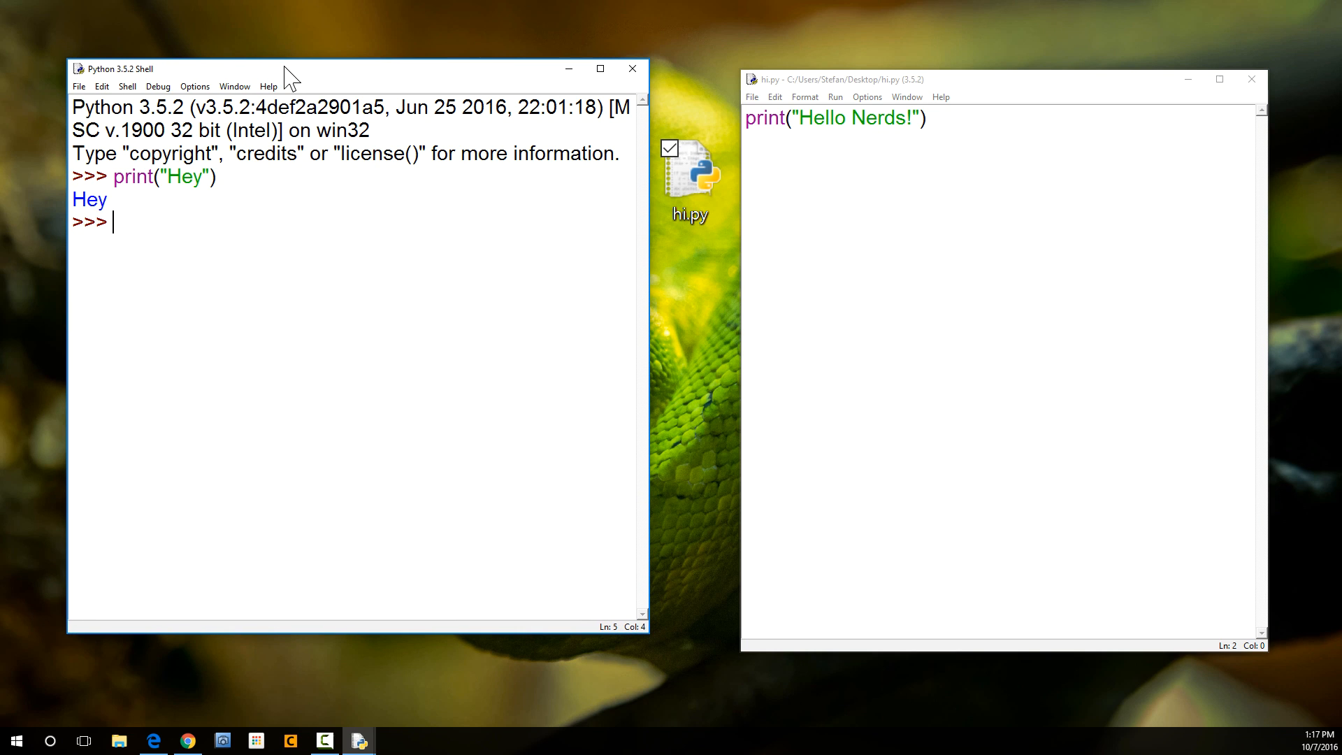
mouse_move(827, 129)
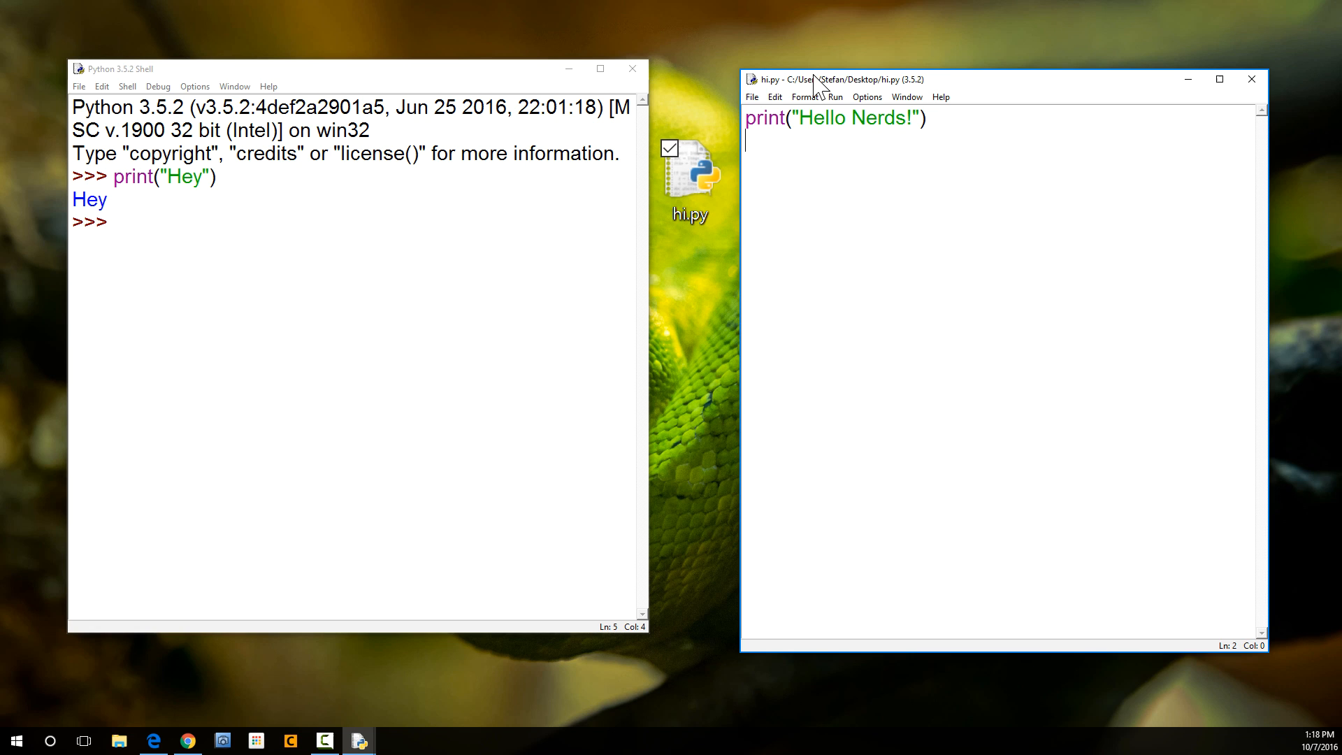
Step: Run hi.py with F5 and highlight the script path in the RESTART message
key(F5)
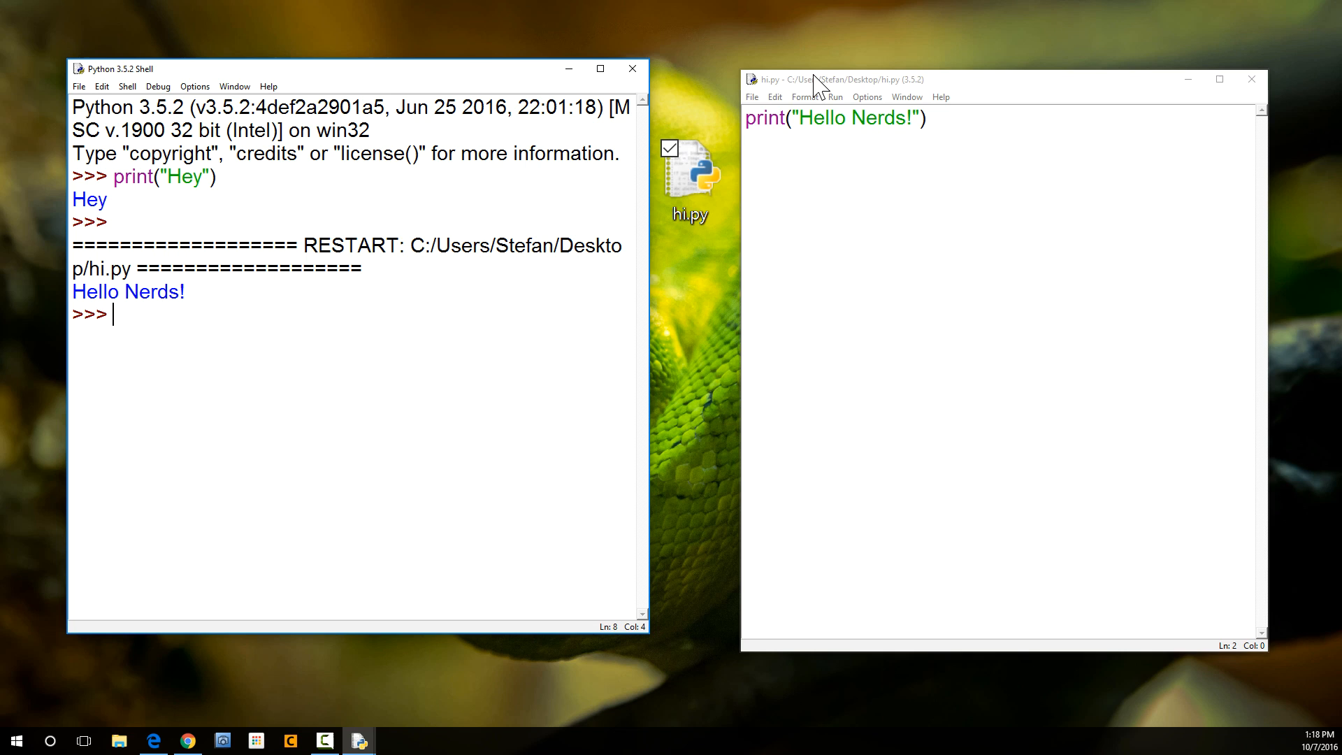
mouse_move(416, 223)
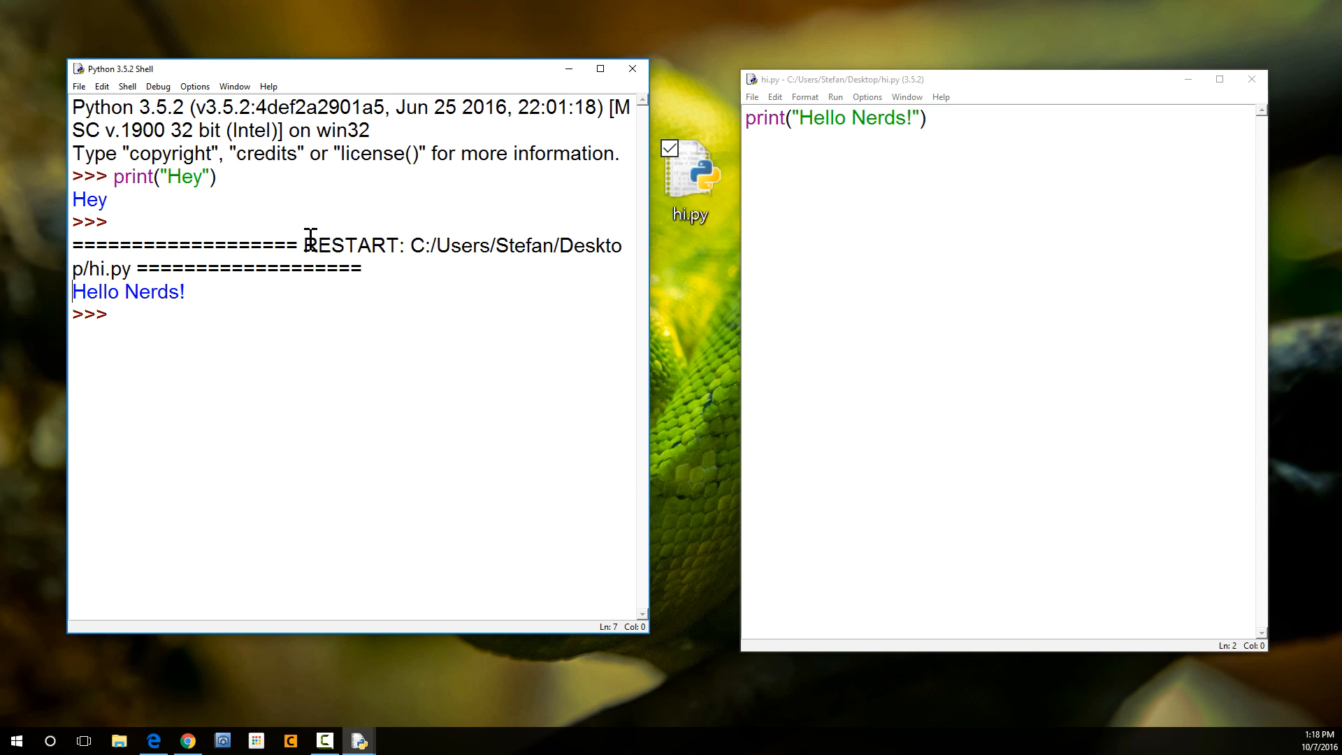
double_click(347, 245)
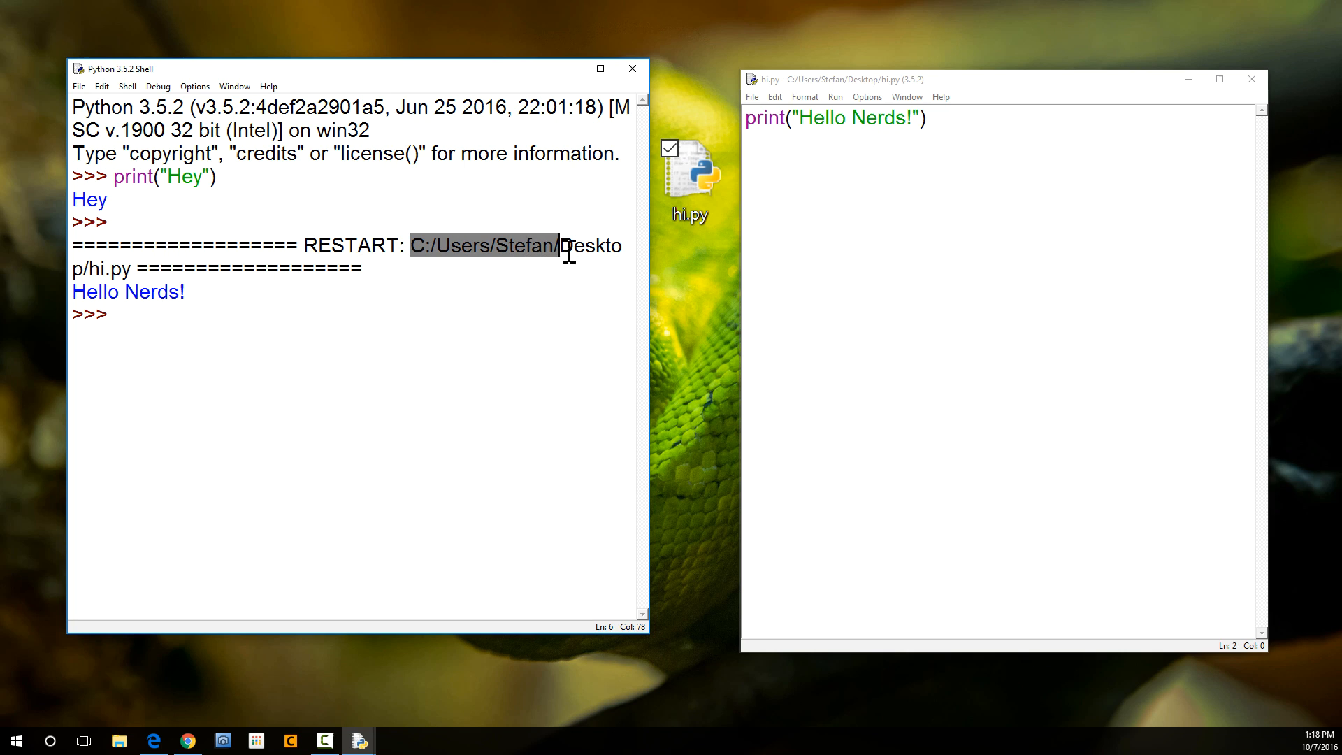
click(501, 249)
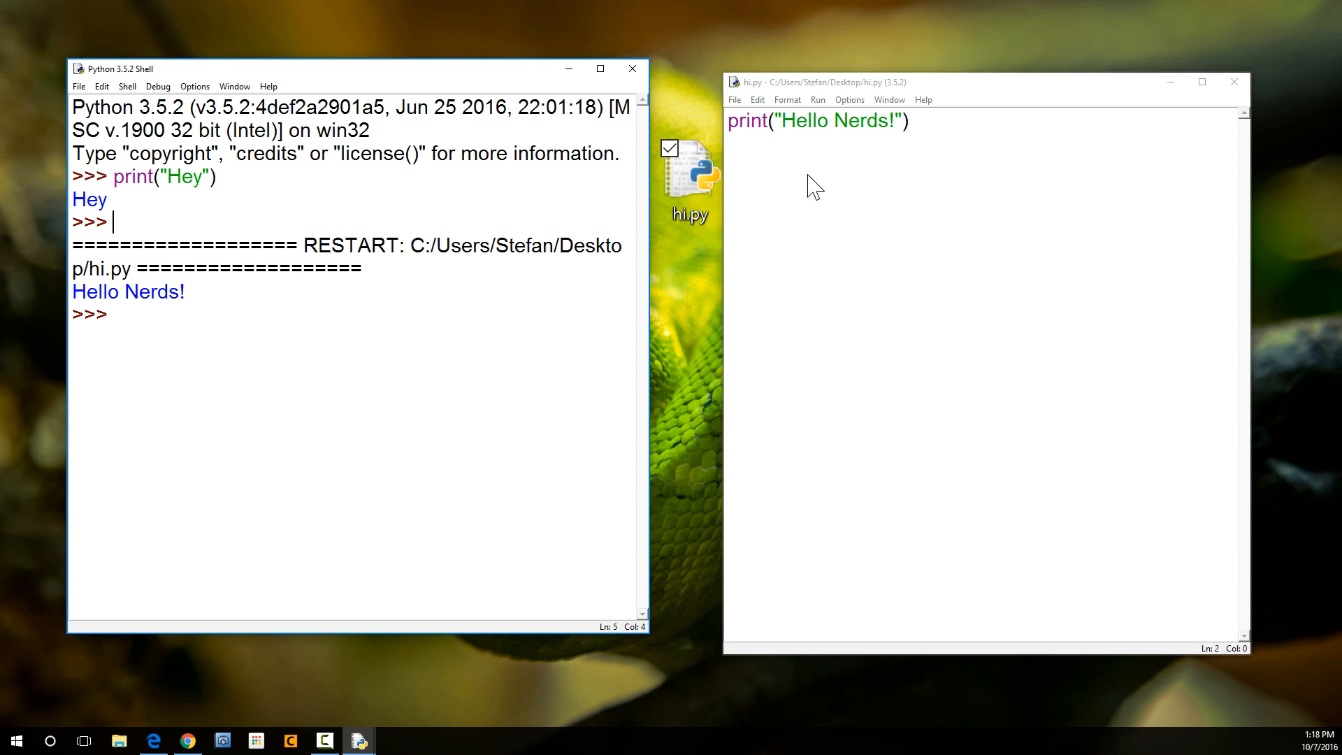
mouse_move(793, 275)
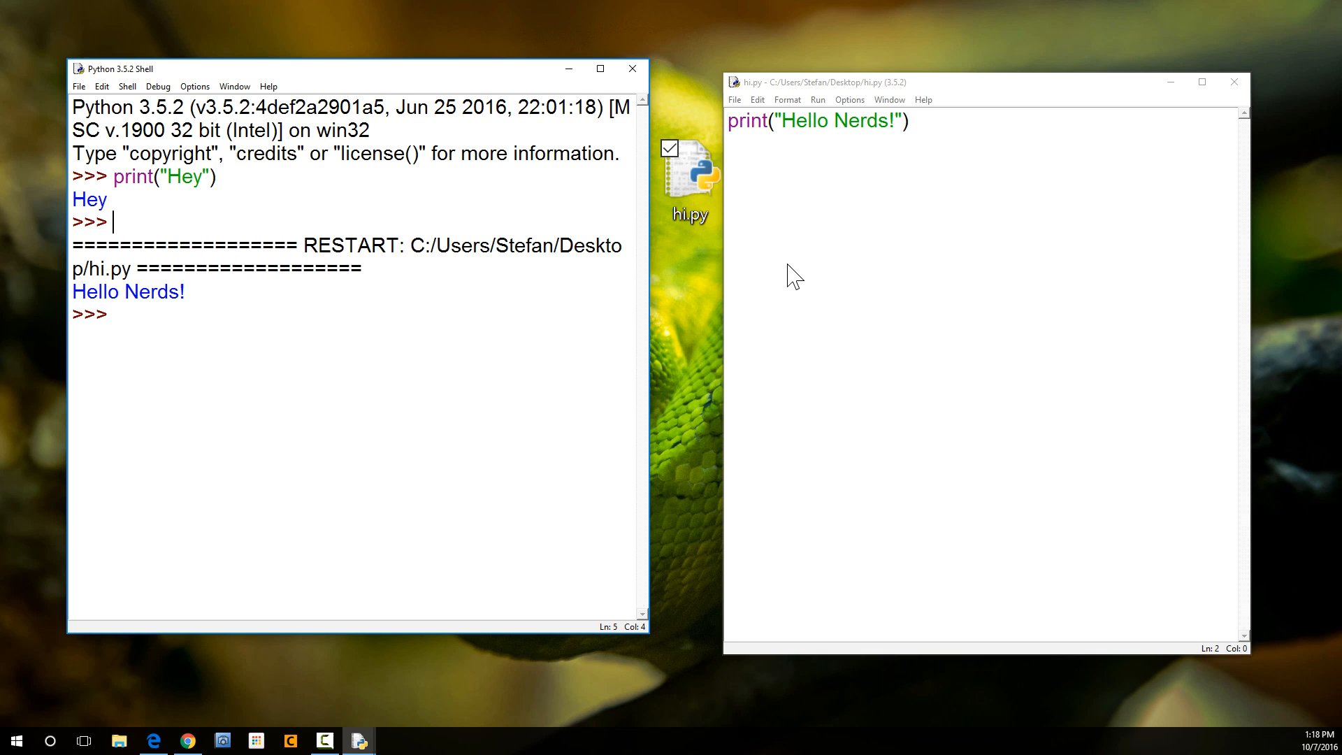
mouse_move(257, 203)
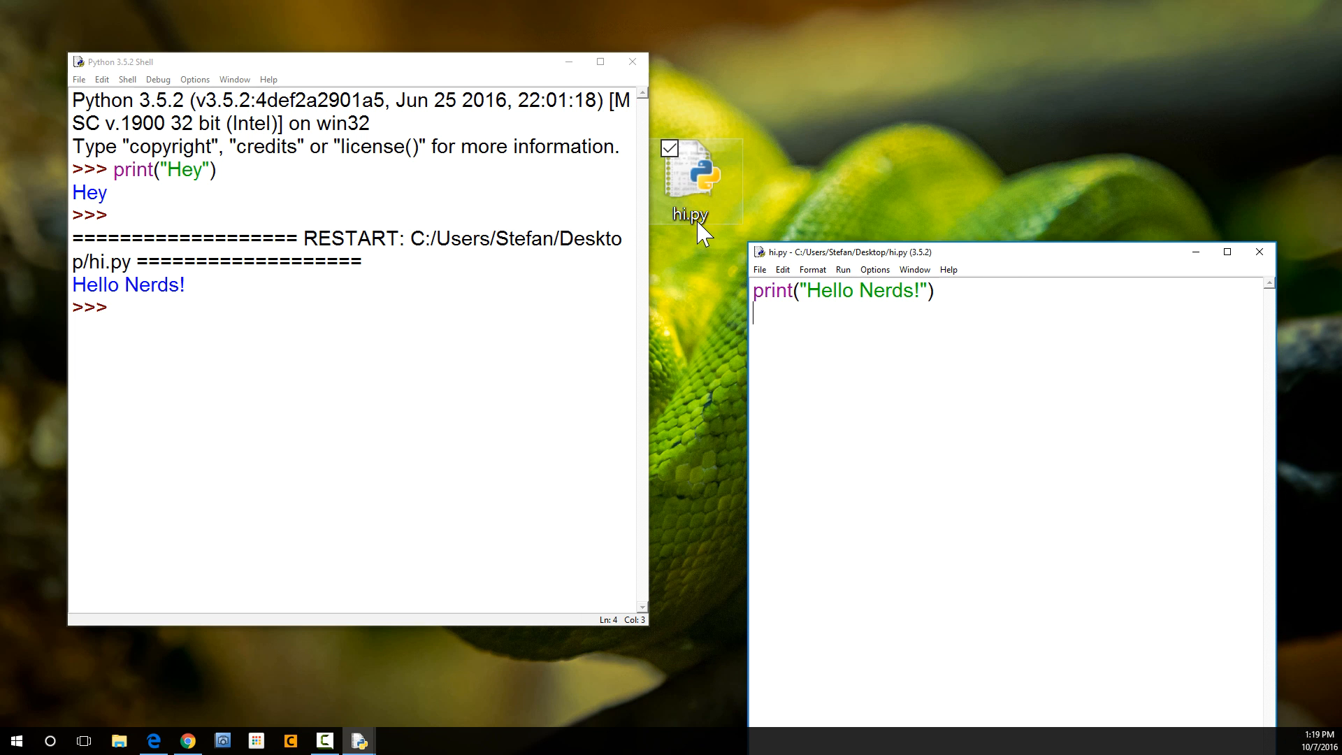
mouse_move(1071, 242)
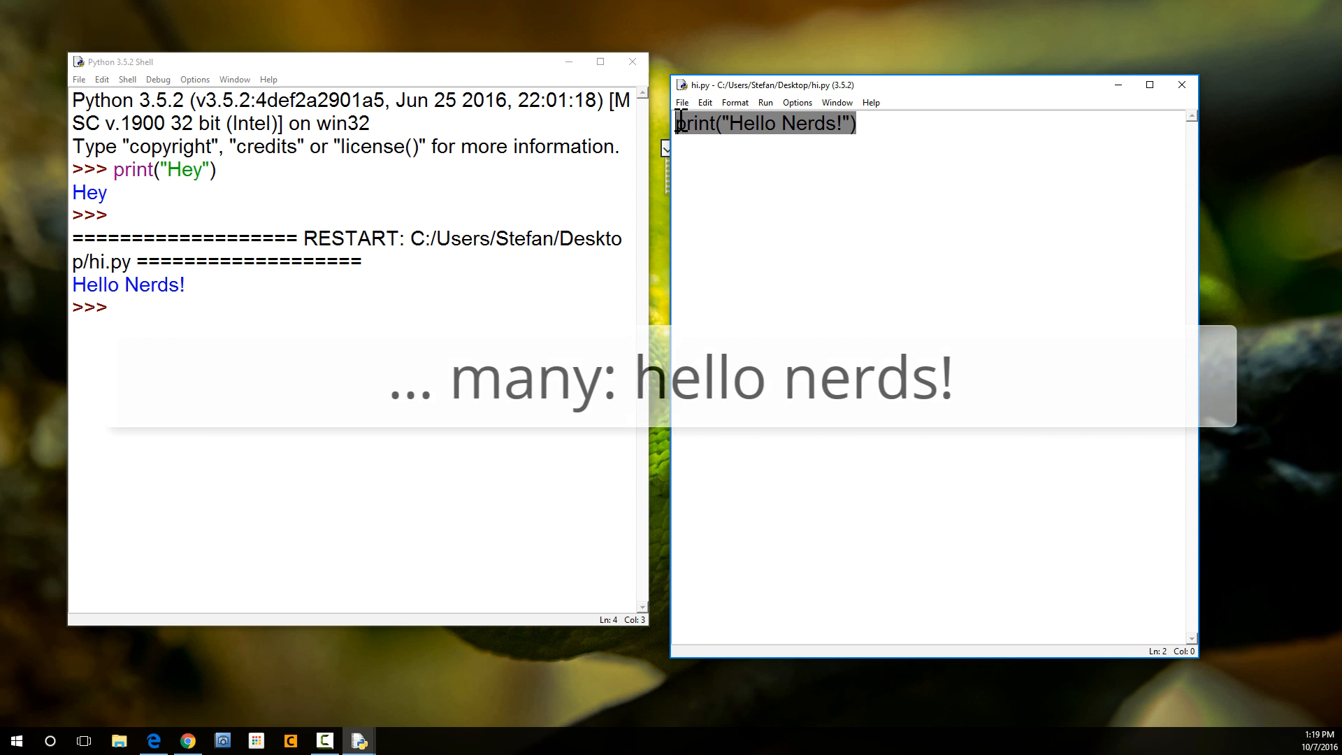
Step: Duplicate the Hello Nerds! print line into four lines and rerun hi.py
click(866, 125)
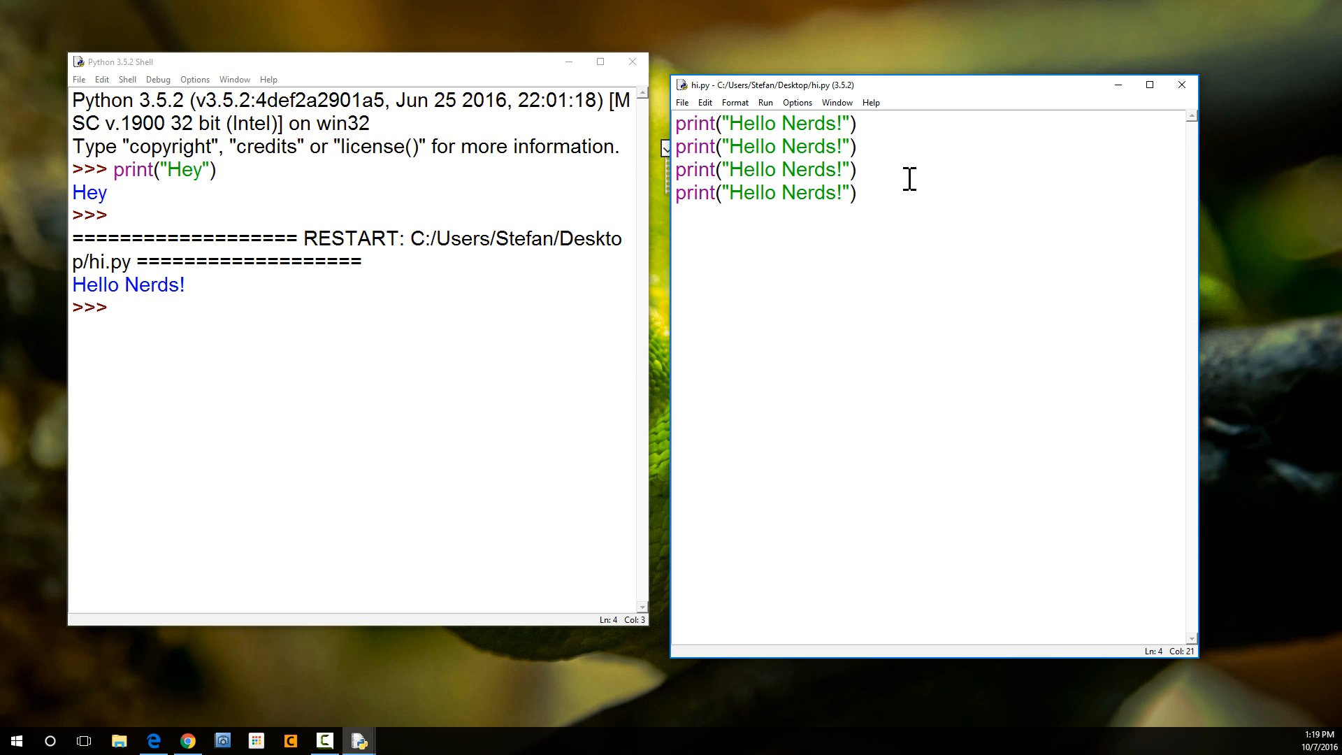
click(856, 193)
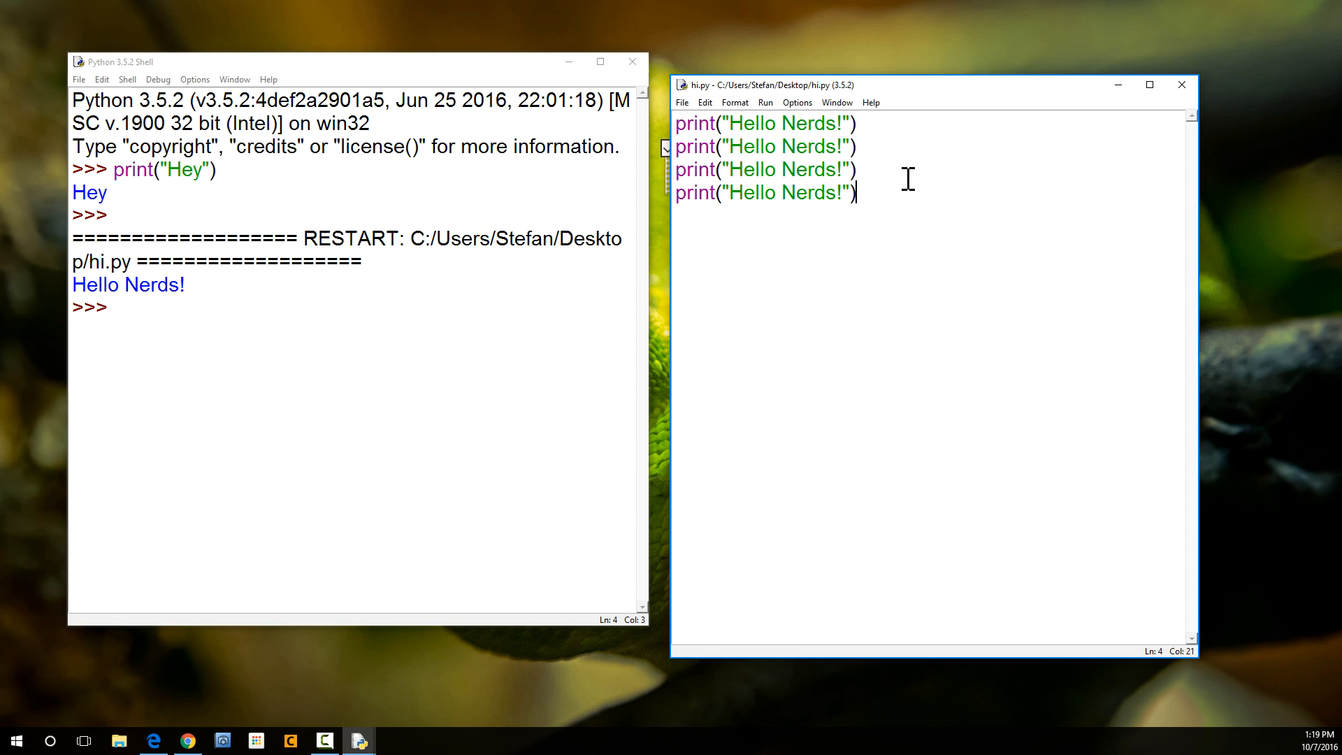
key(F5)
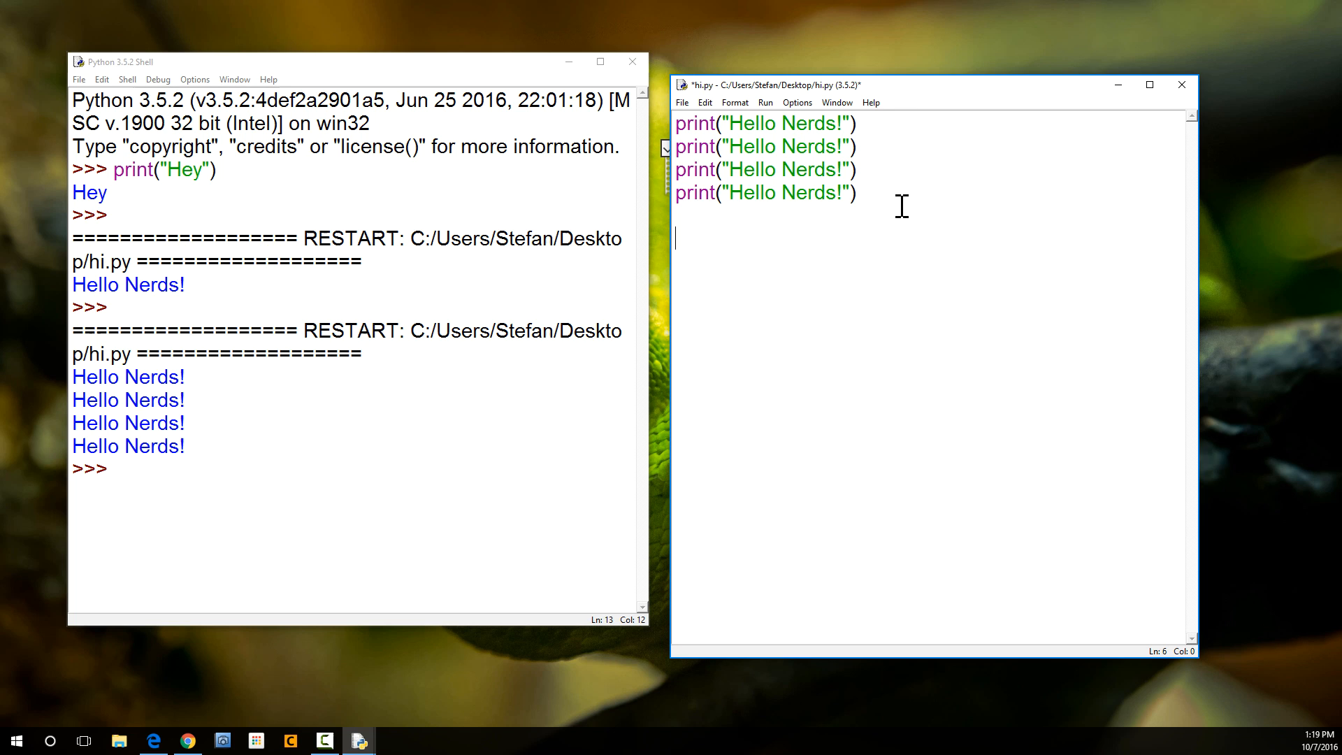
Step: Add print(2+2) and run it to show 4, then add print(2*22)
text(print())
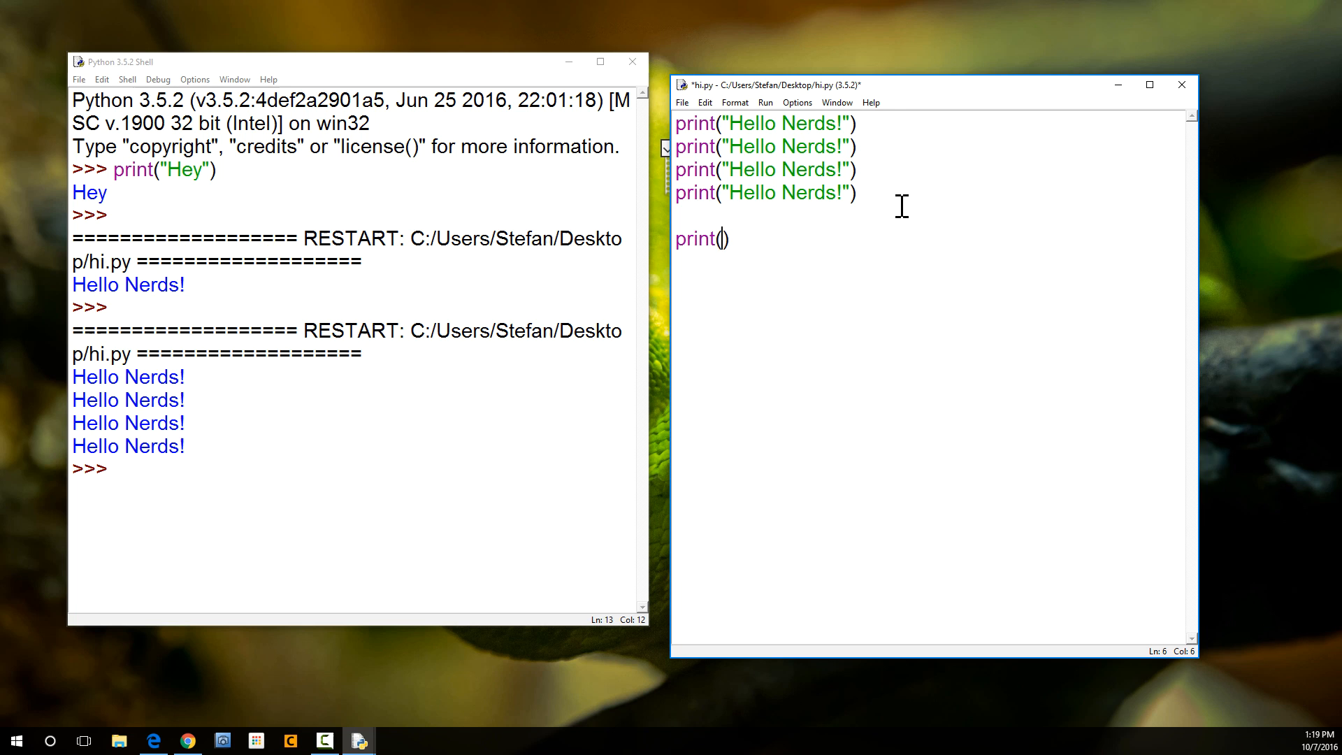
text(2+2)
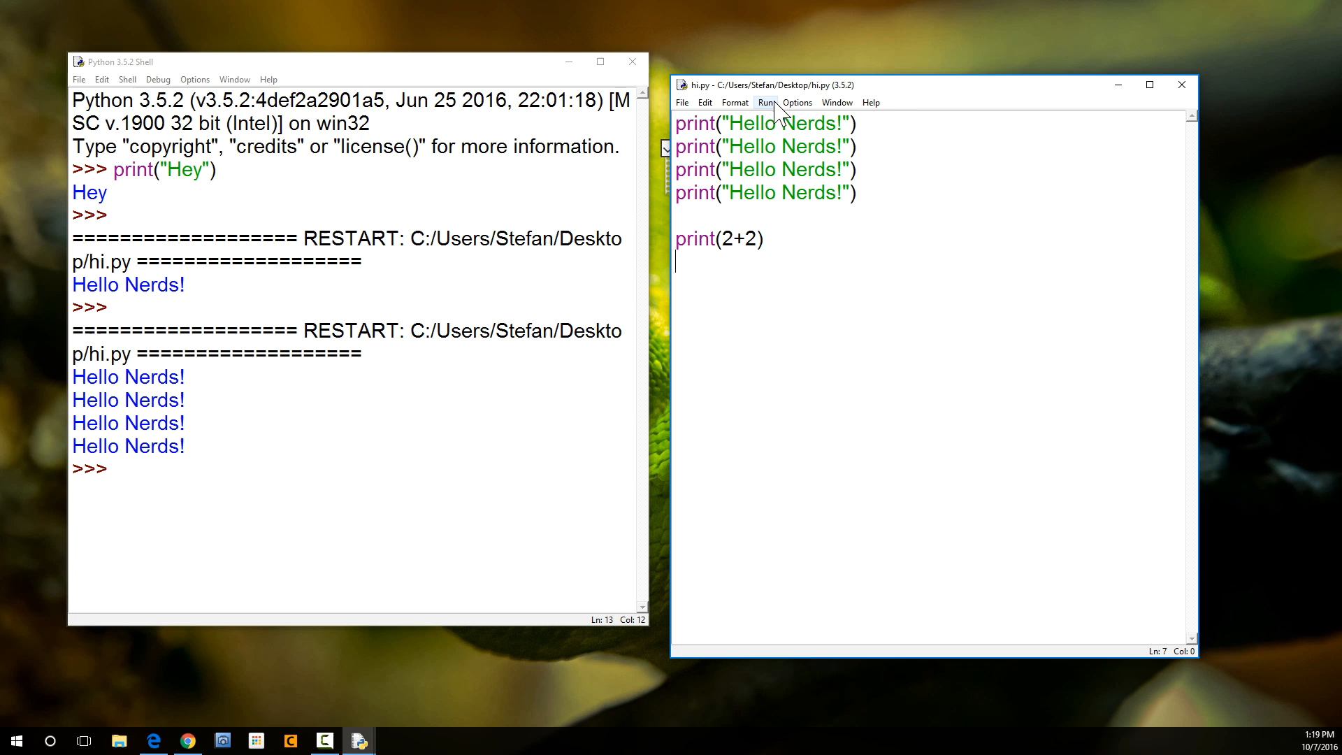
click(765, 103)
text(print(2+2)
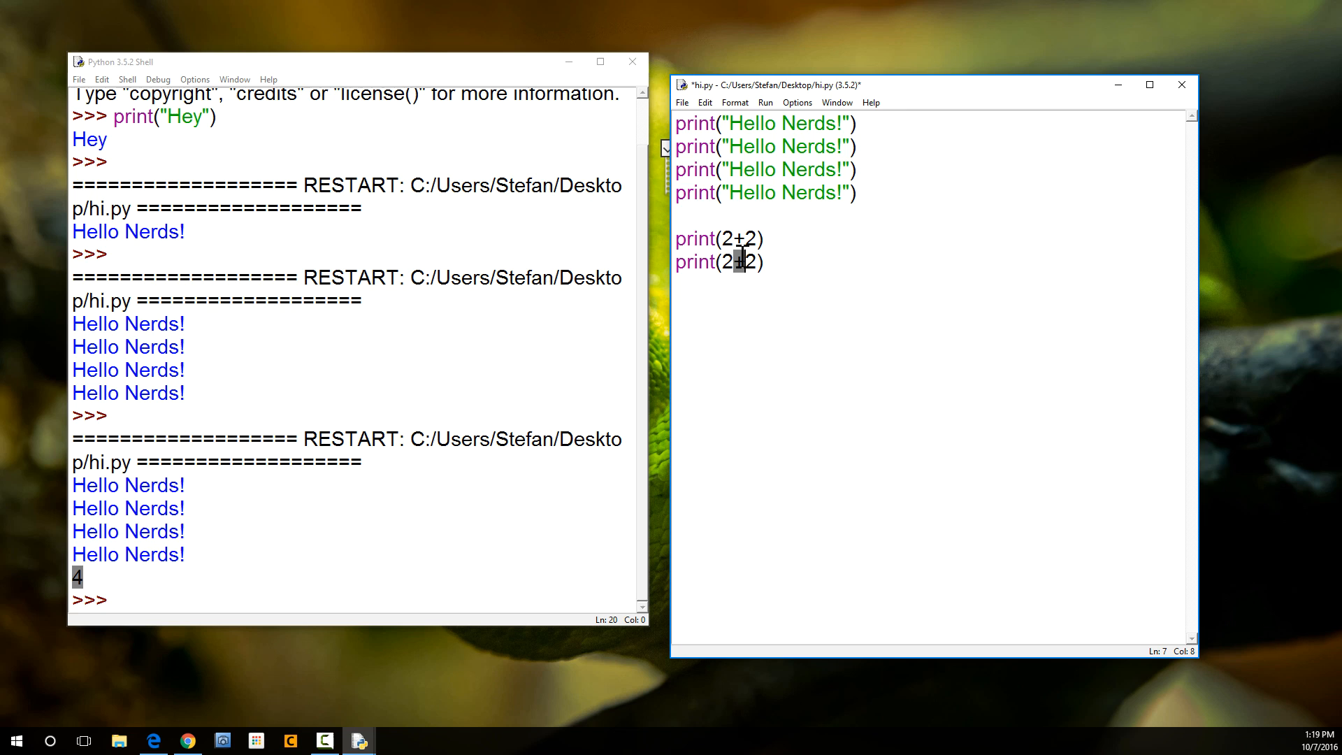
text(*2)
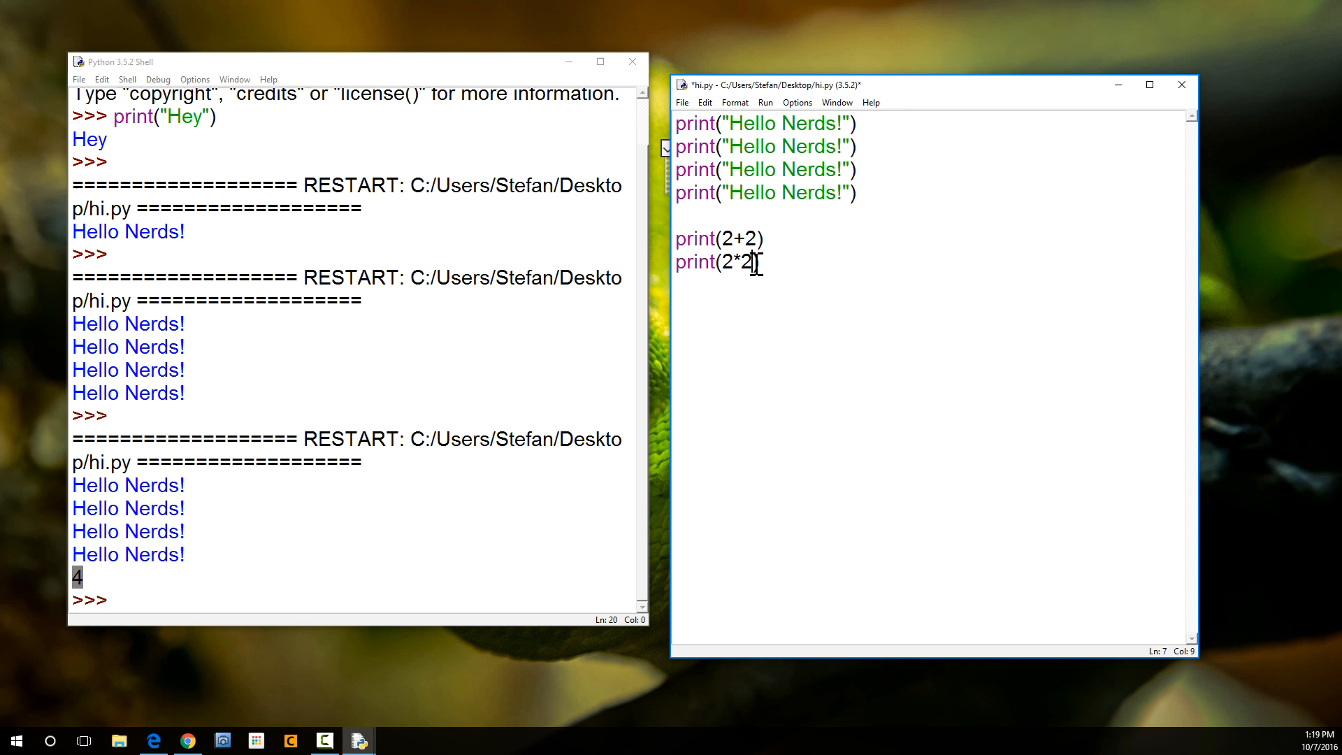
text(2)
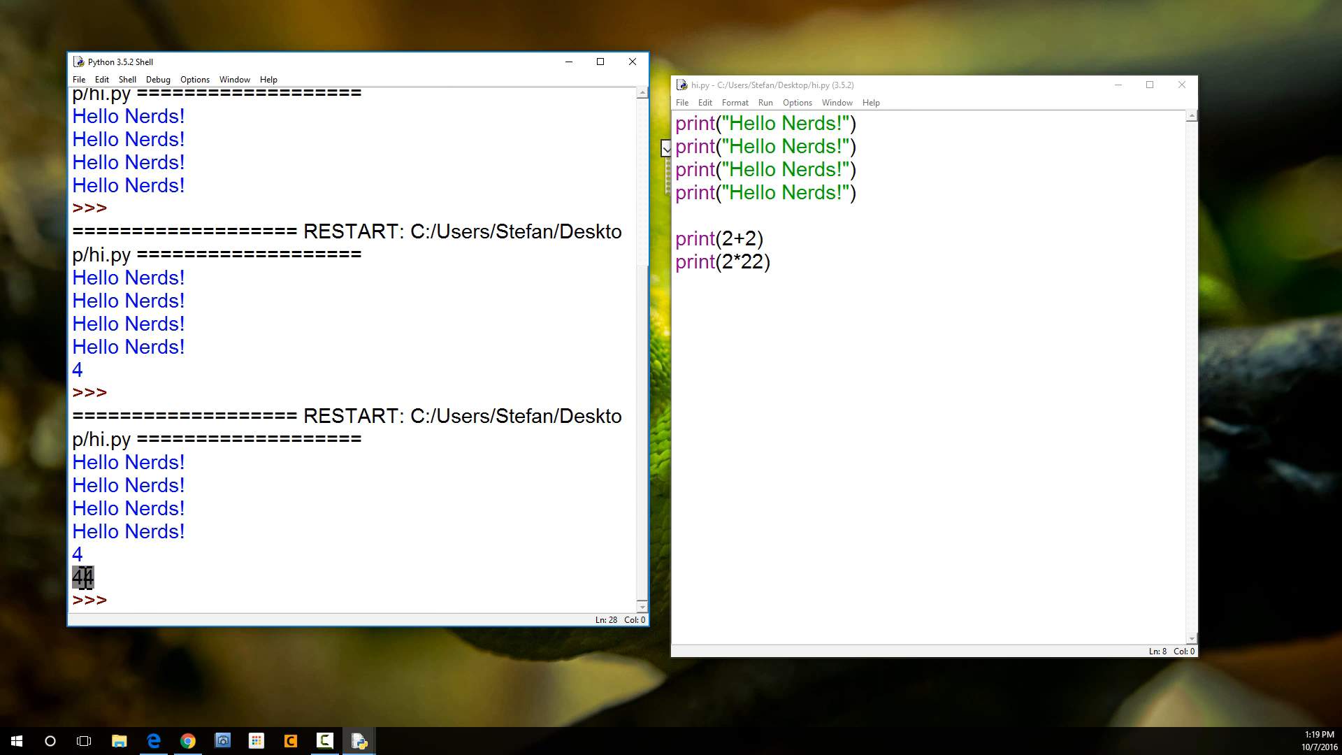
mouse_move(446, 583)
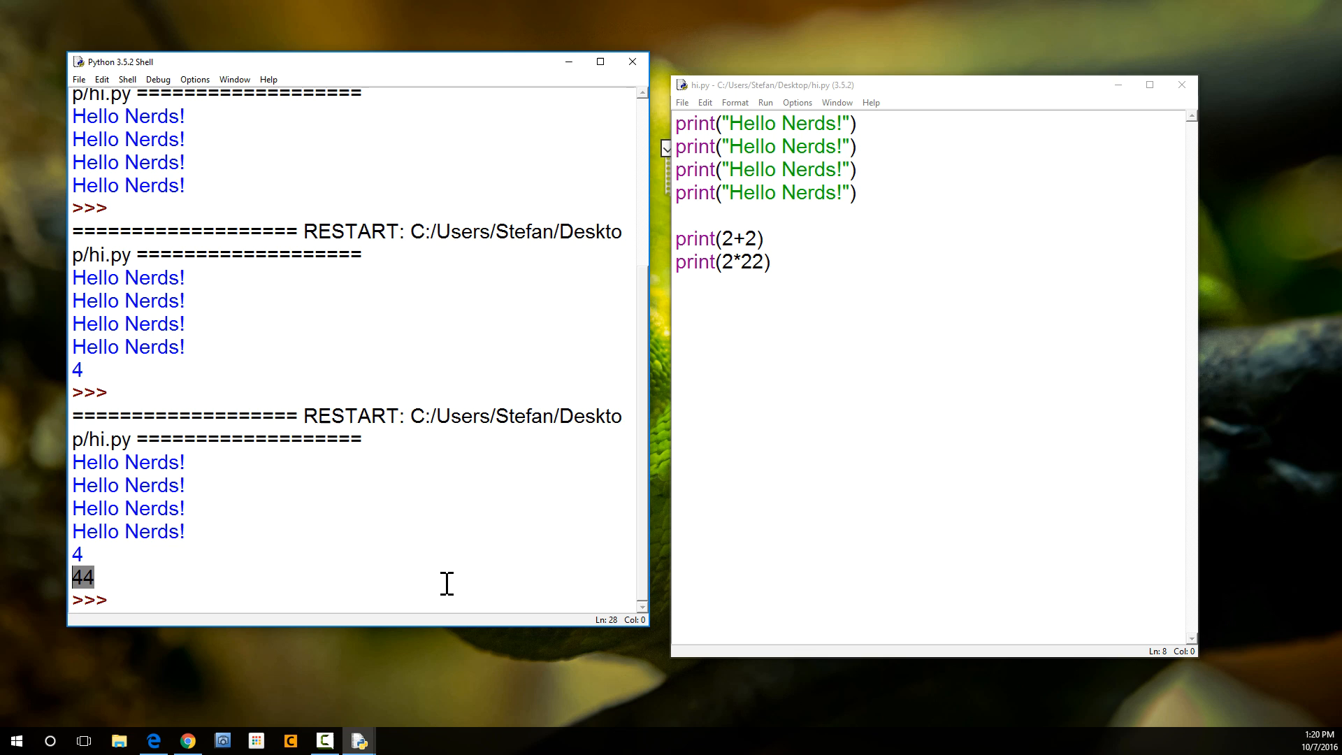
click(818, 287)
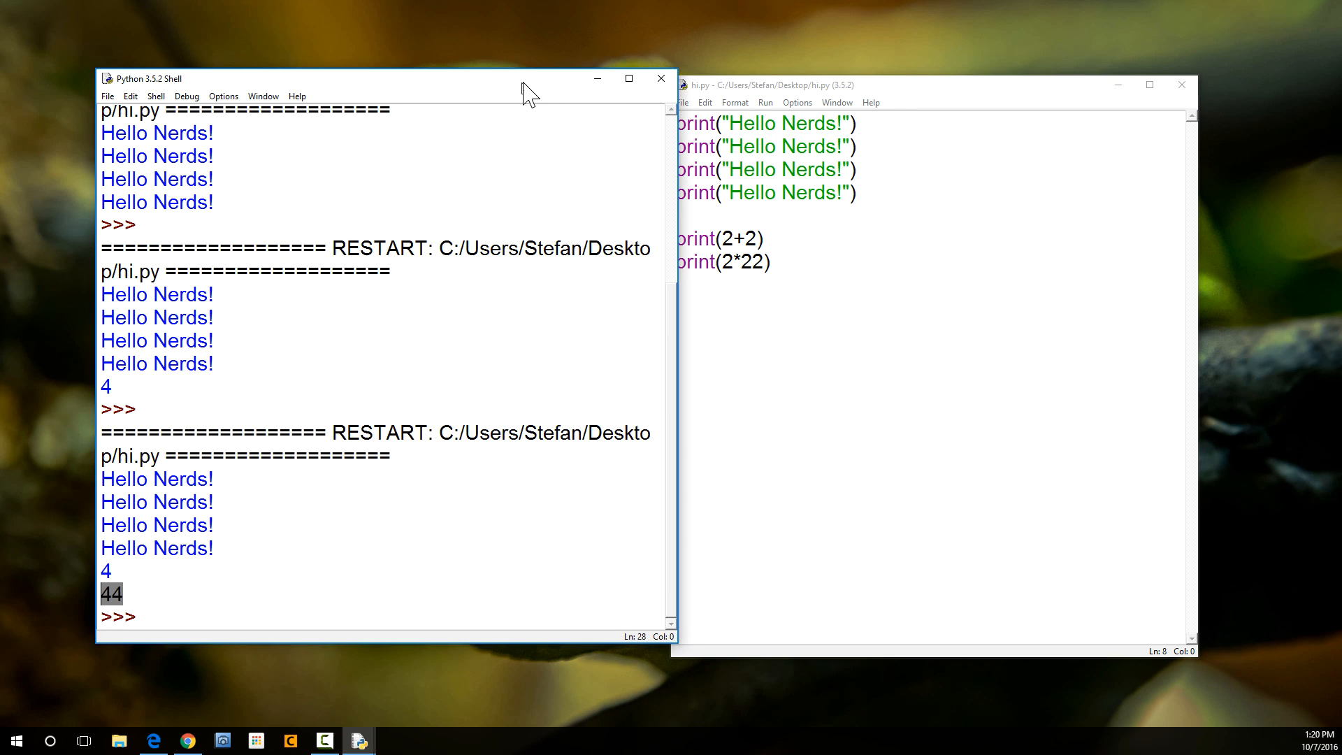
click(899, 84)
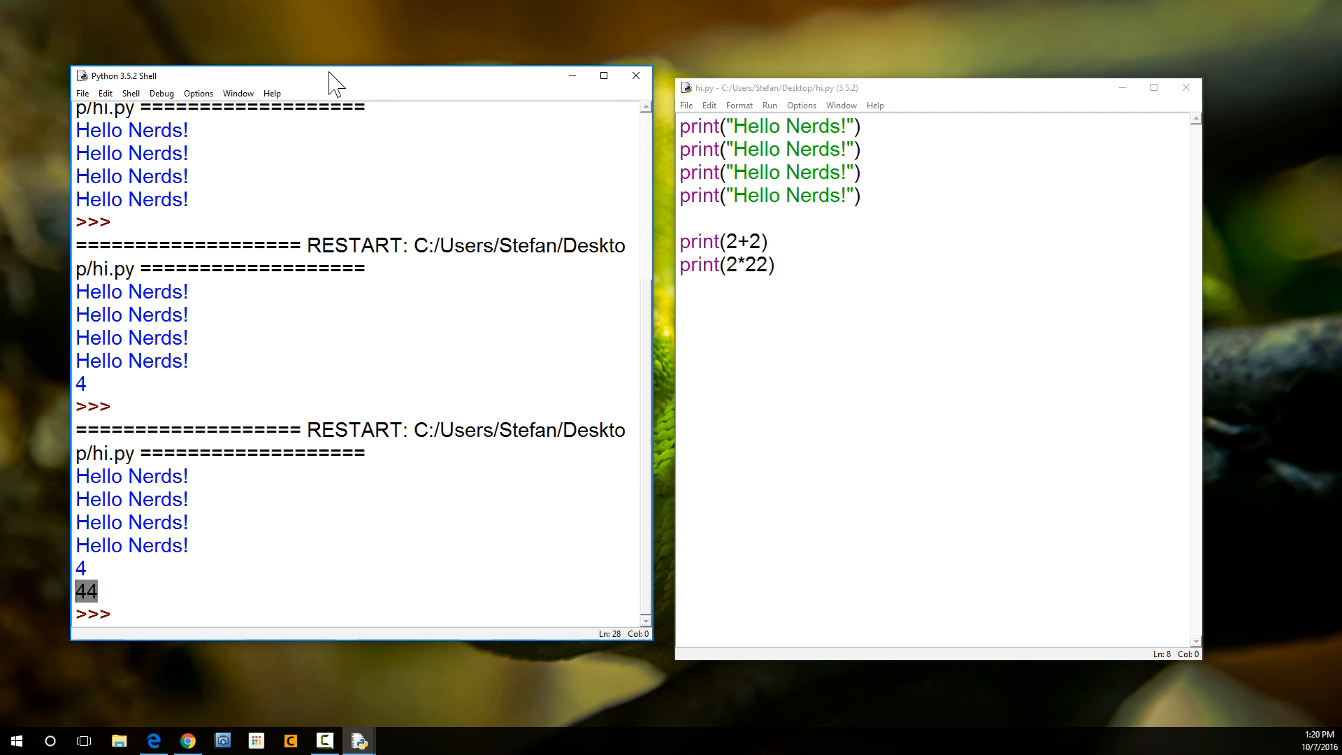
mouse_move(479, 232)
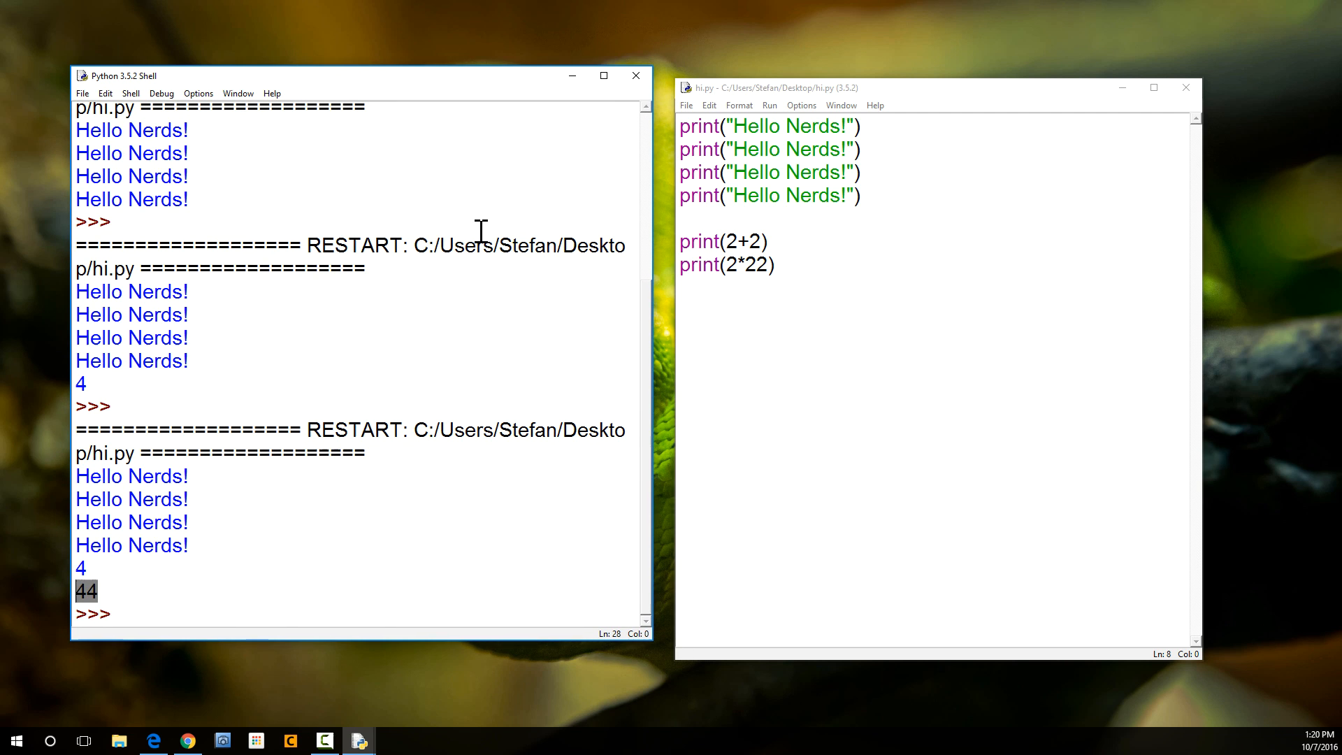